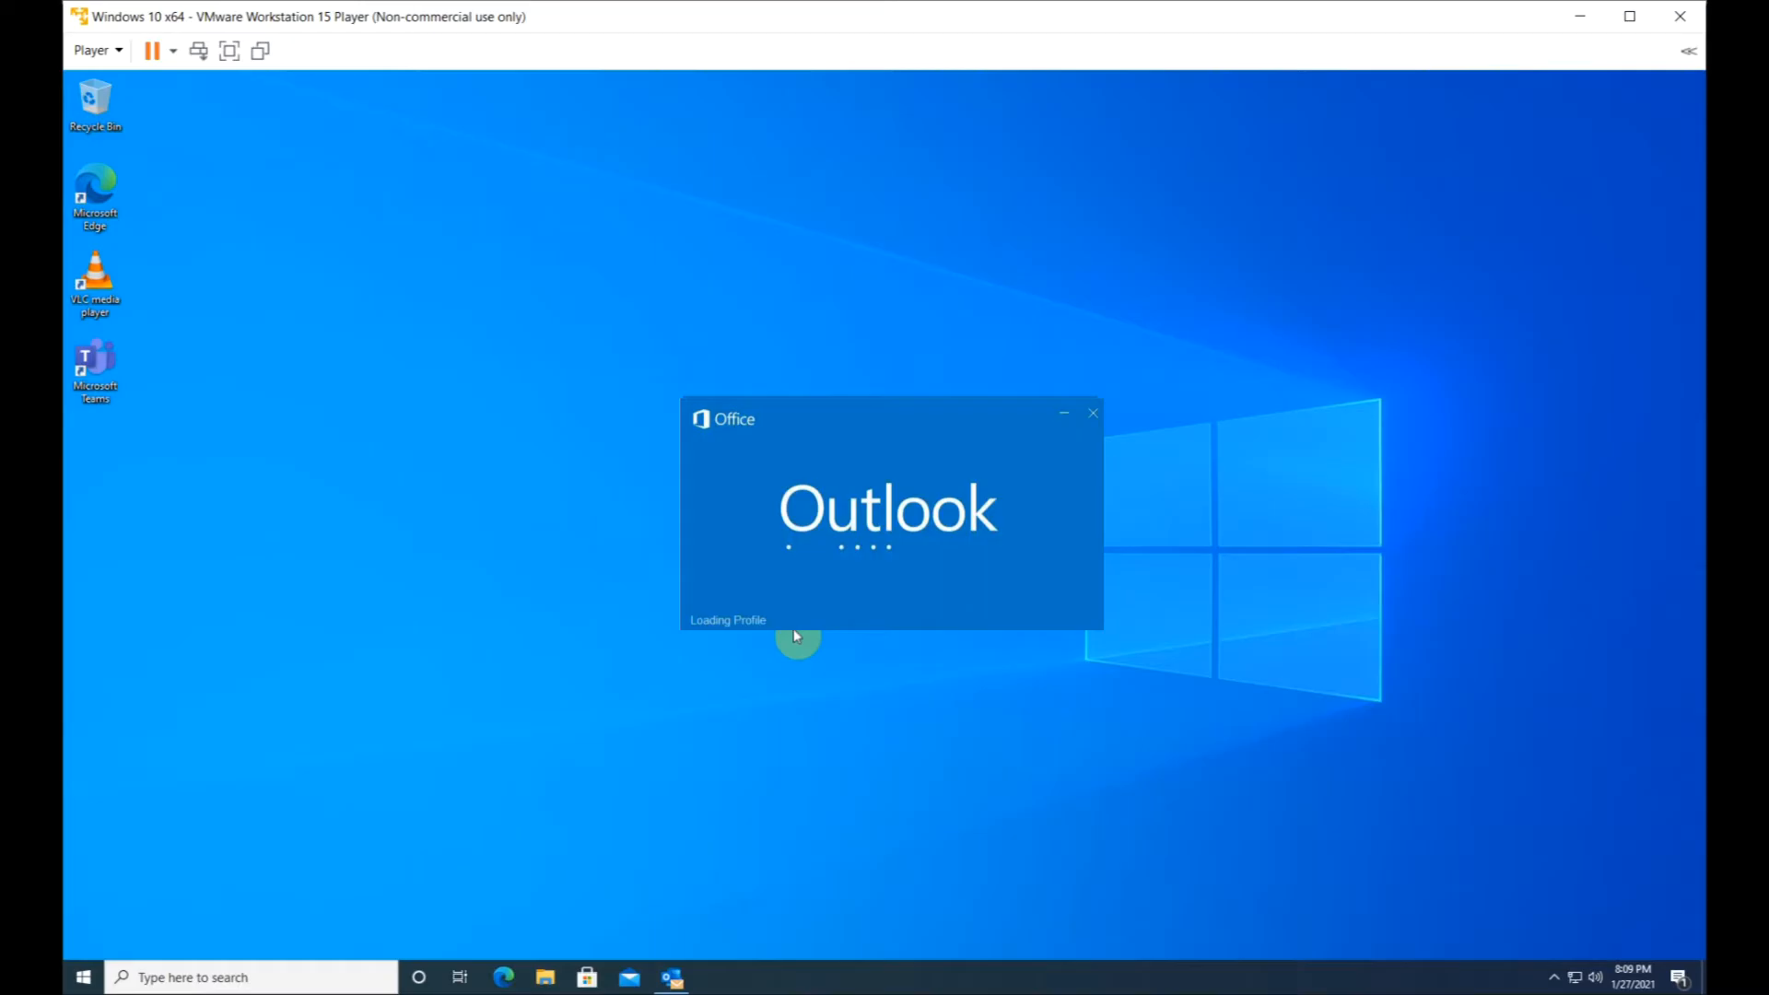
# - End the stuck Microsoft Outlook task from Task Manager, leaving no running apps
pyautogui.rightClick(857, 981)
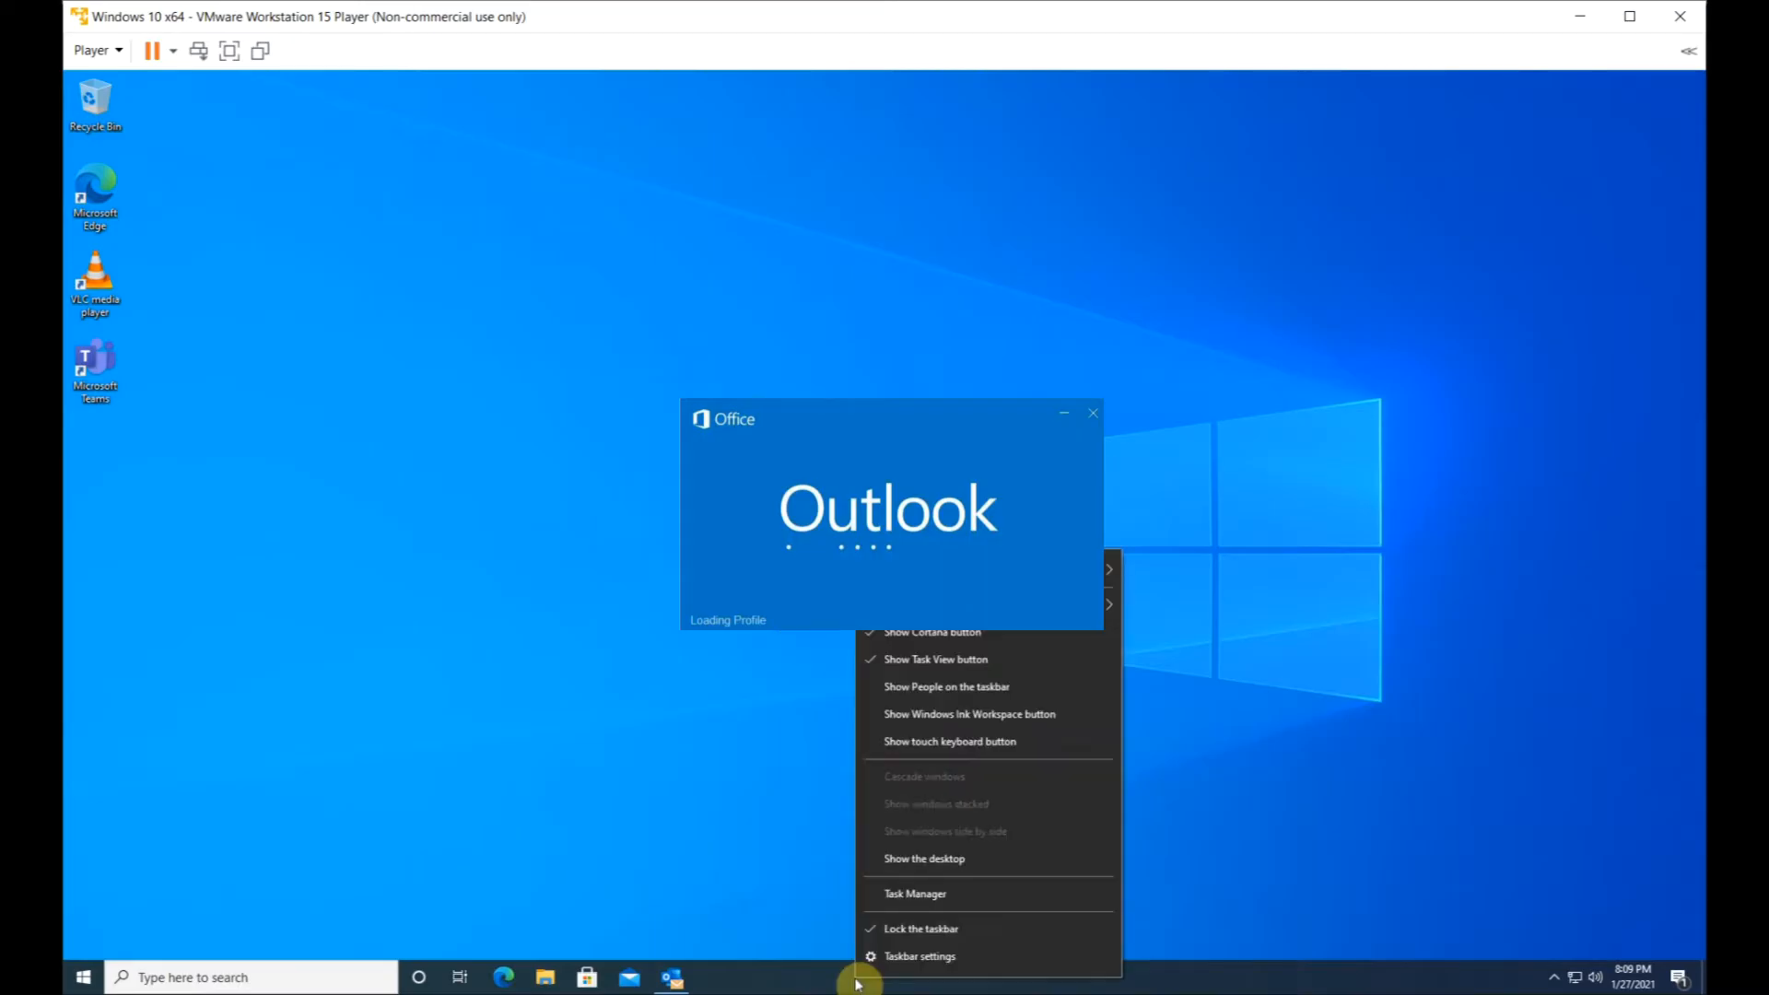
pyautogui.moveTo(897, 906)
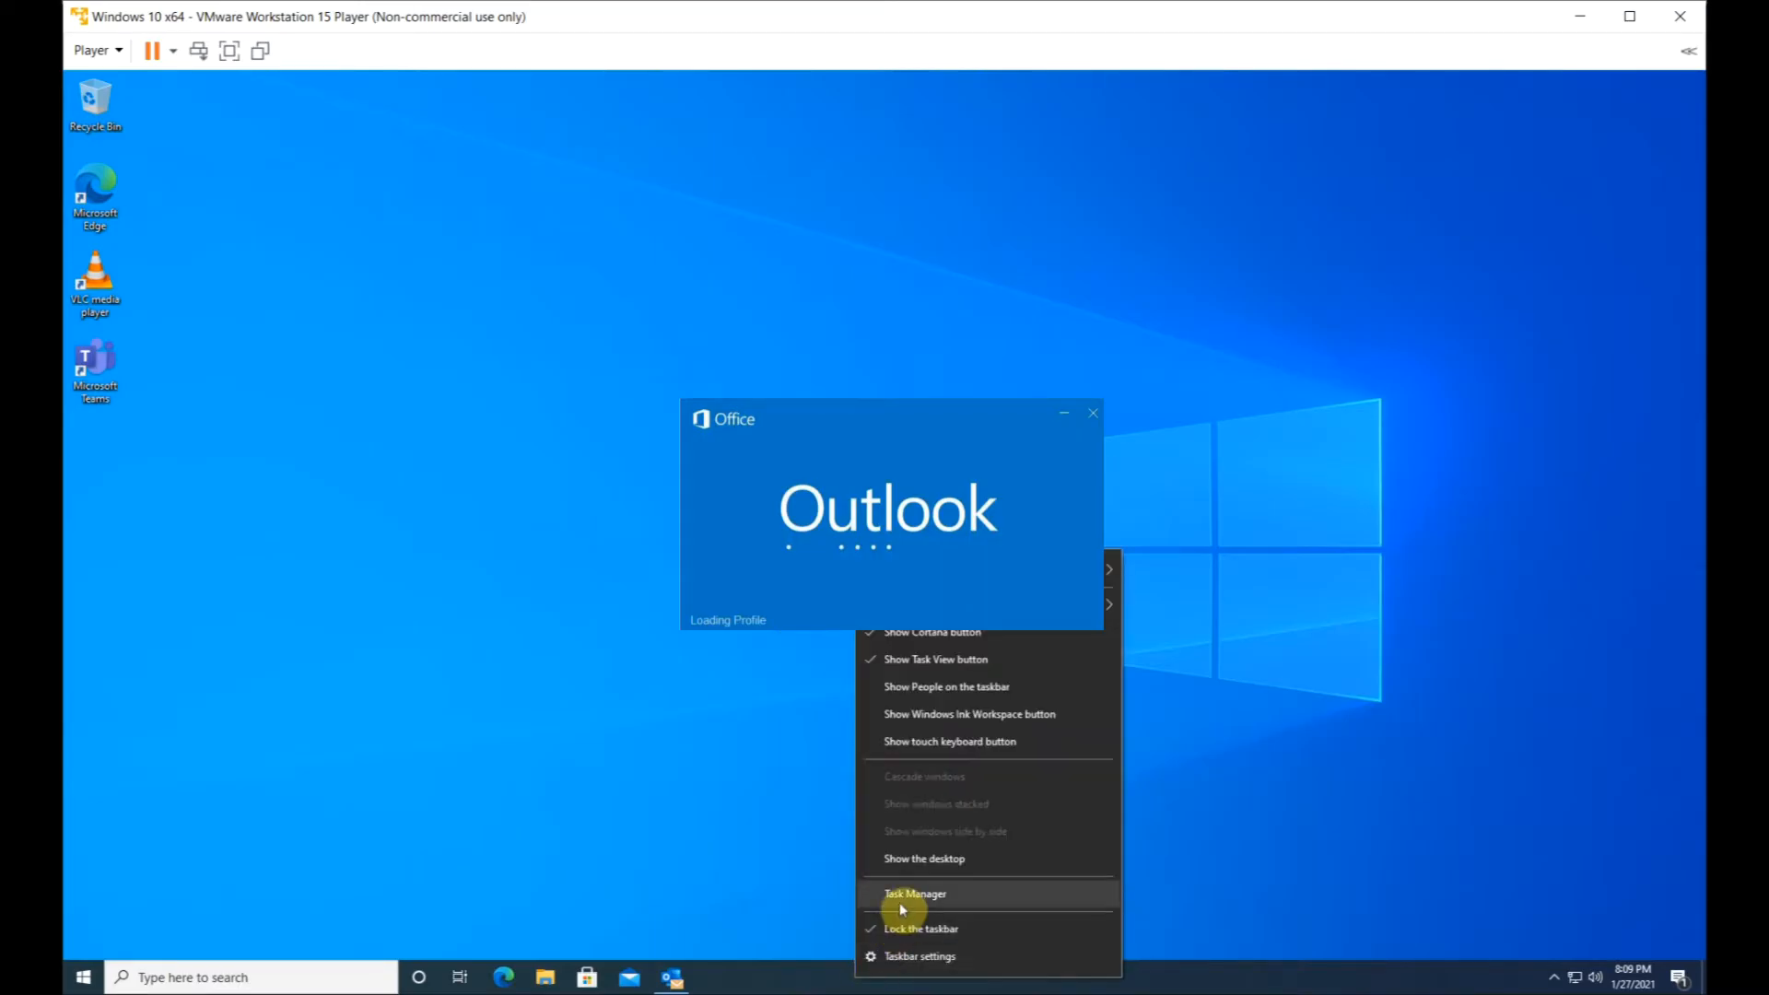
pyautogui.click(918, 895)
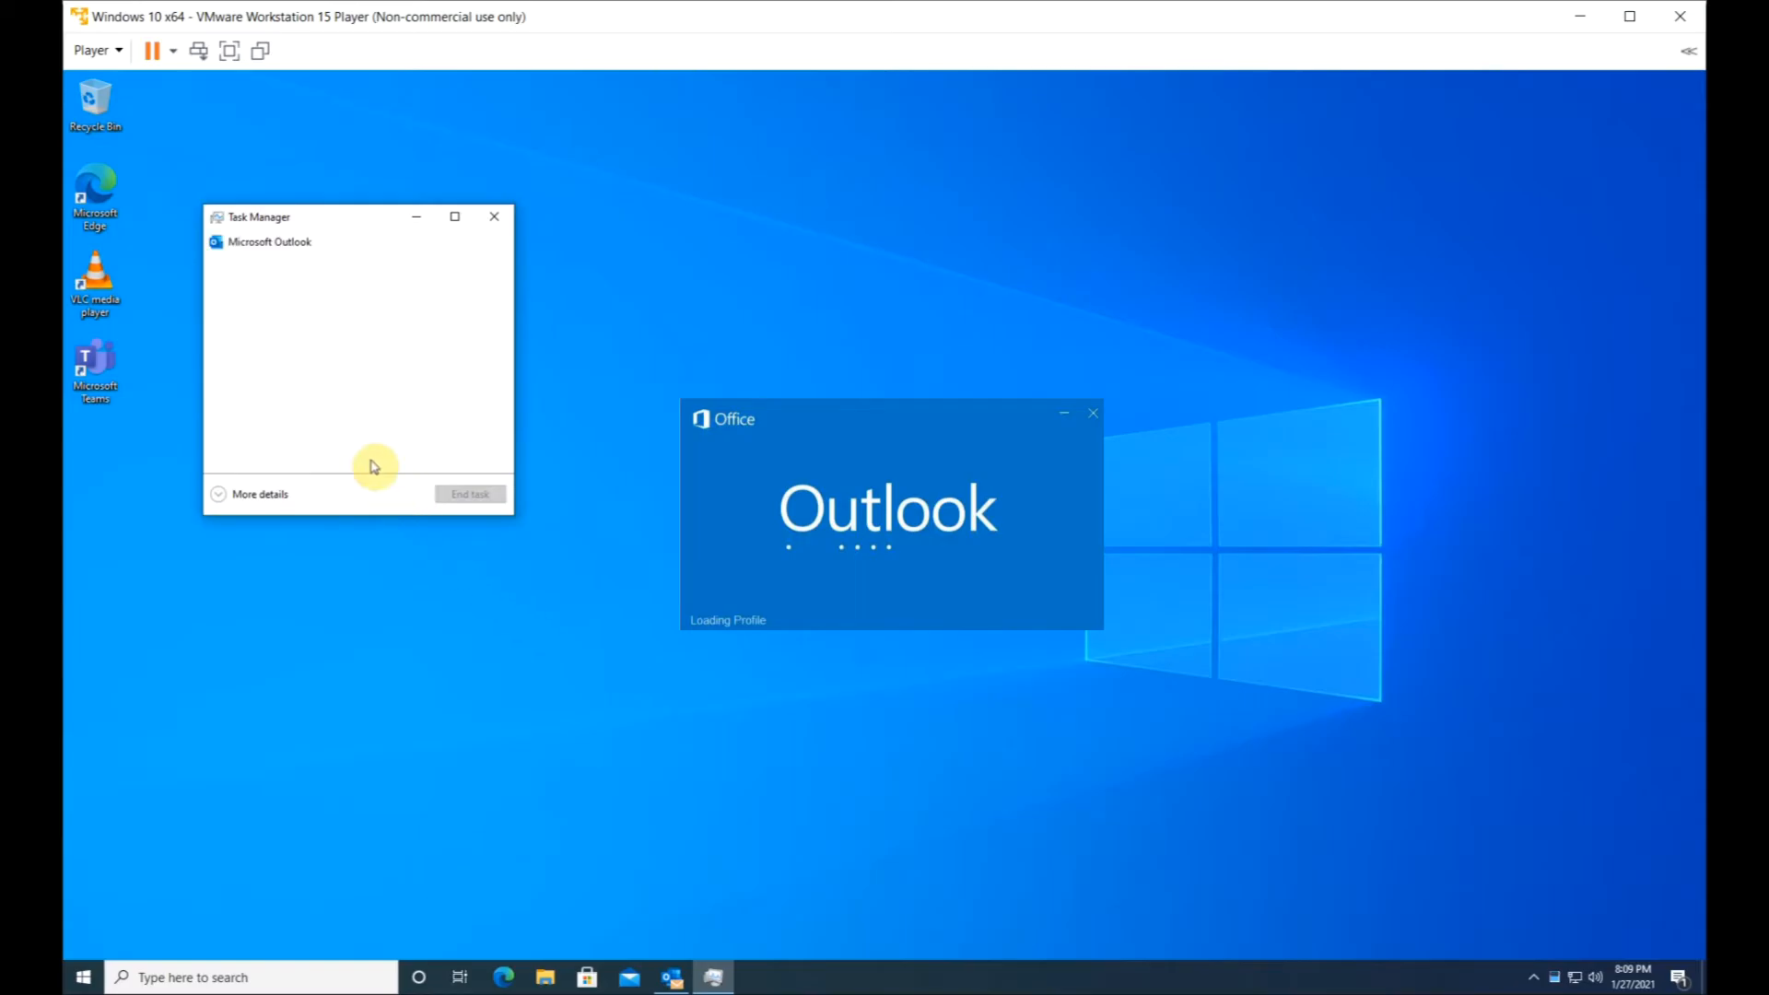
pyautogui.click(270, 242)
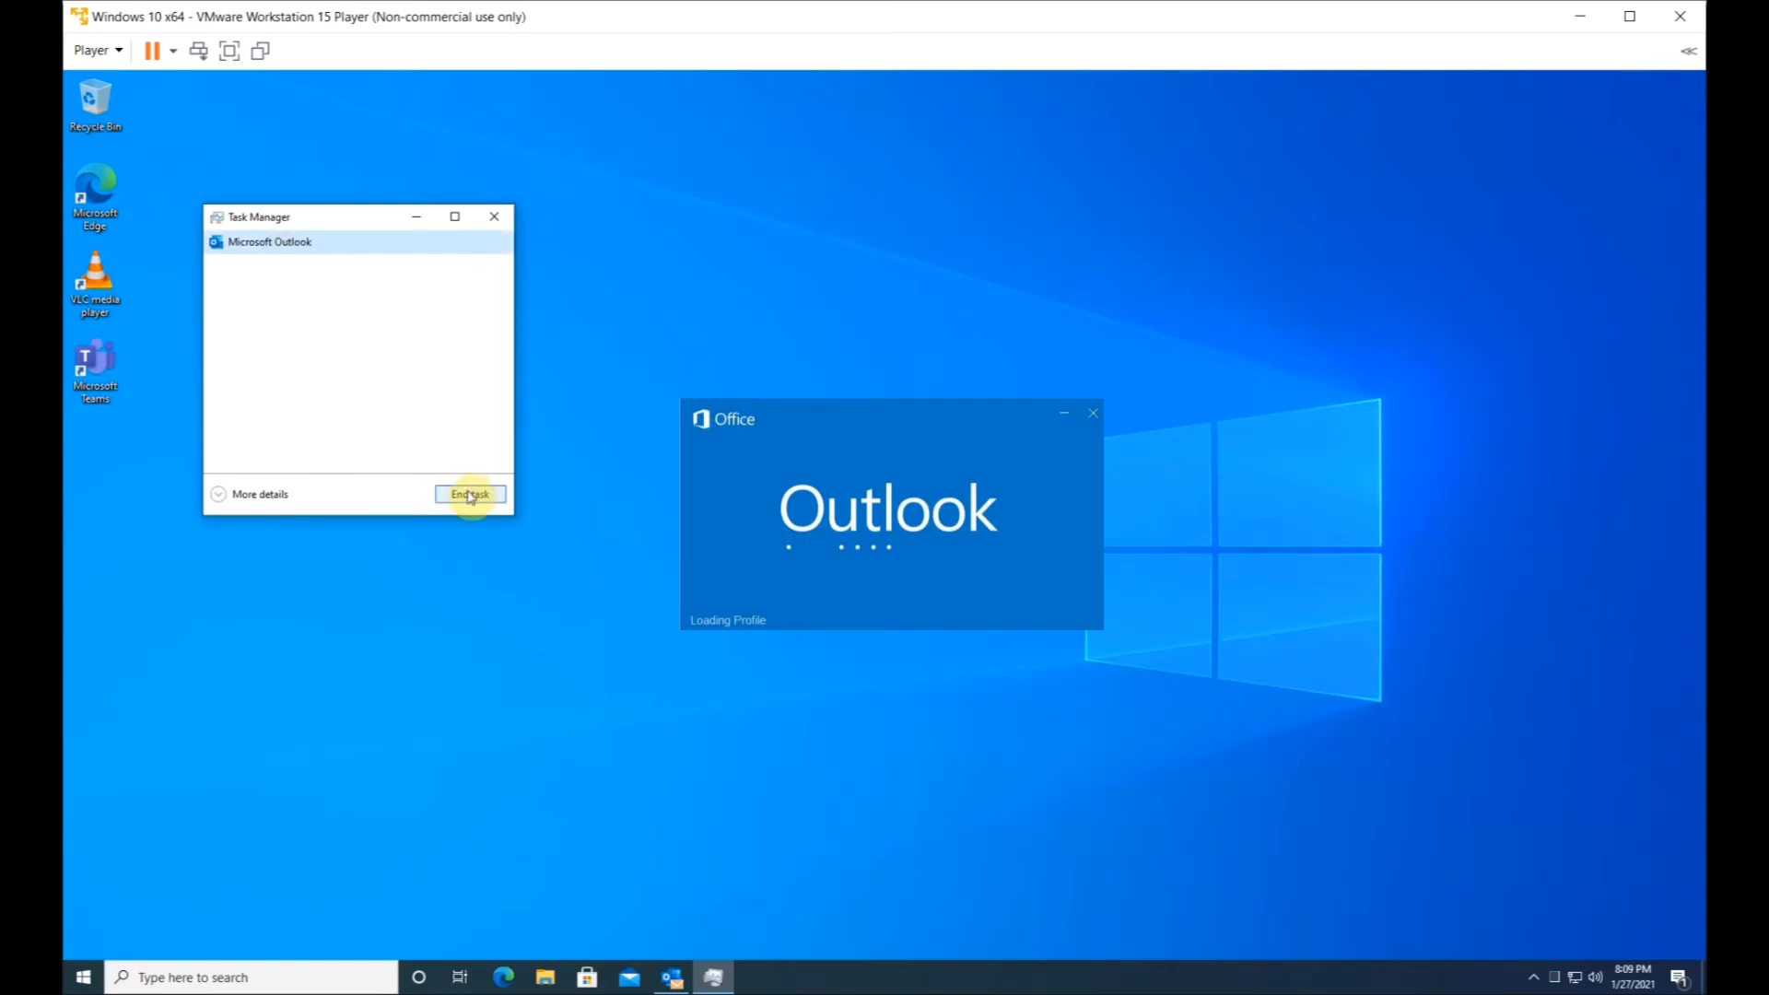
pyautogui.click(470, 494)
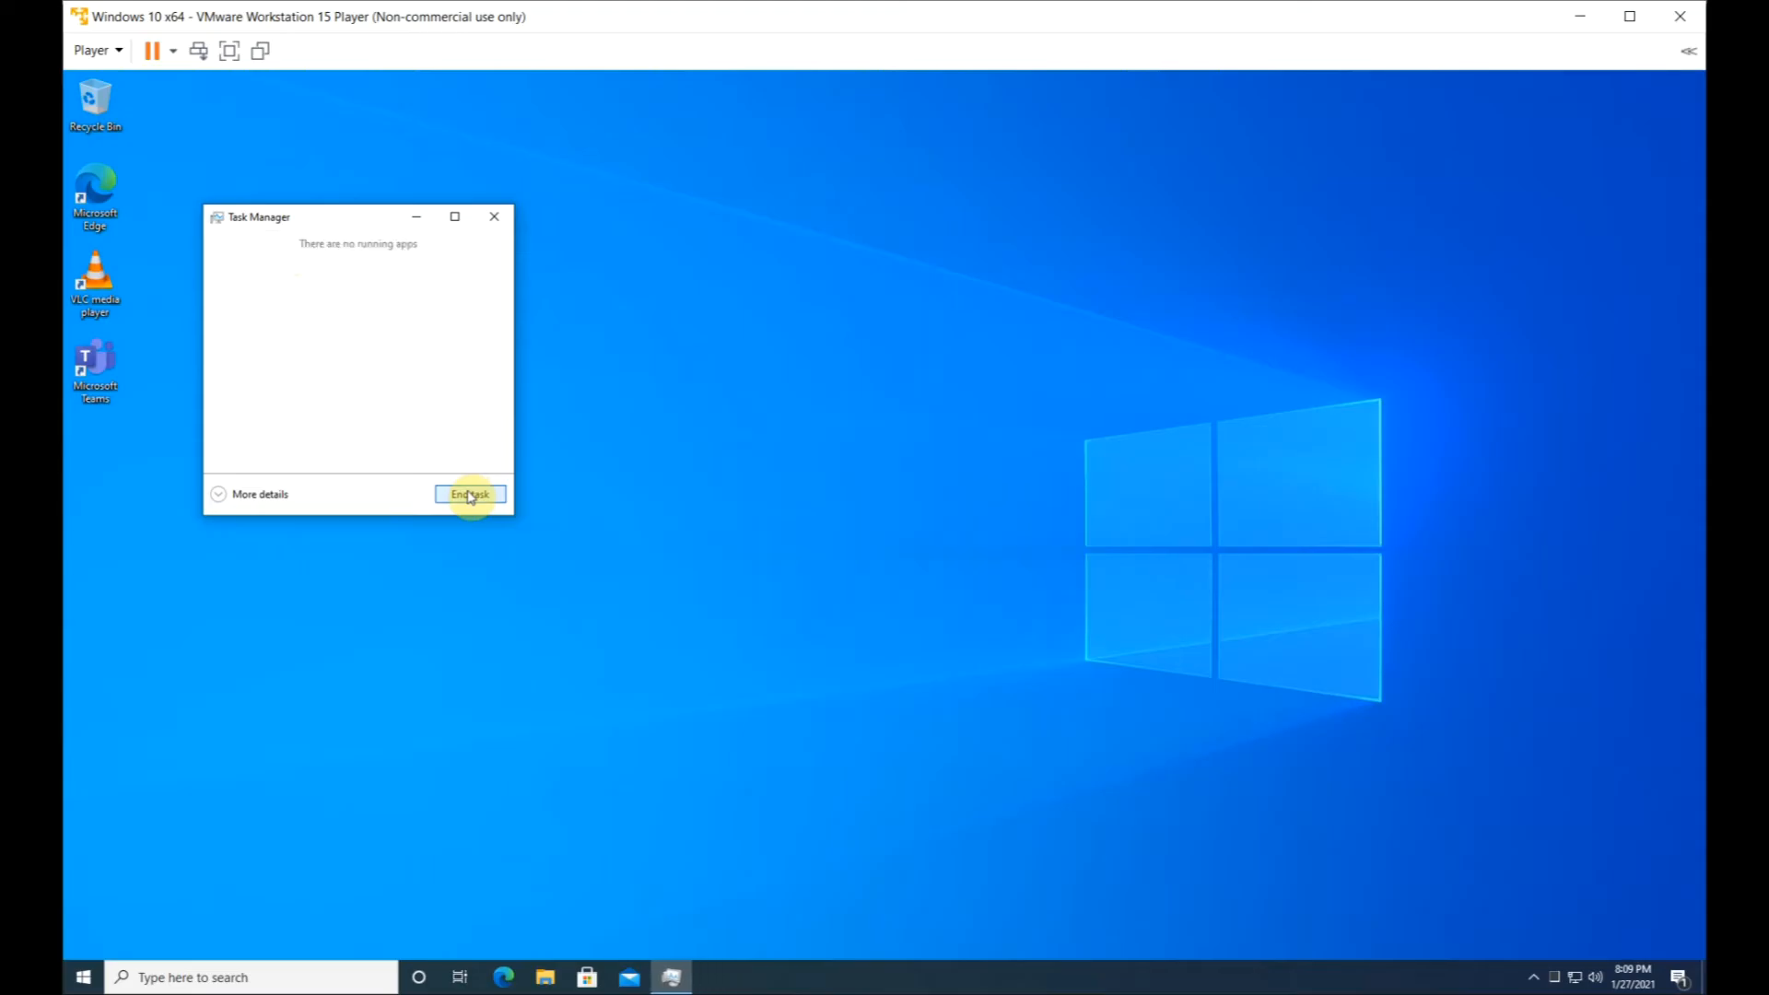
pyautogui.moveTo(494, 220)
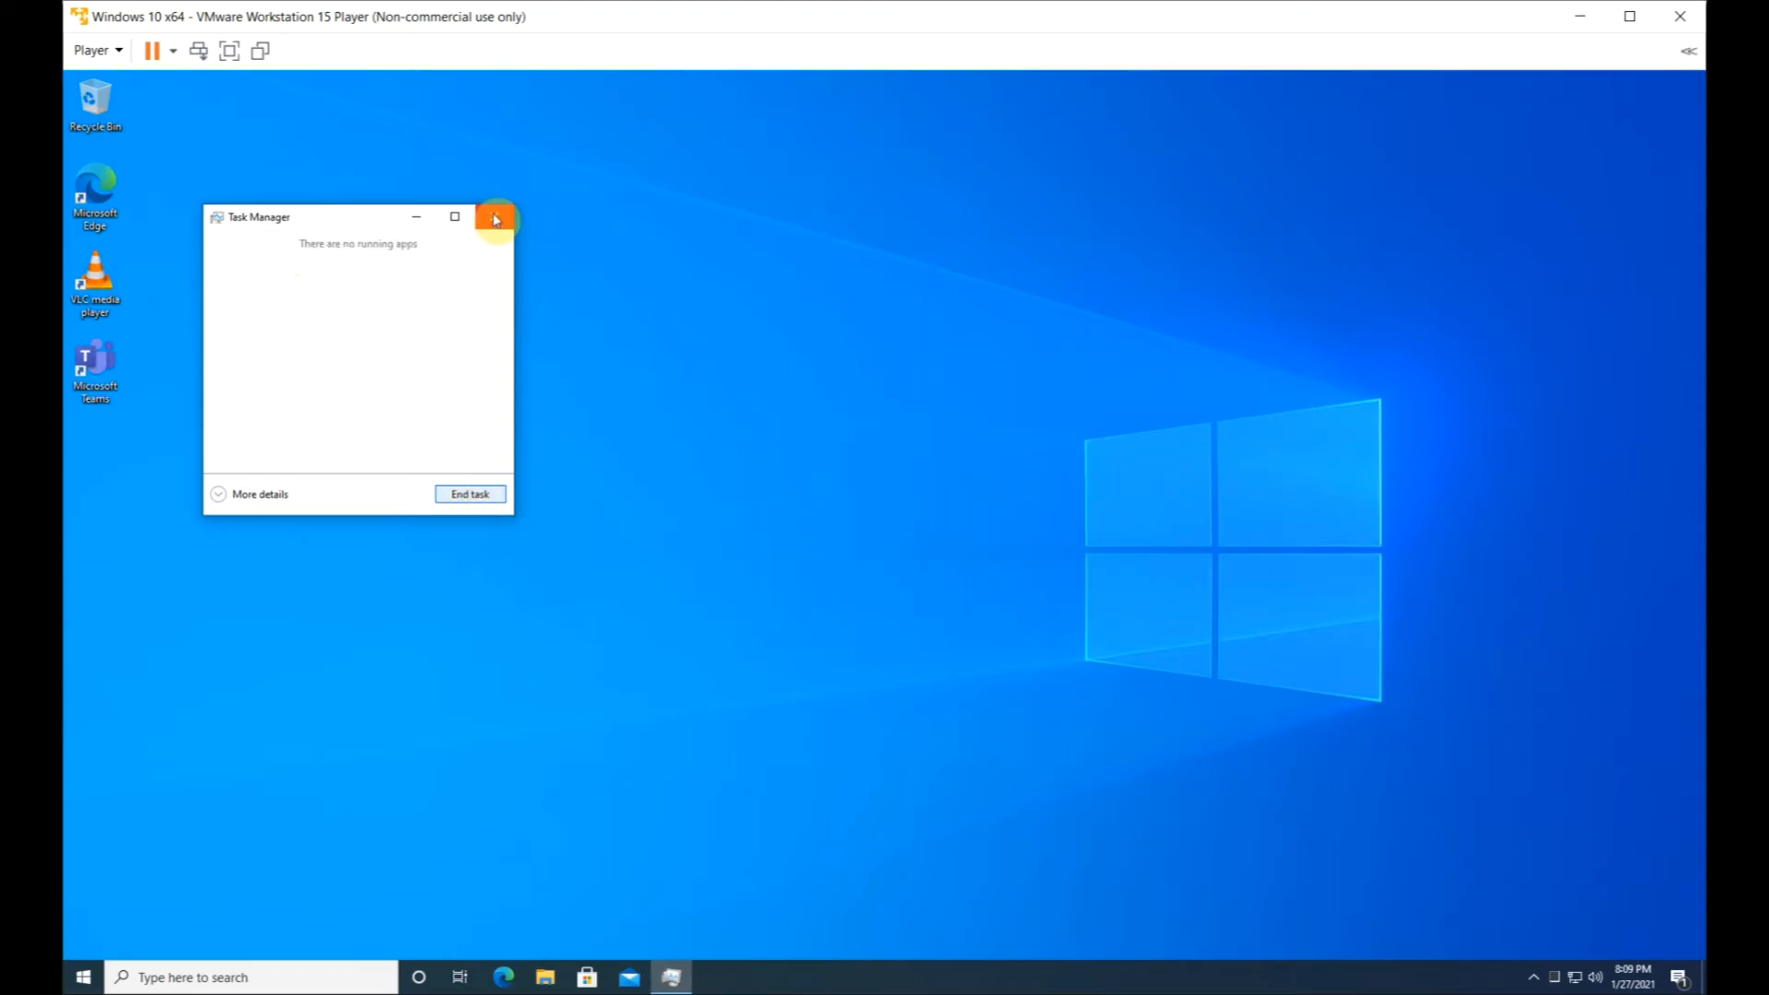
# - Run 'outlook /safe' and load the Outlook profile so the inbox shows in safe mode
pyautogui.click(496, 220)
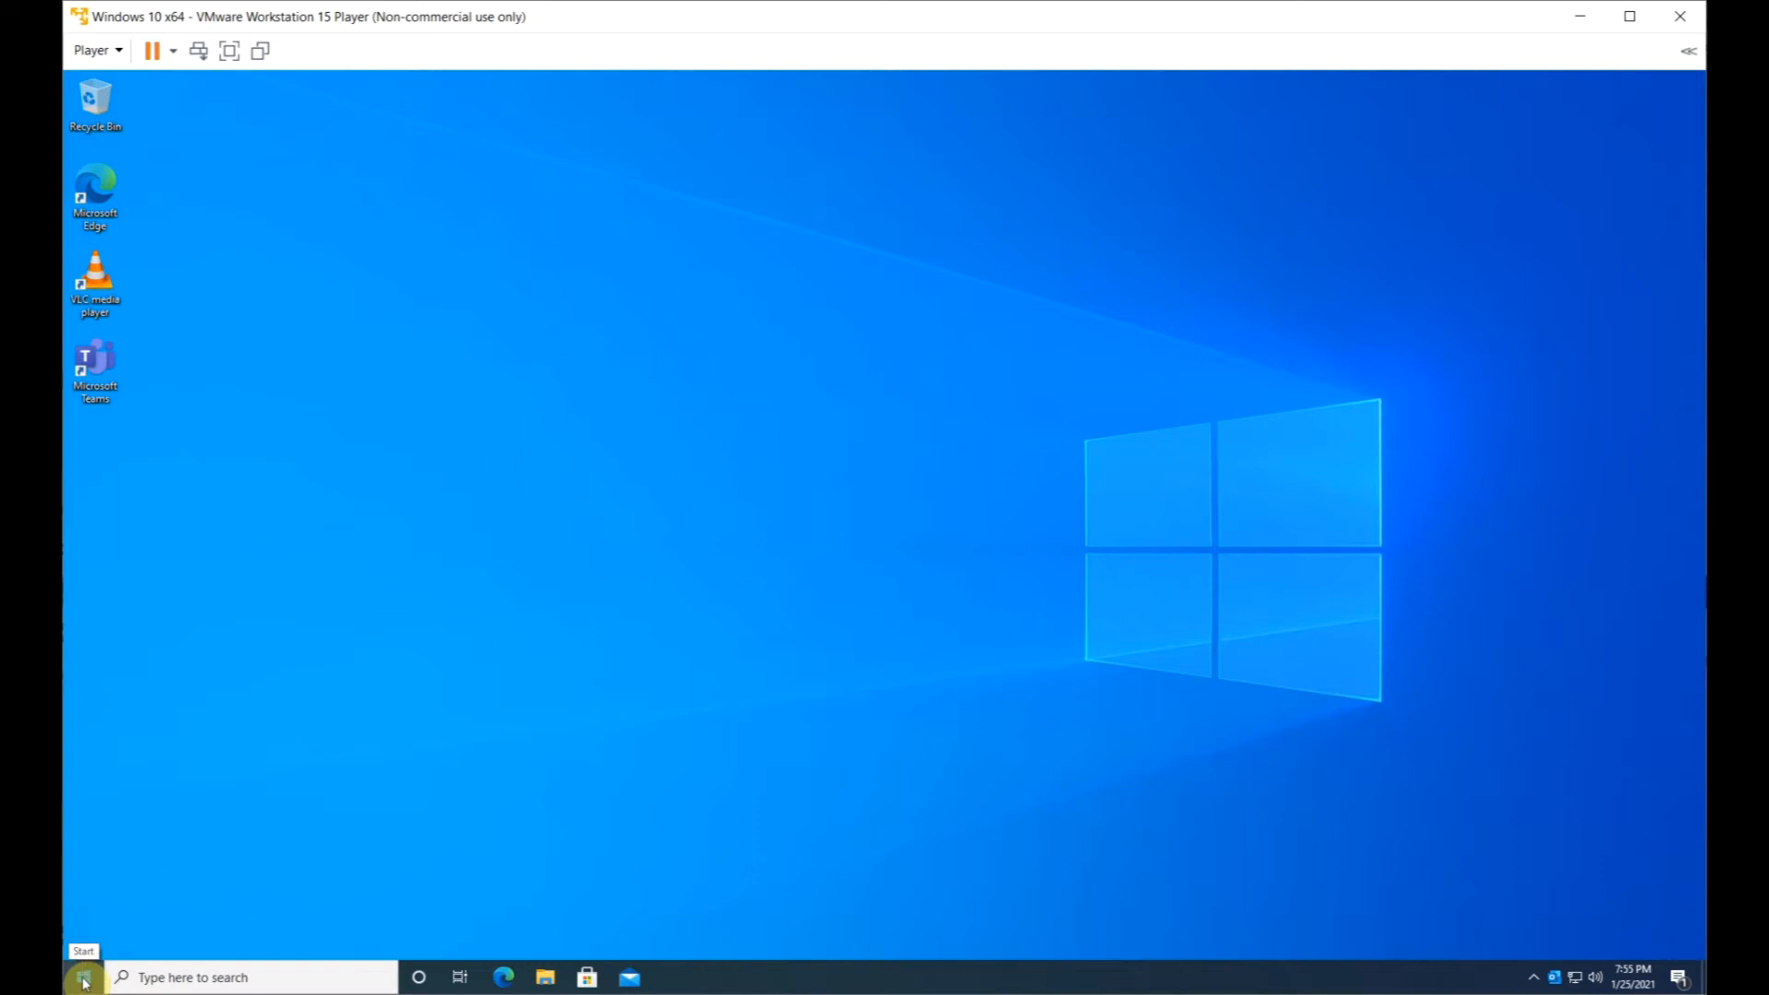
pyautogui.rightClick(85, 979)
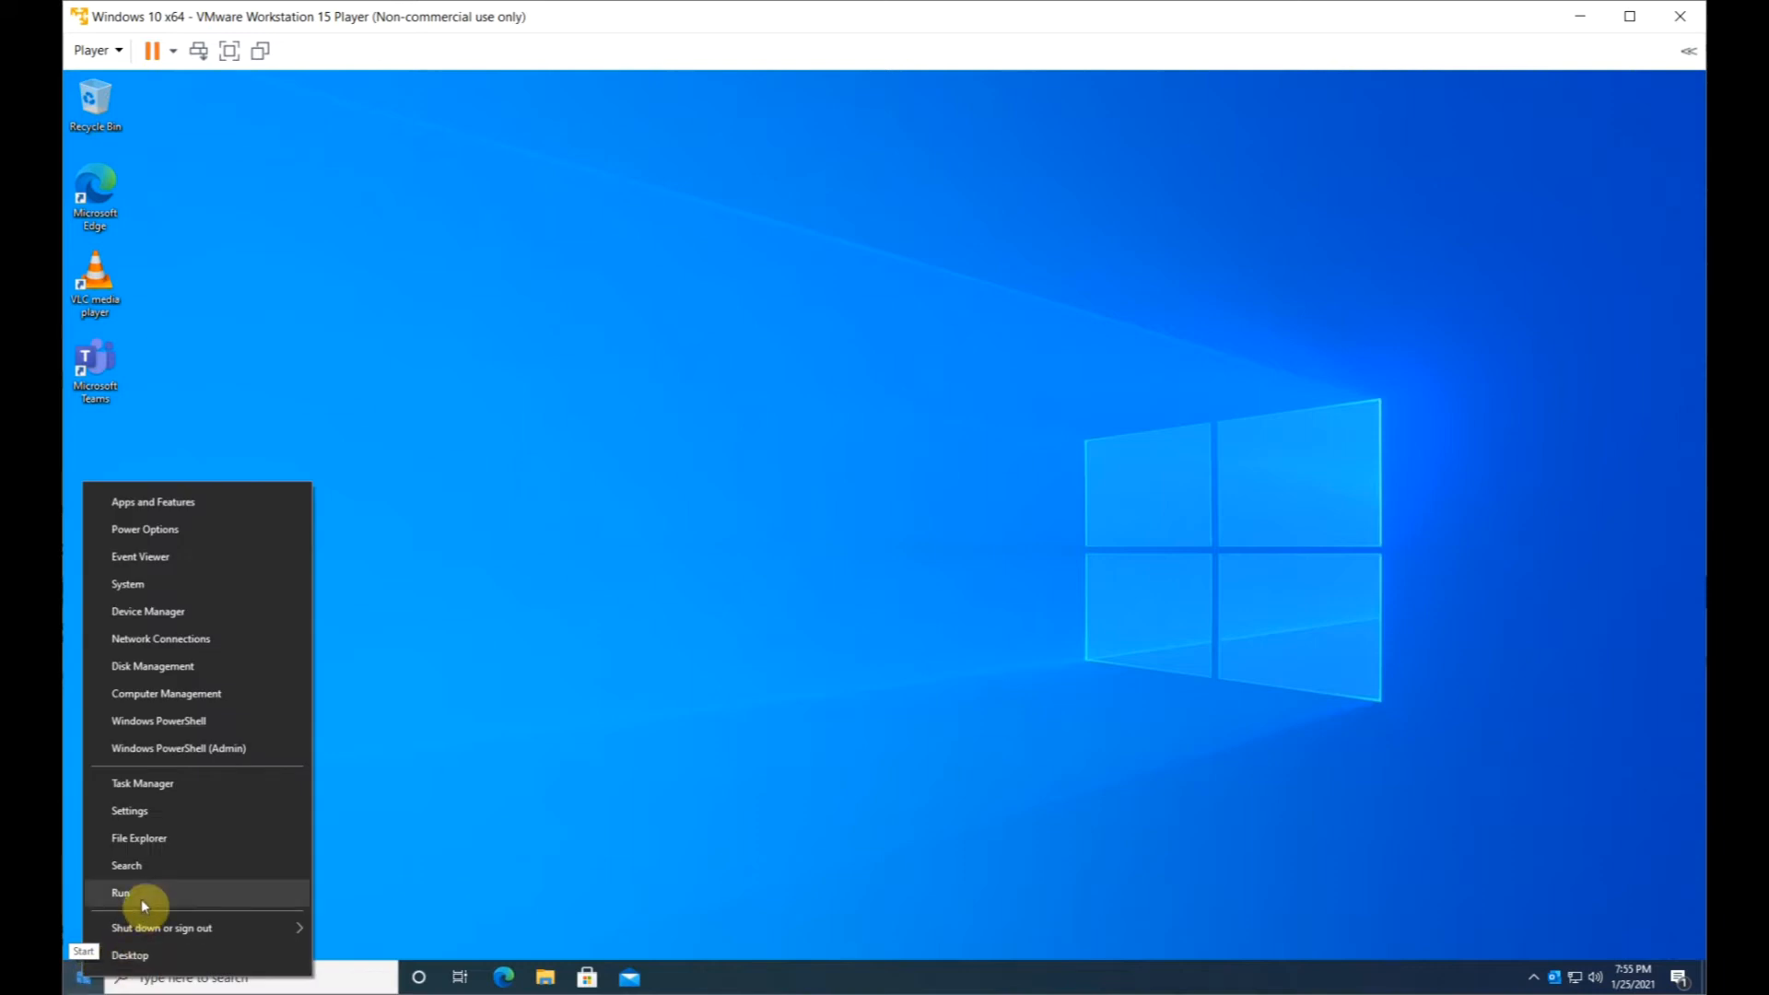
pyautogui.click(118, 893)
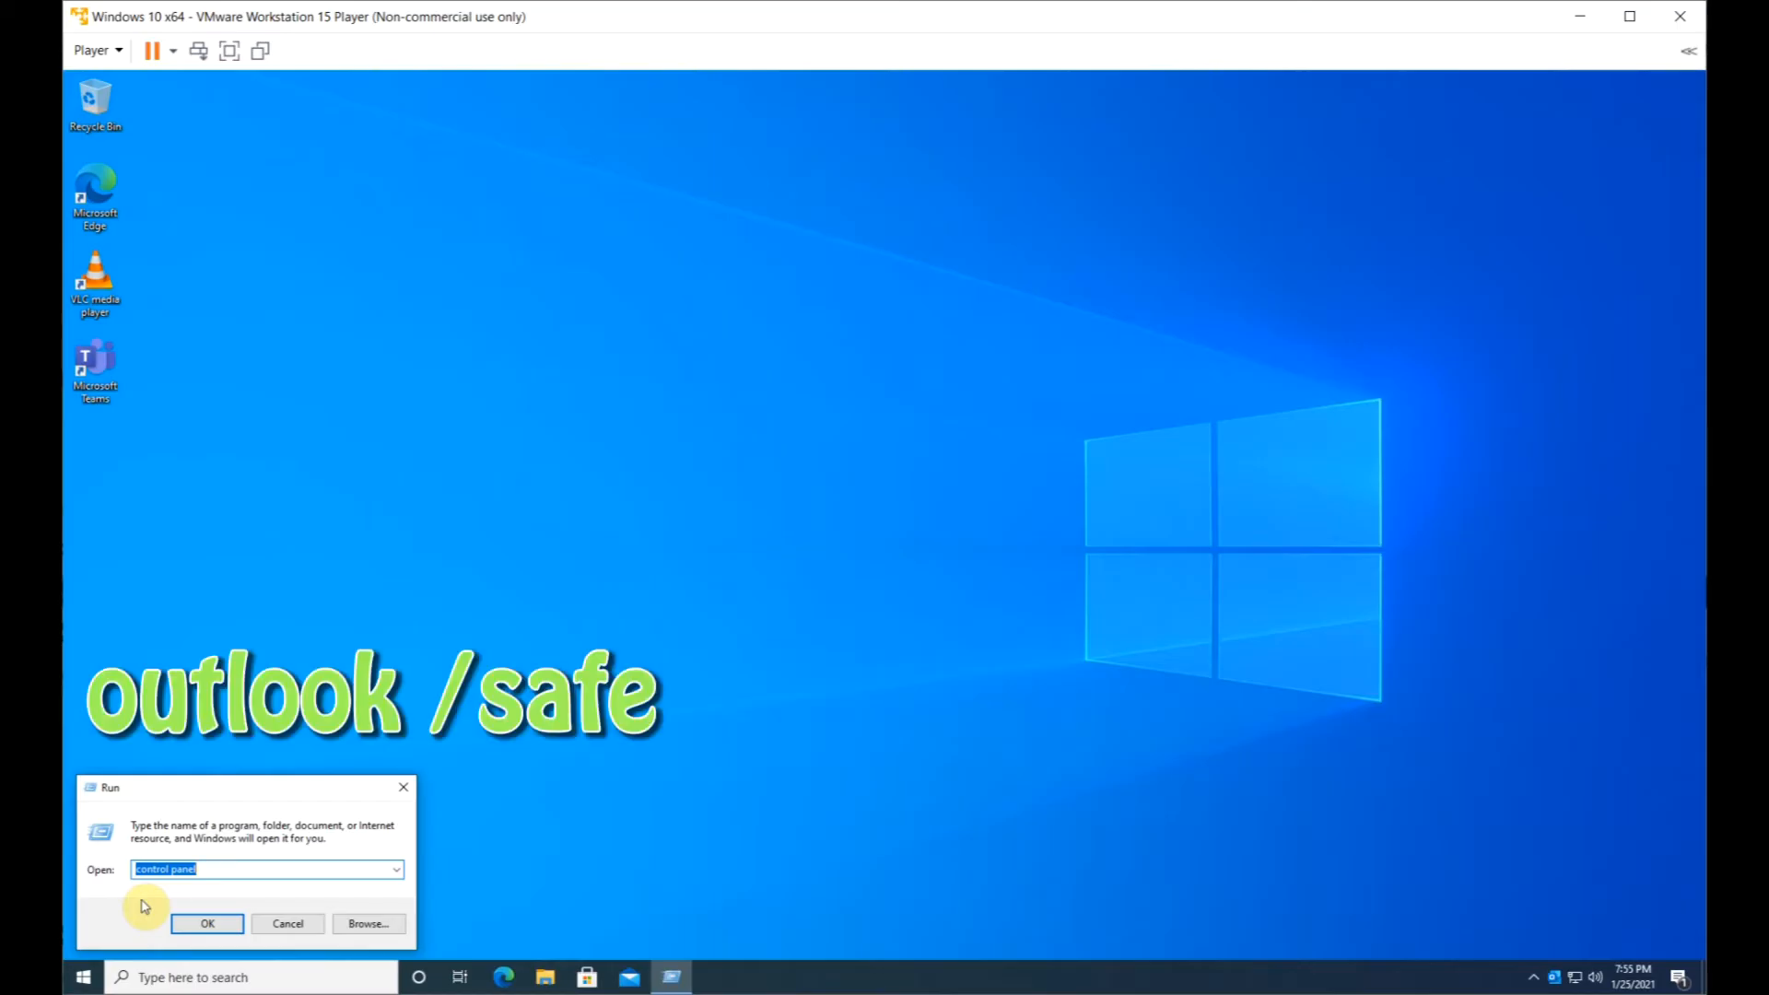
pyautogui.write('outlook')
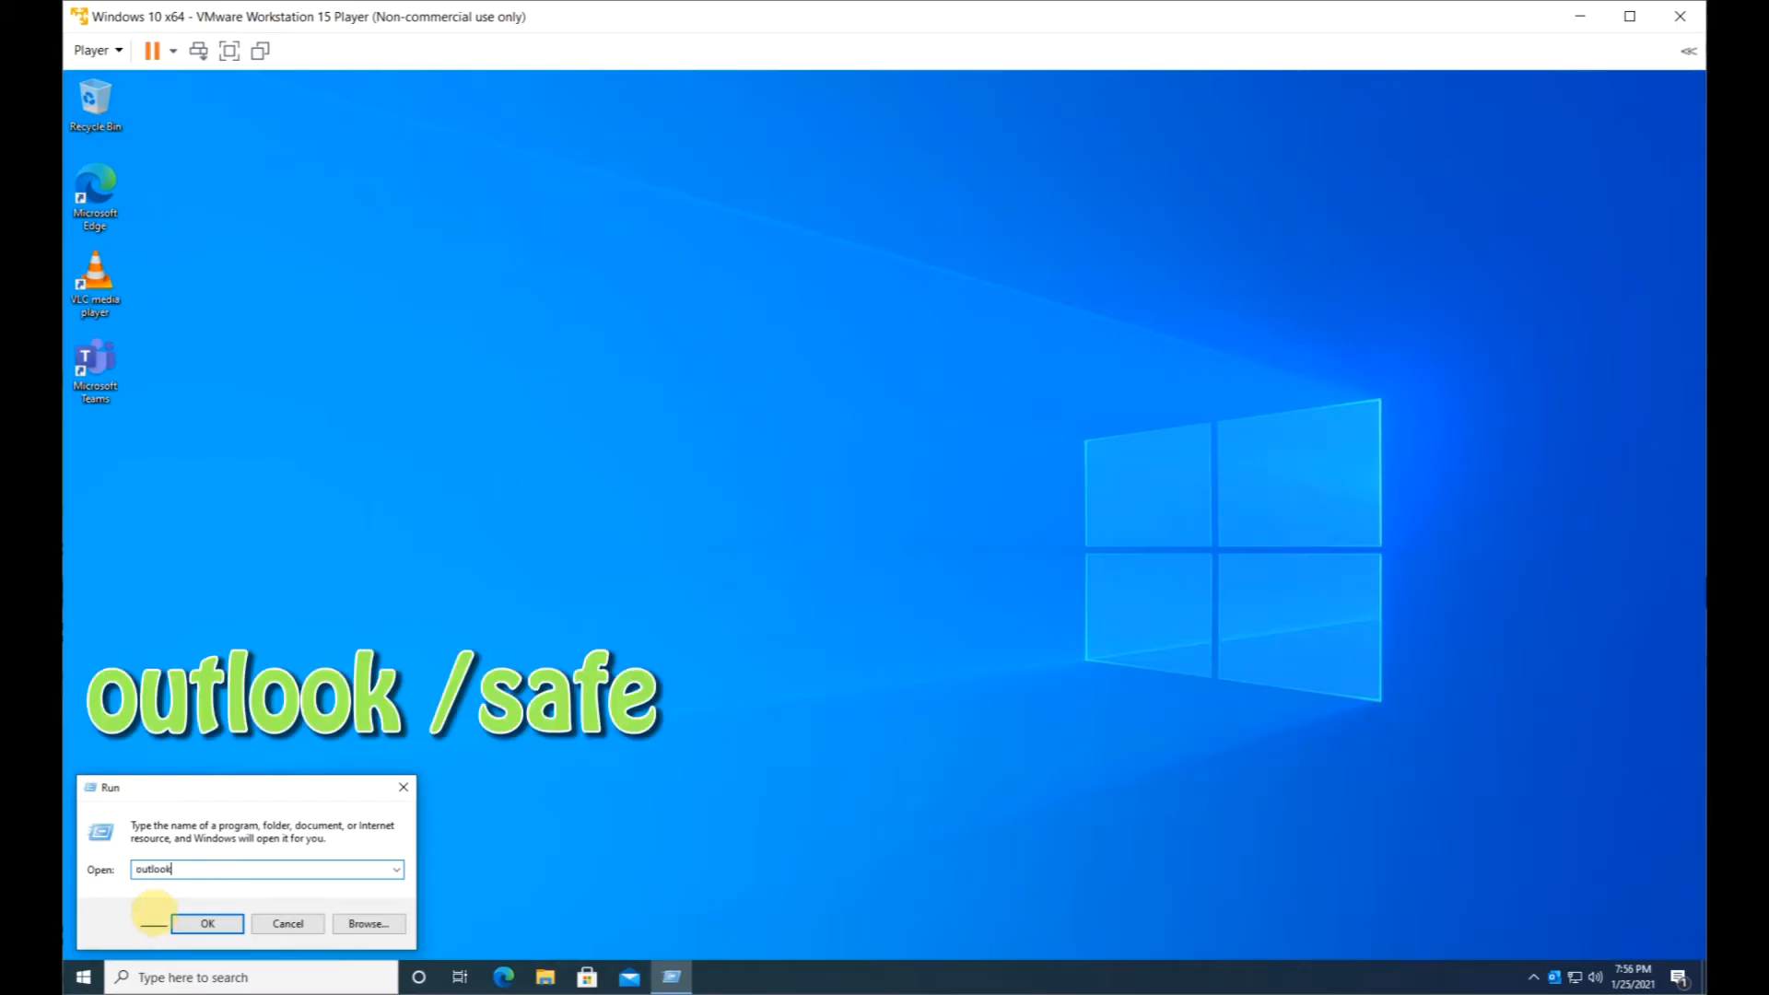
pyautogui.write('/safe')
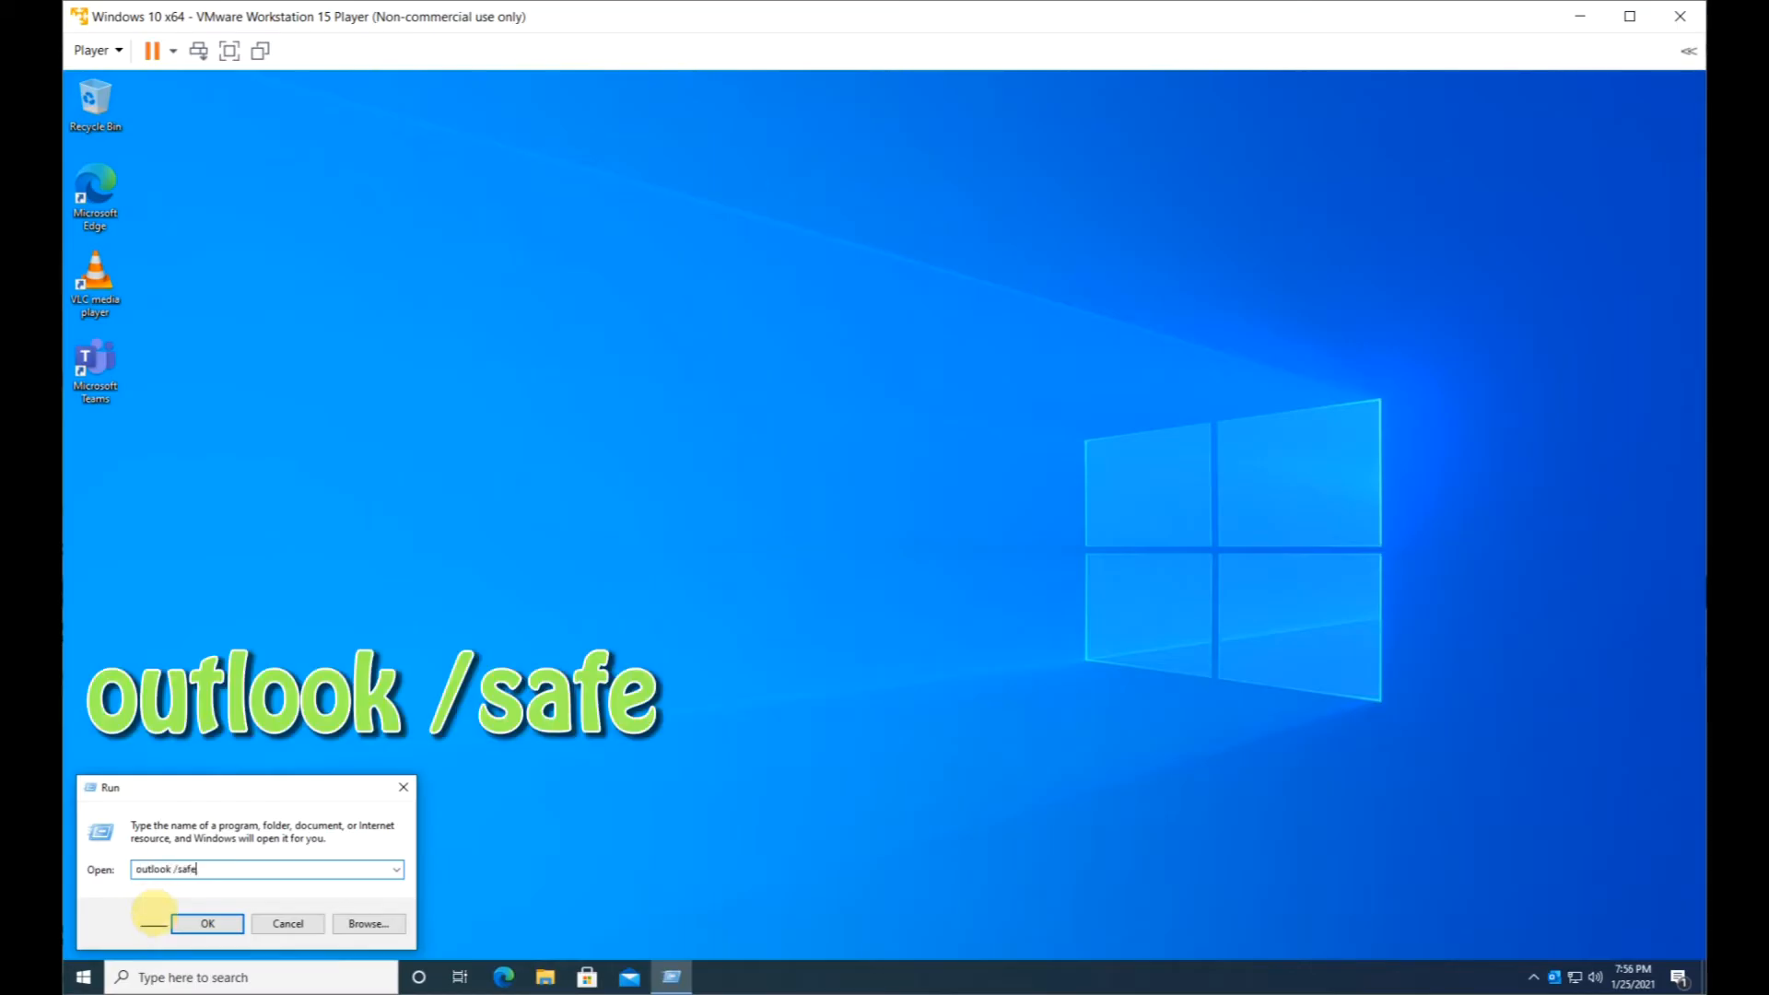
pyautogui.click(207, 923)
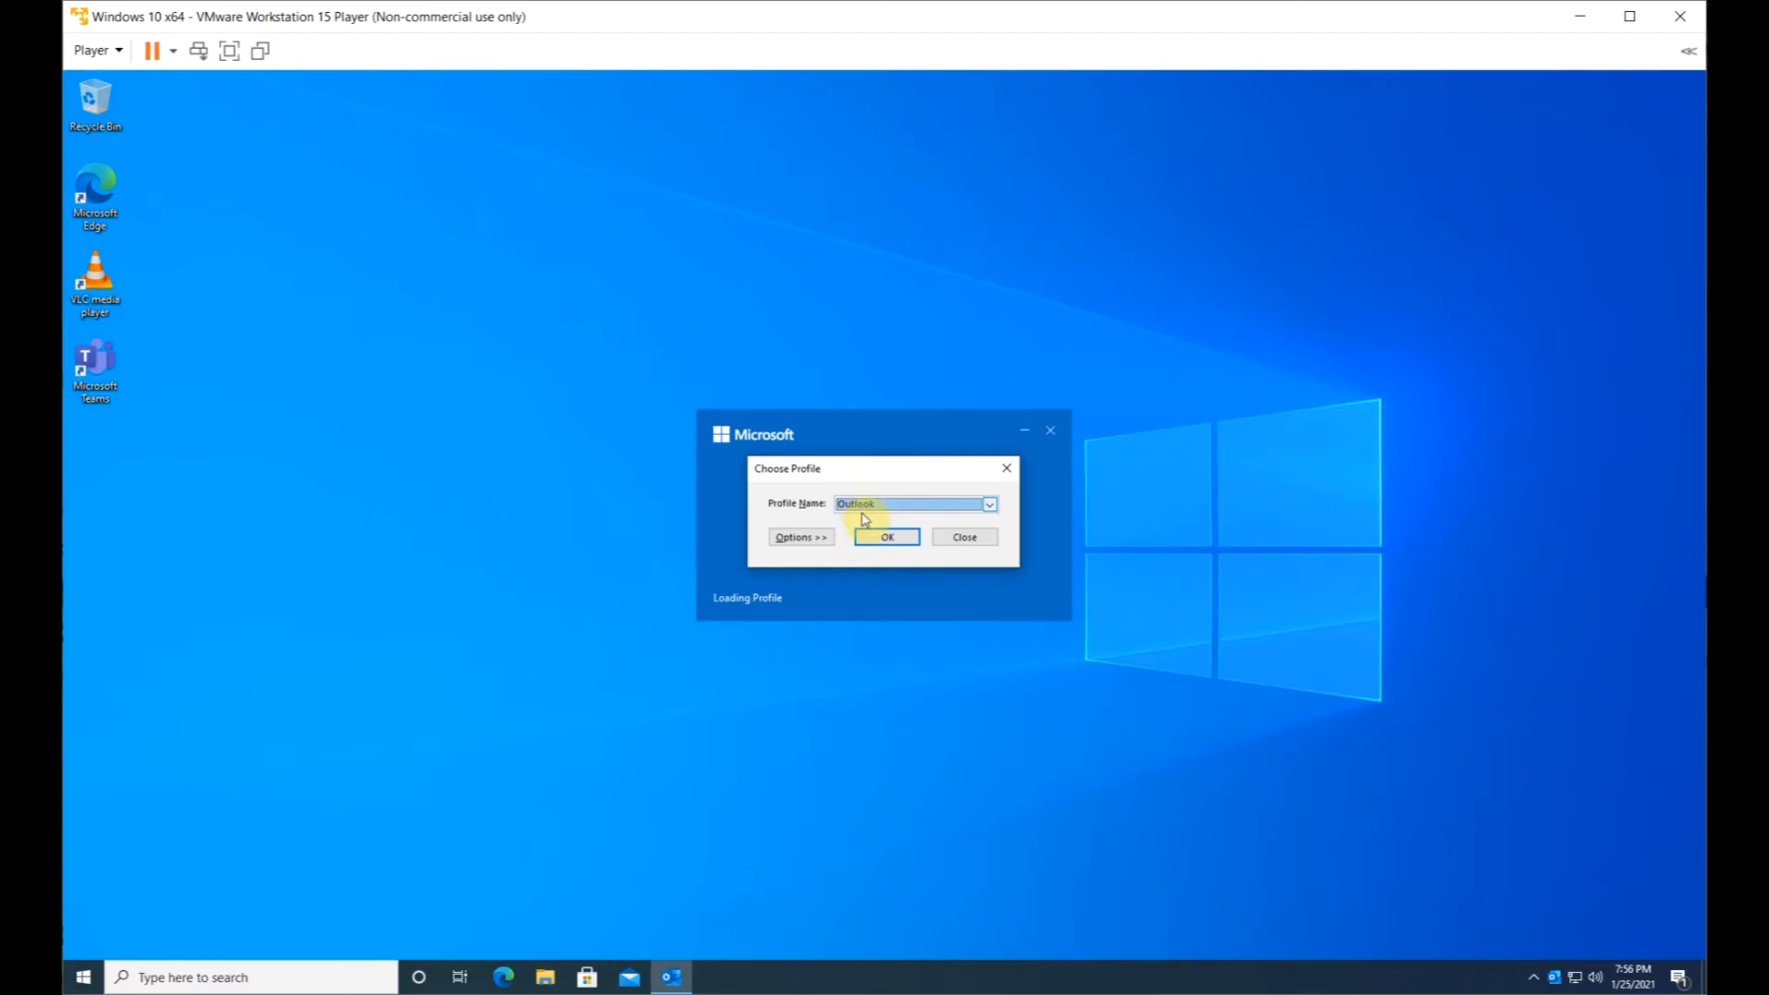
pyautogui.click(887, 537)
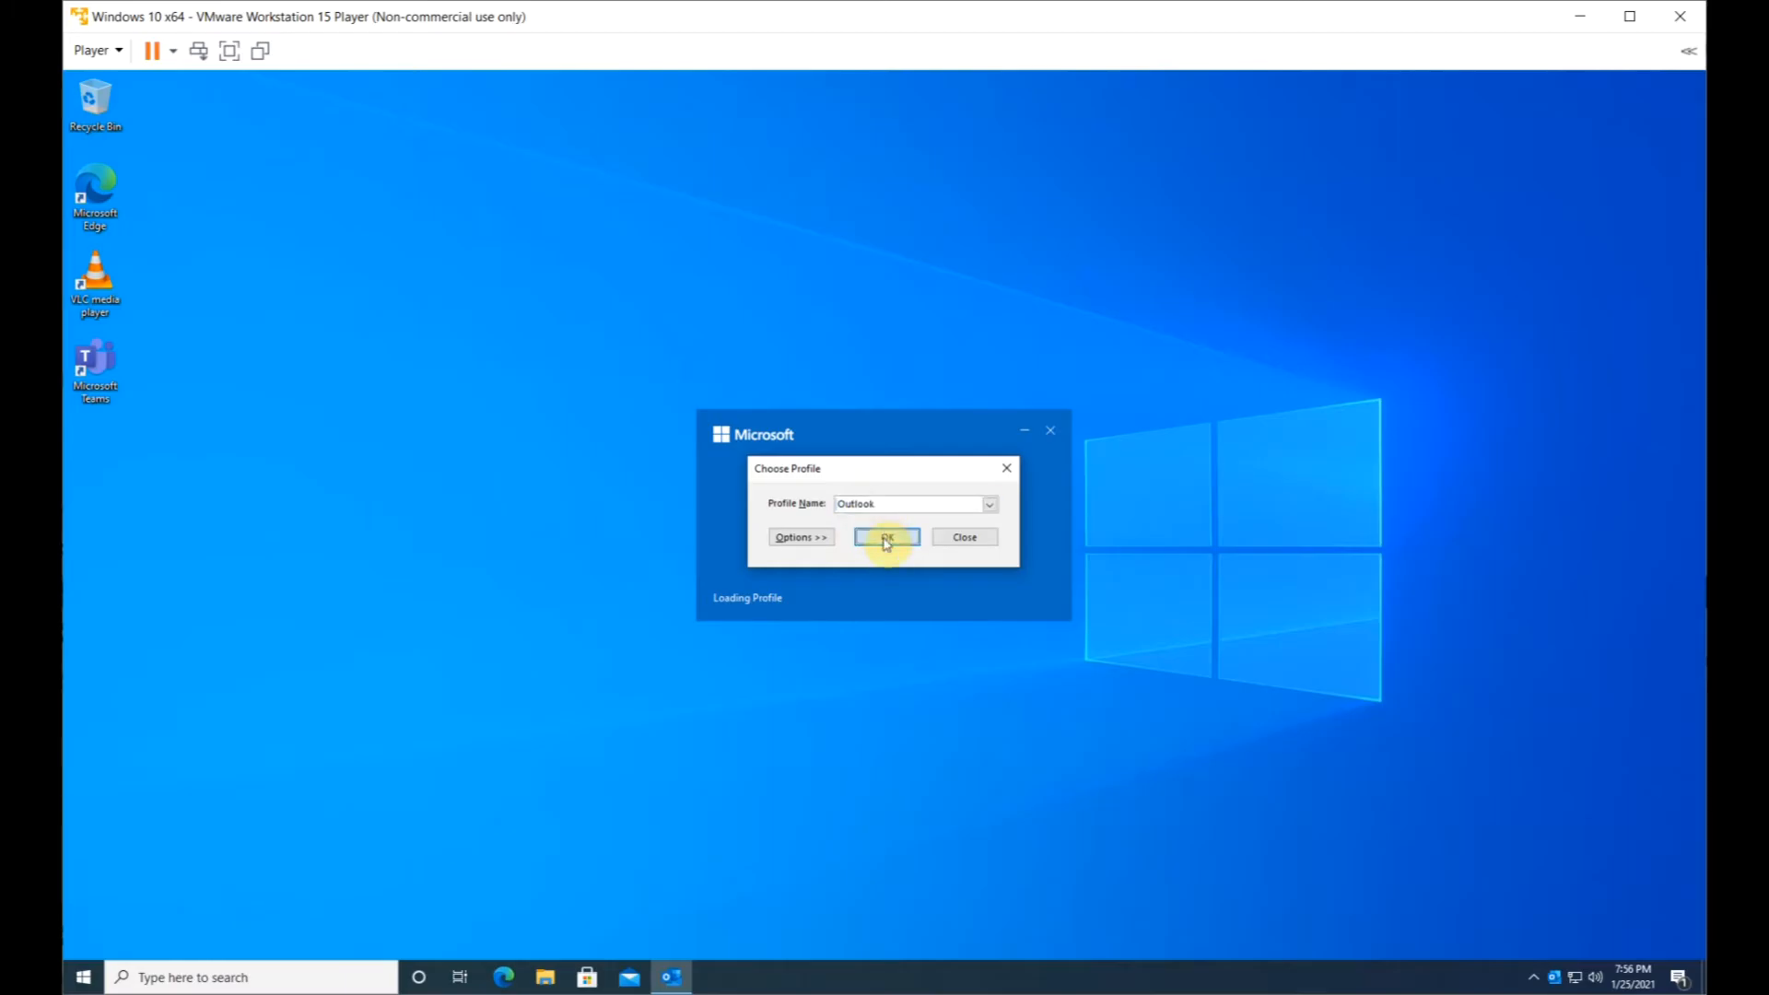
pyautogui.click(888, 538)
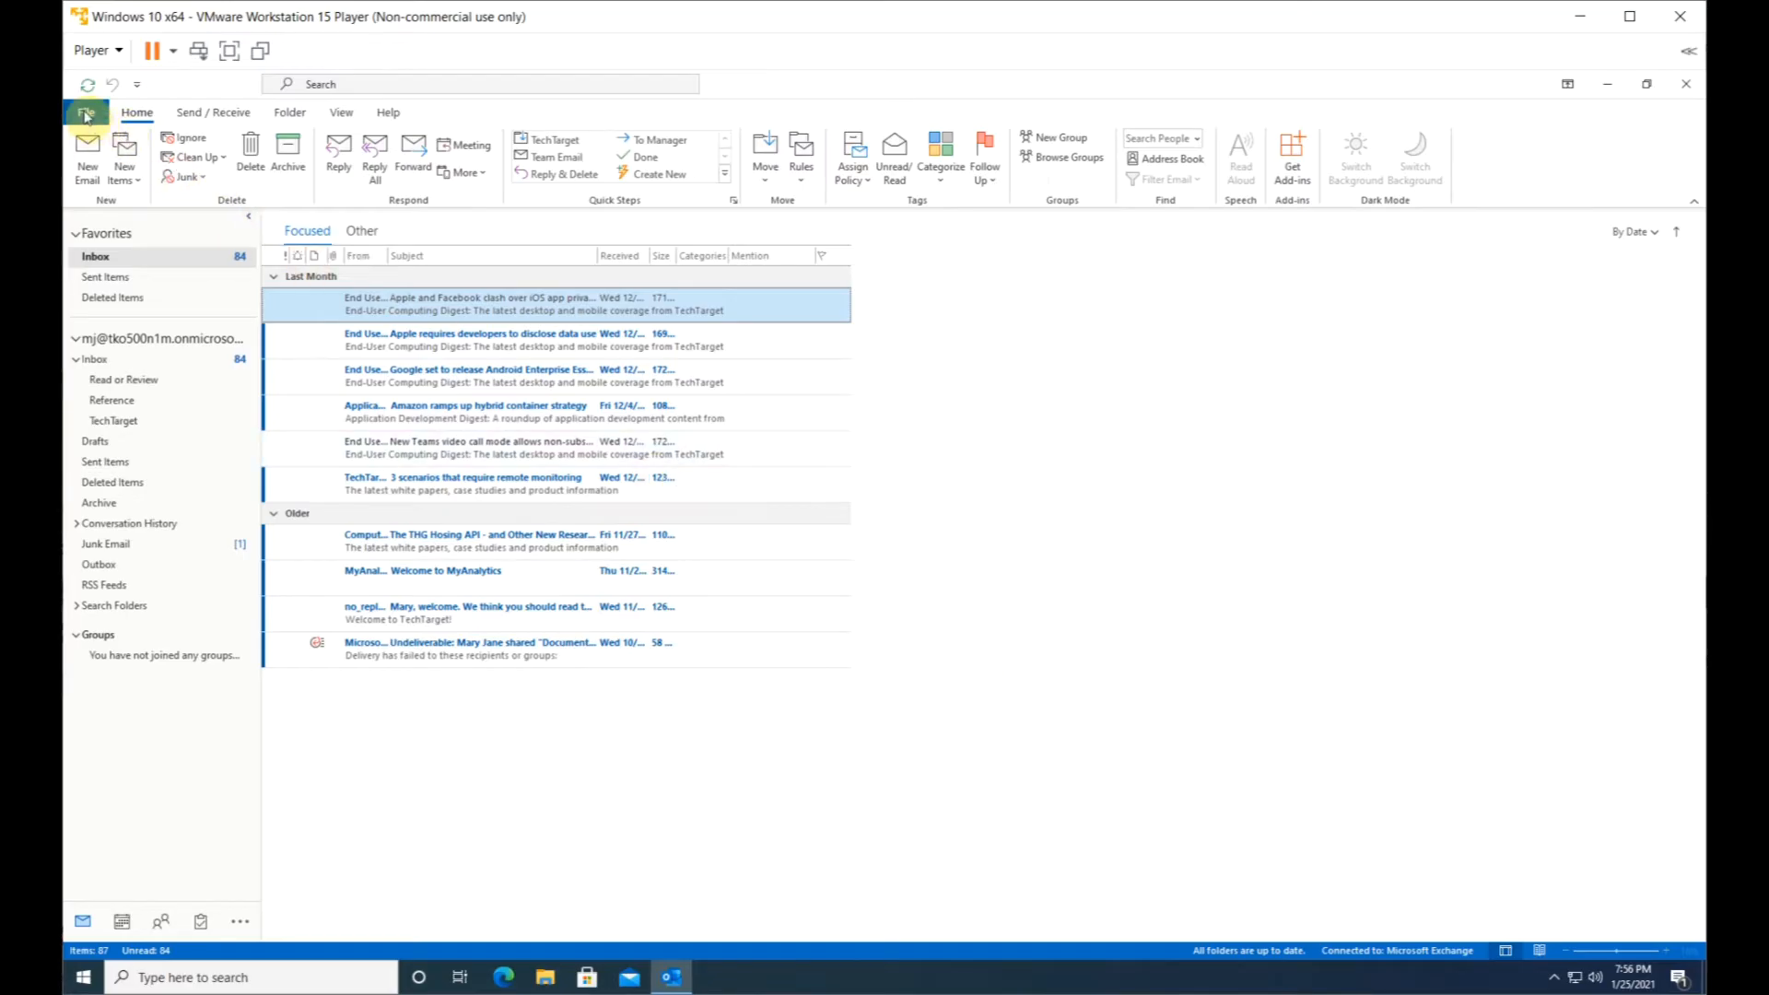
# - Quit safe-mode Outlook, launch it normally from the Office tile group, then exit via File
pyautogui.click(88, 112)
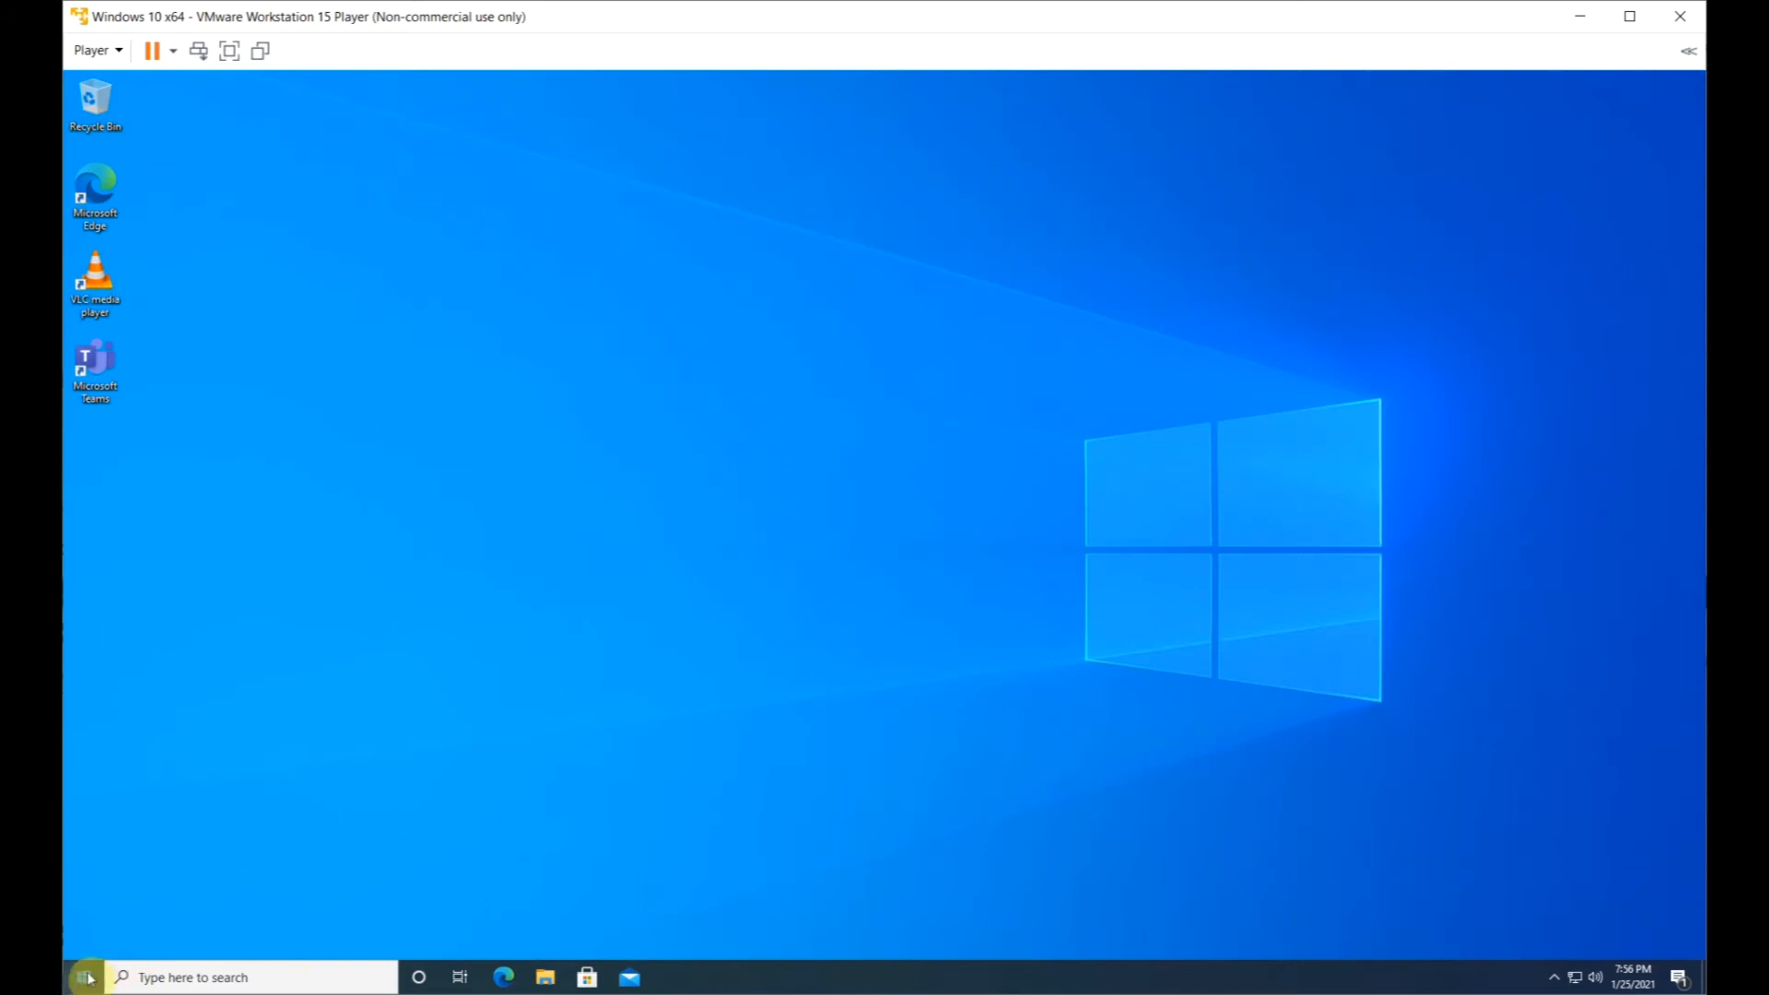
pyautogui.click(84, 977)
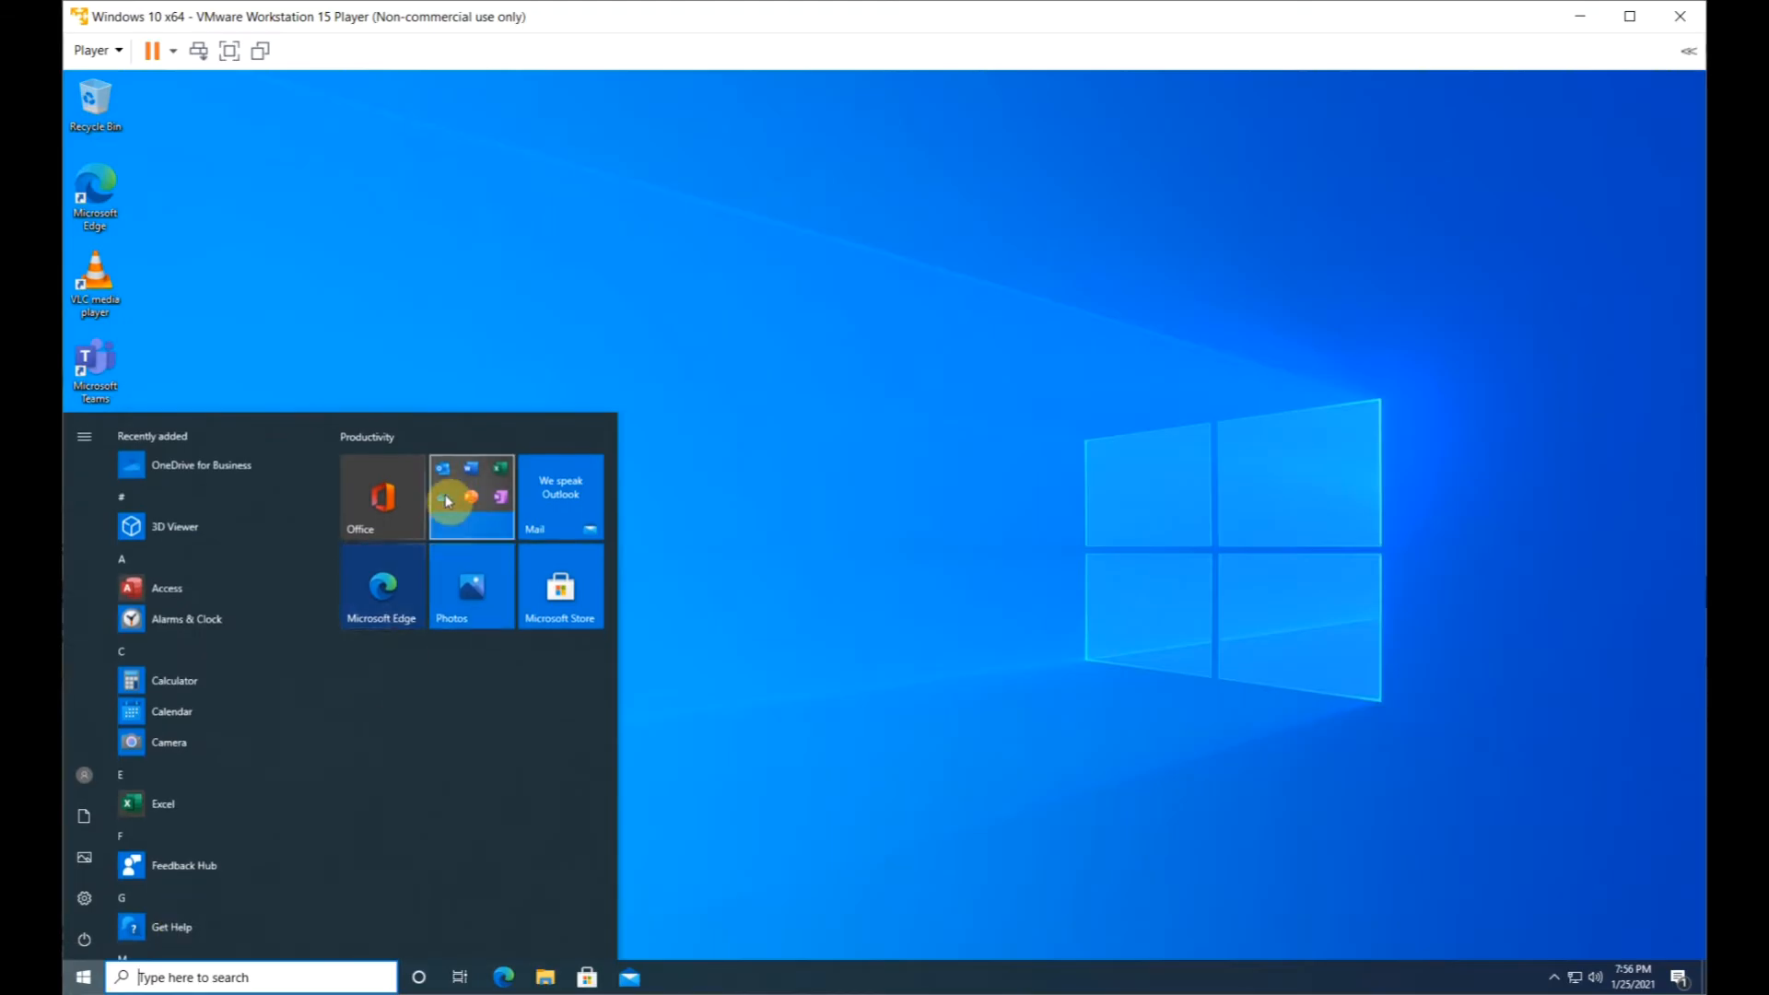
pyautogui.click(394, 637)
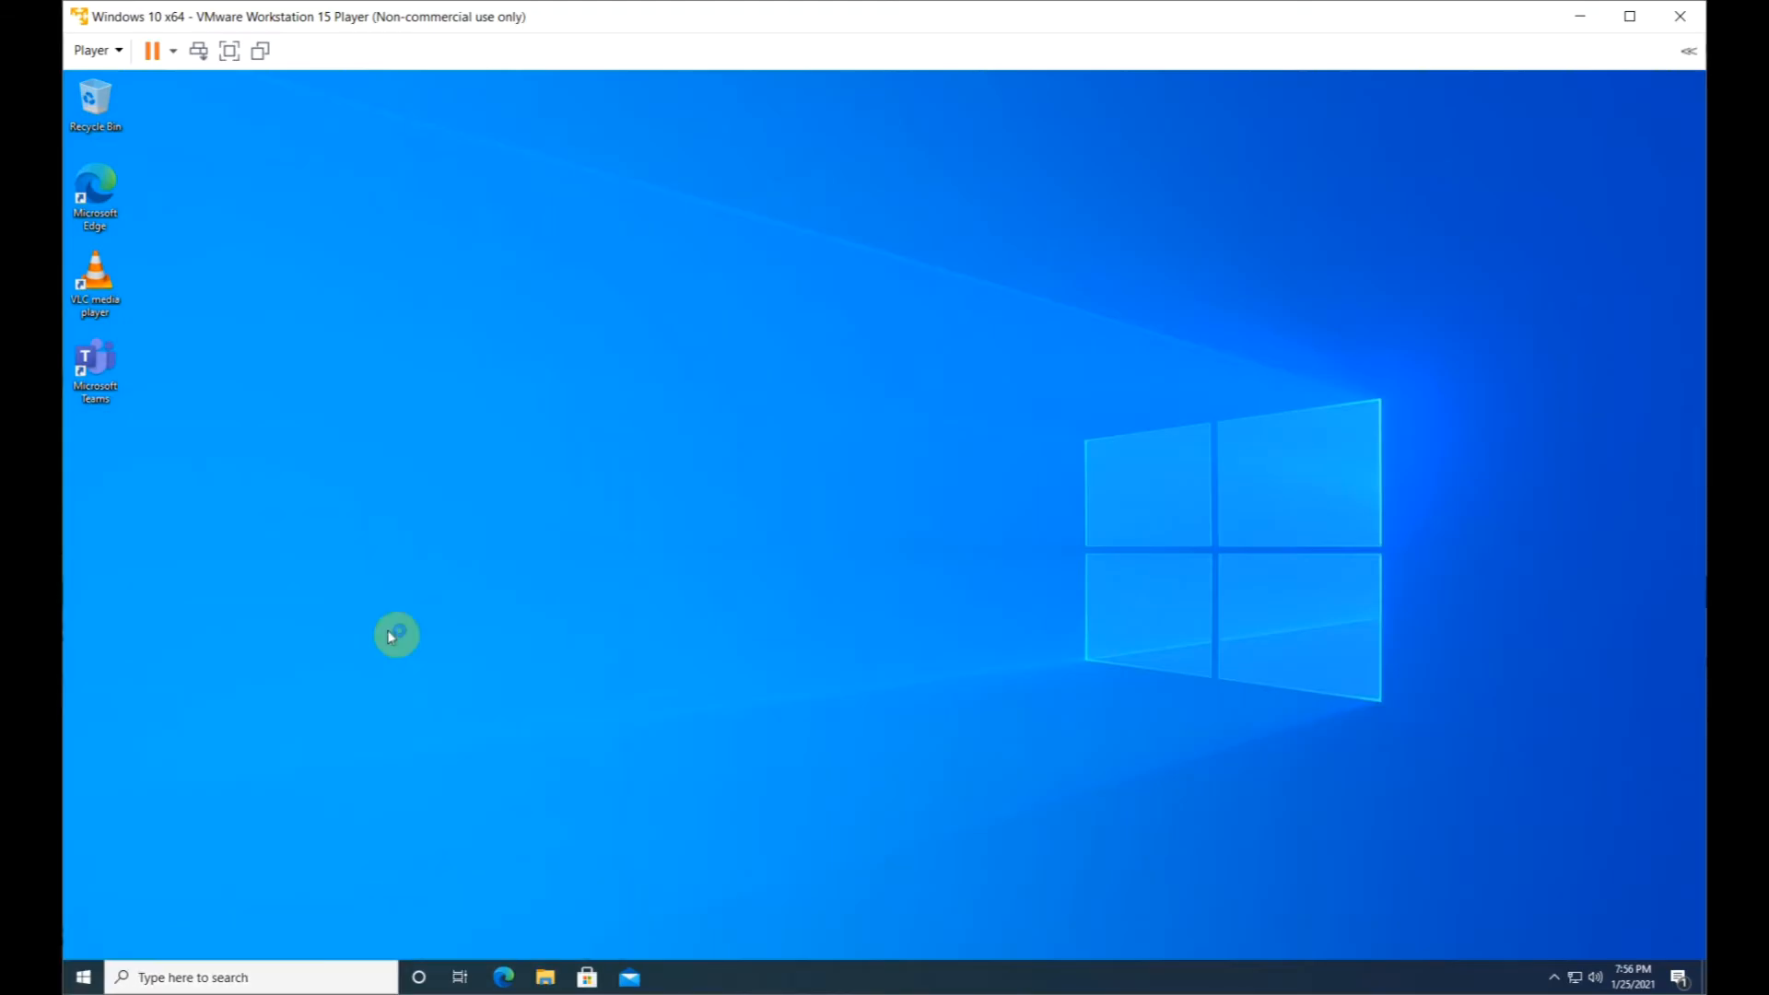
pyautogui.click(673, 977)
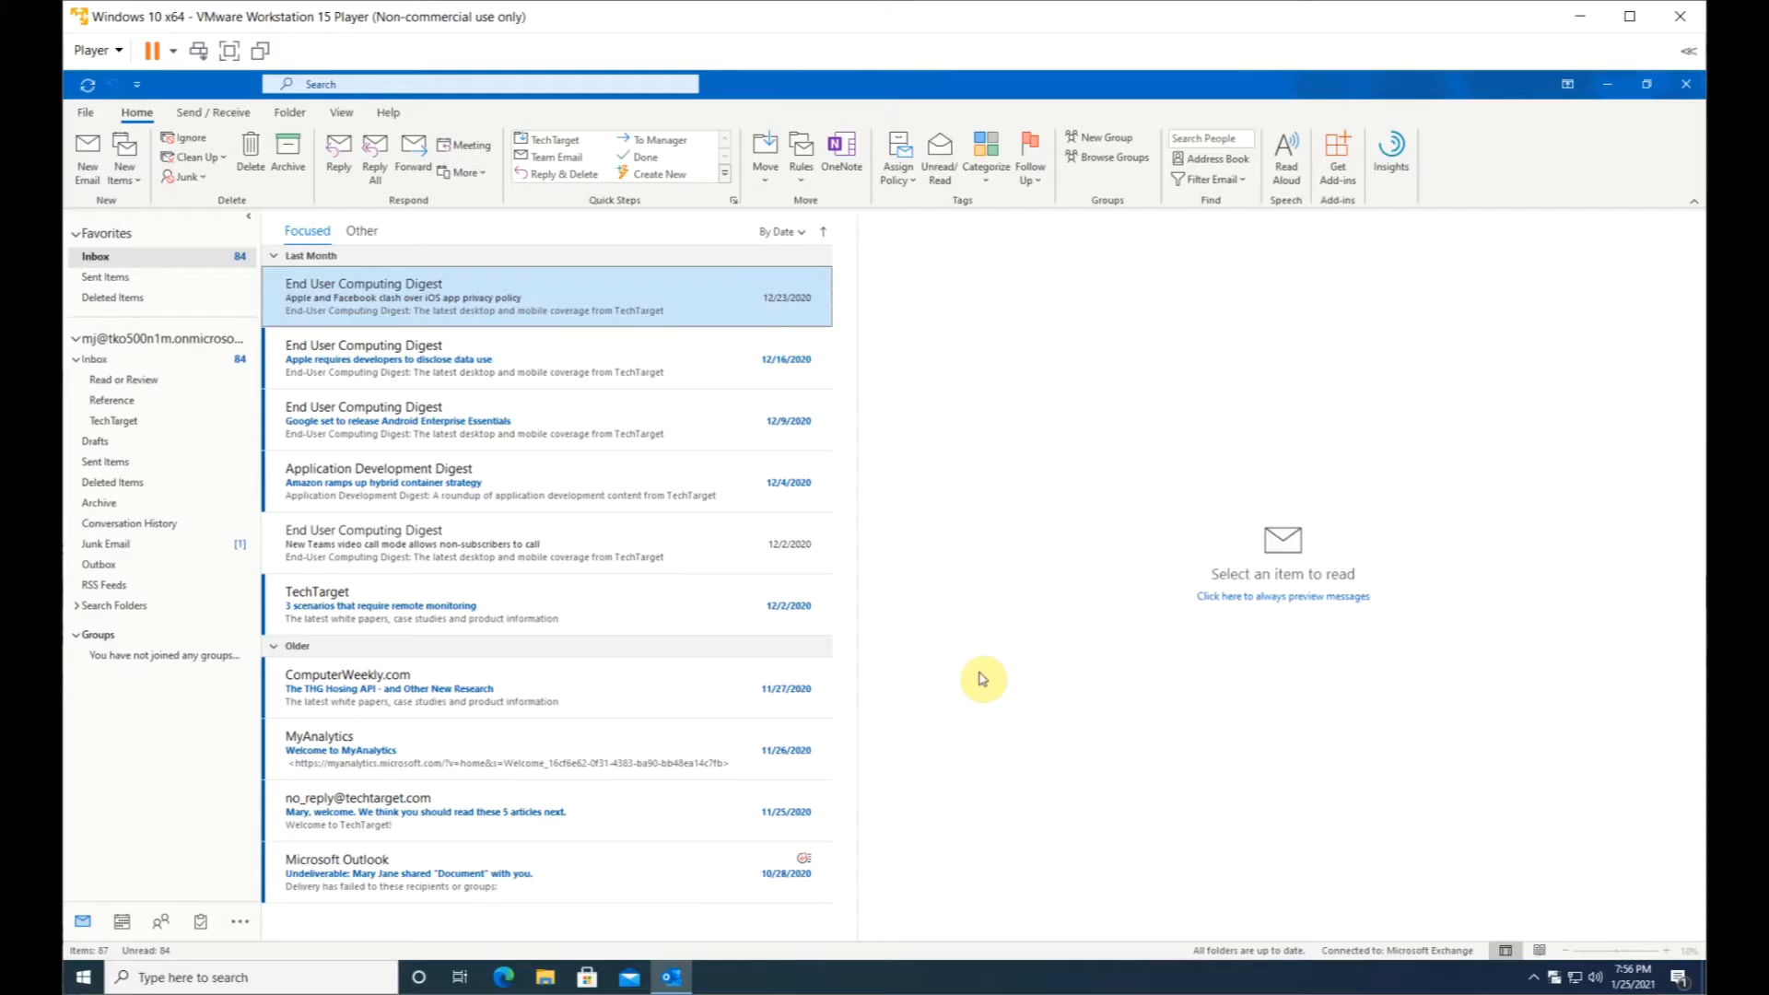
pyautogui.moveTo(1055, 615)
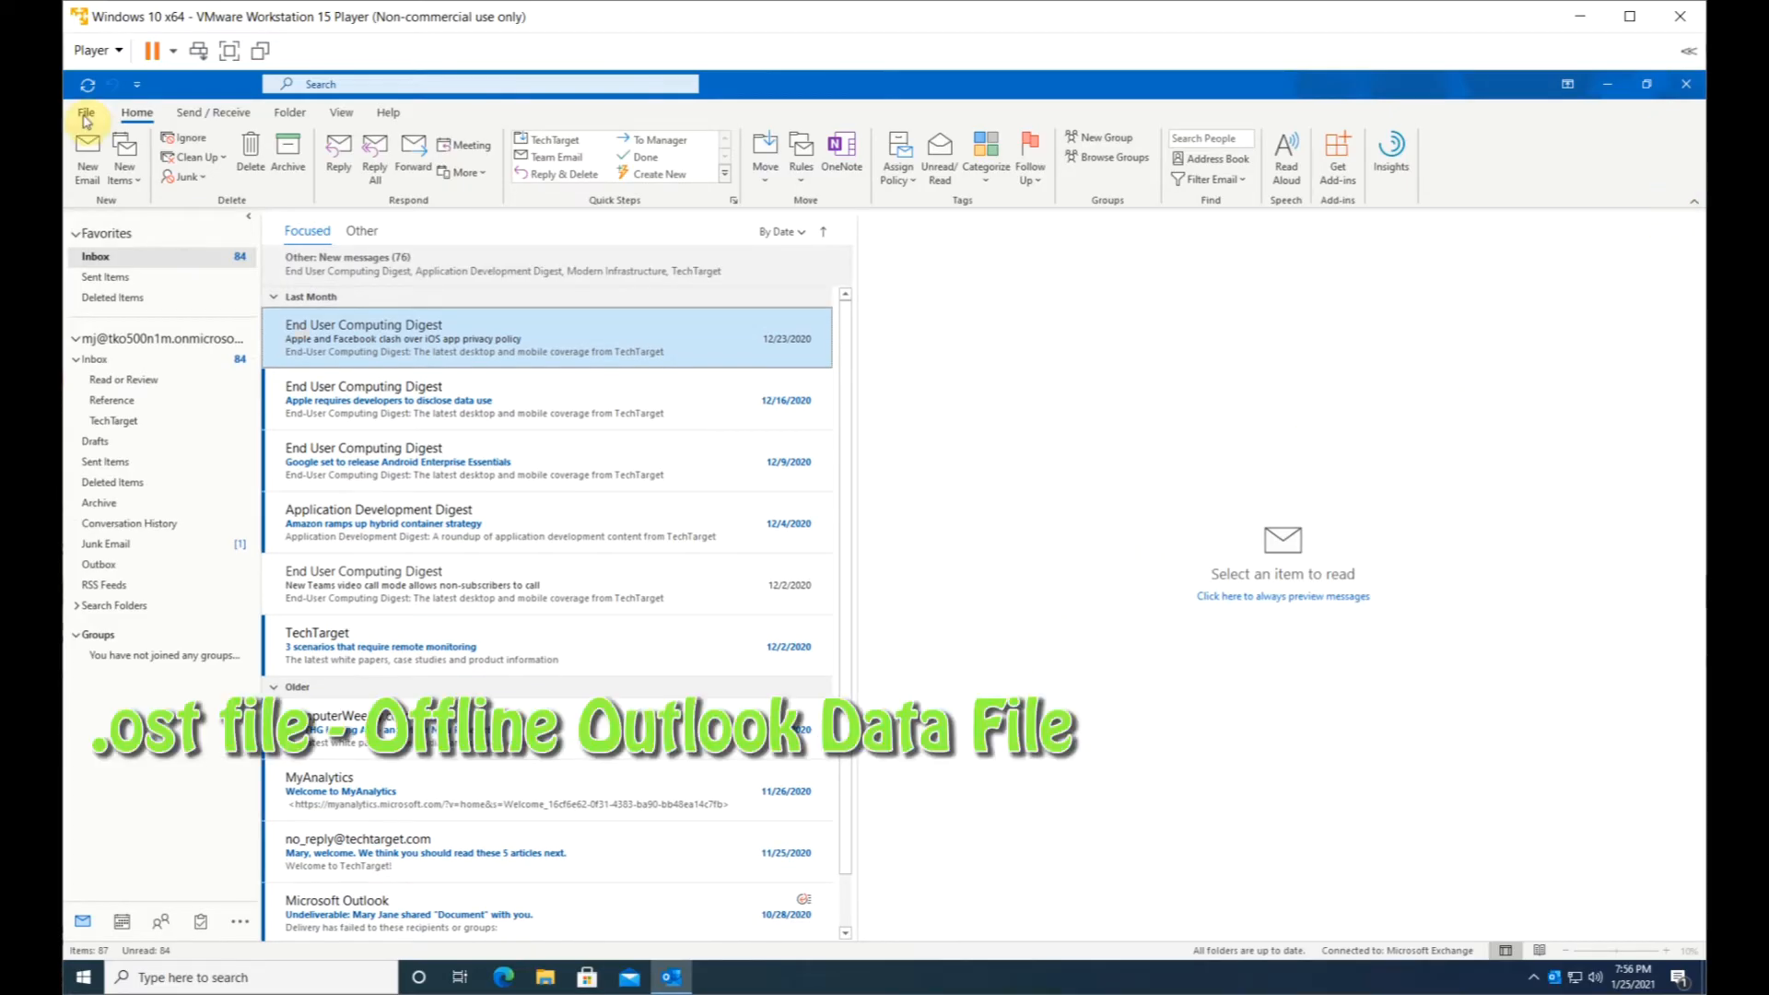
pyautogui.click(82, 113)
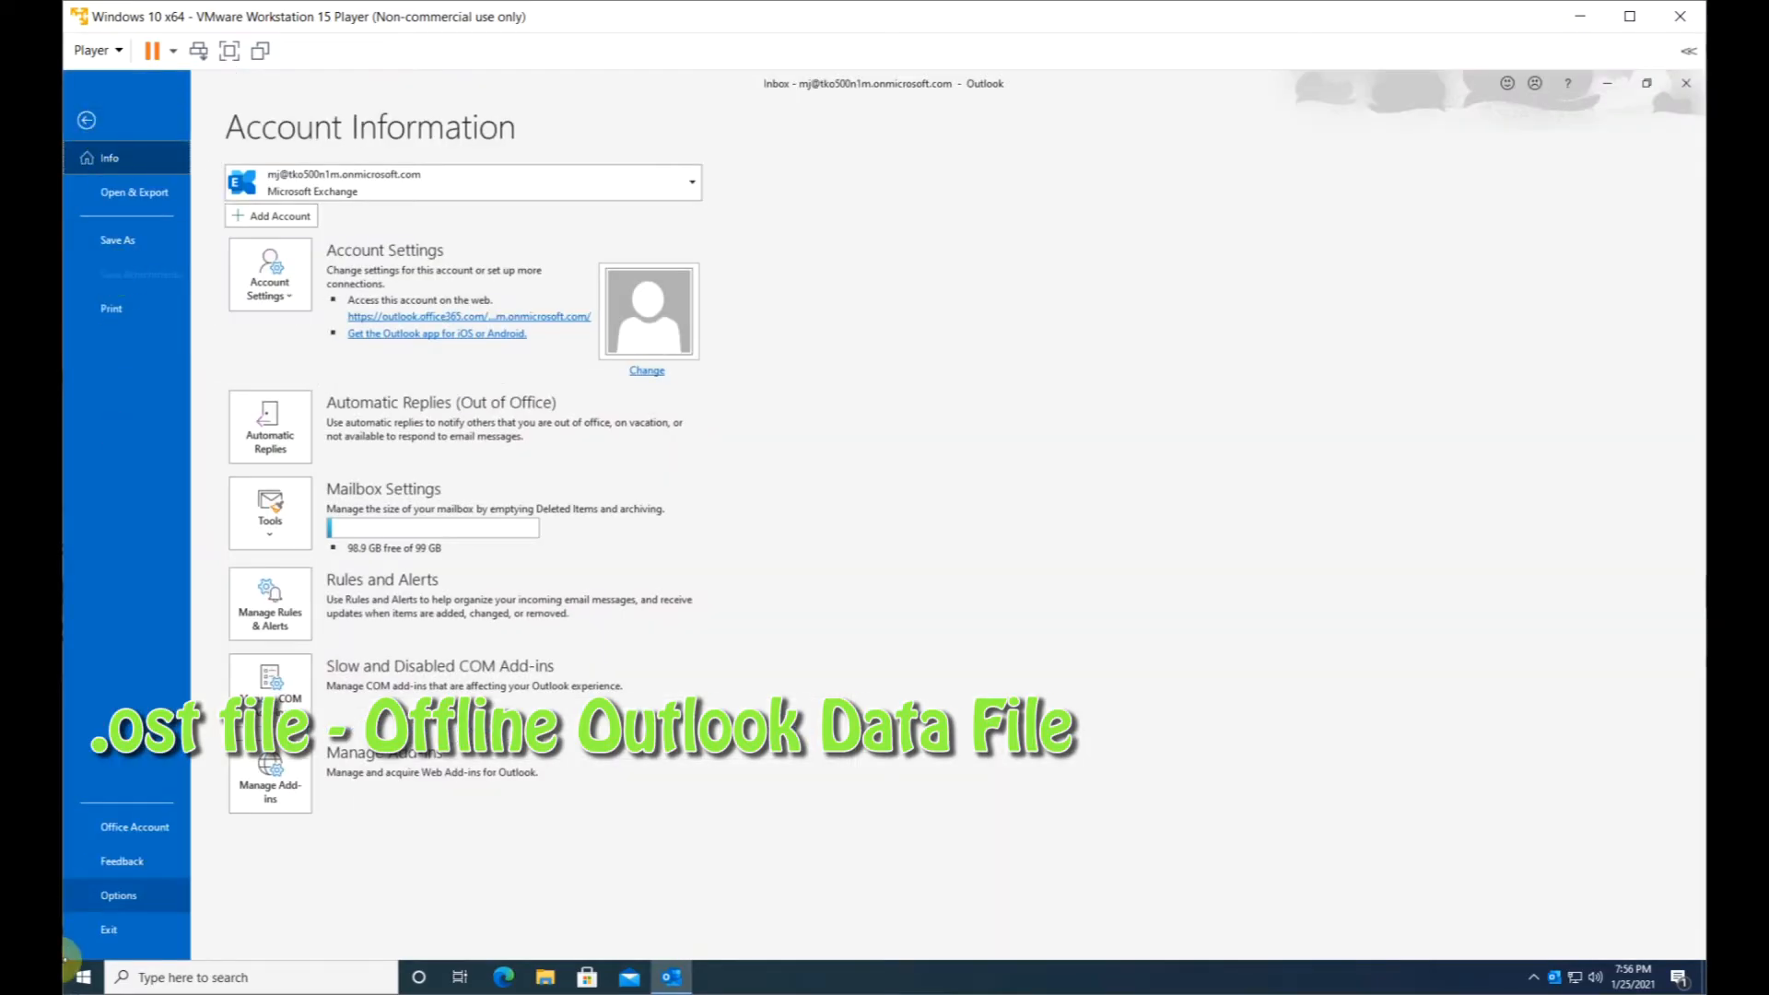
pyautogui.click(1688, 83)
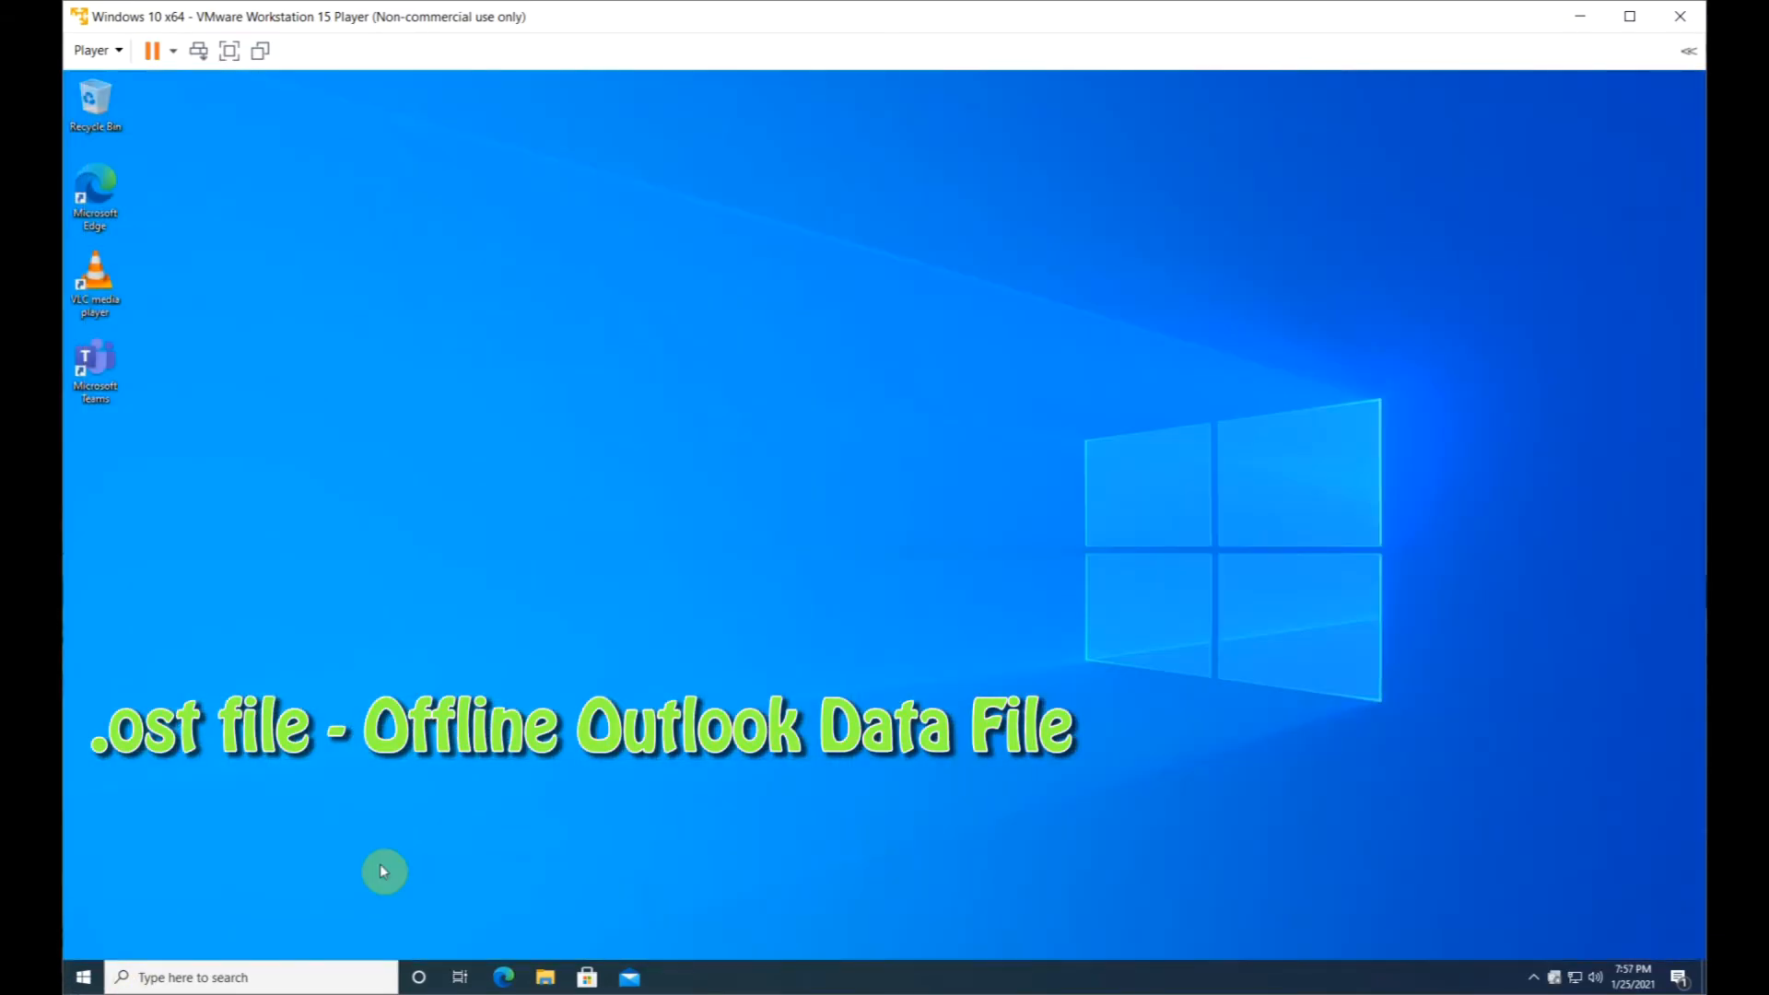
# - Run %homepath%\appdata\local\microsoft\outlook to open the Outlook data folder
pyautogui.rightClick(85, 977)
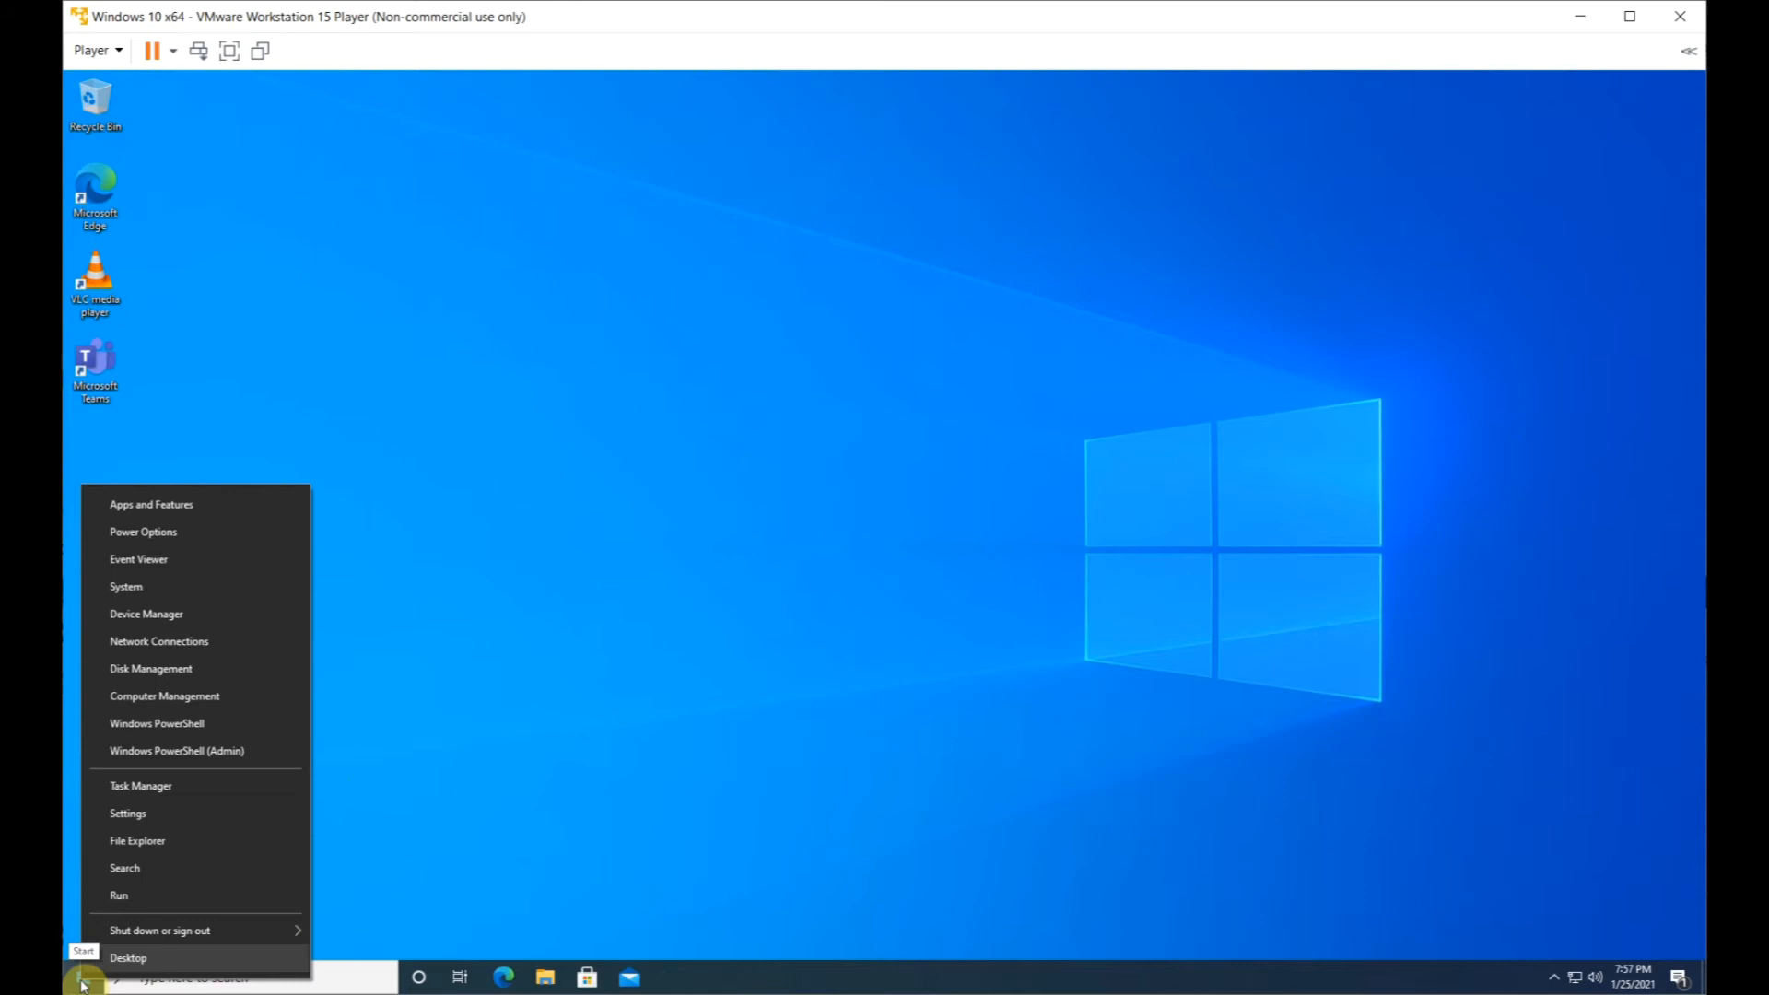
pyautogui.click(118, 896)
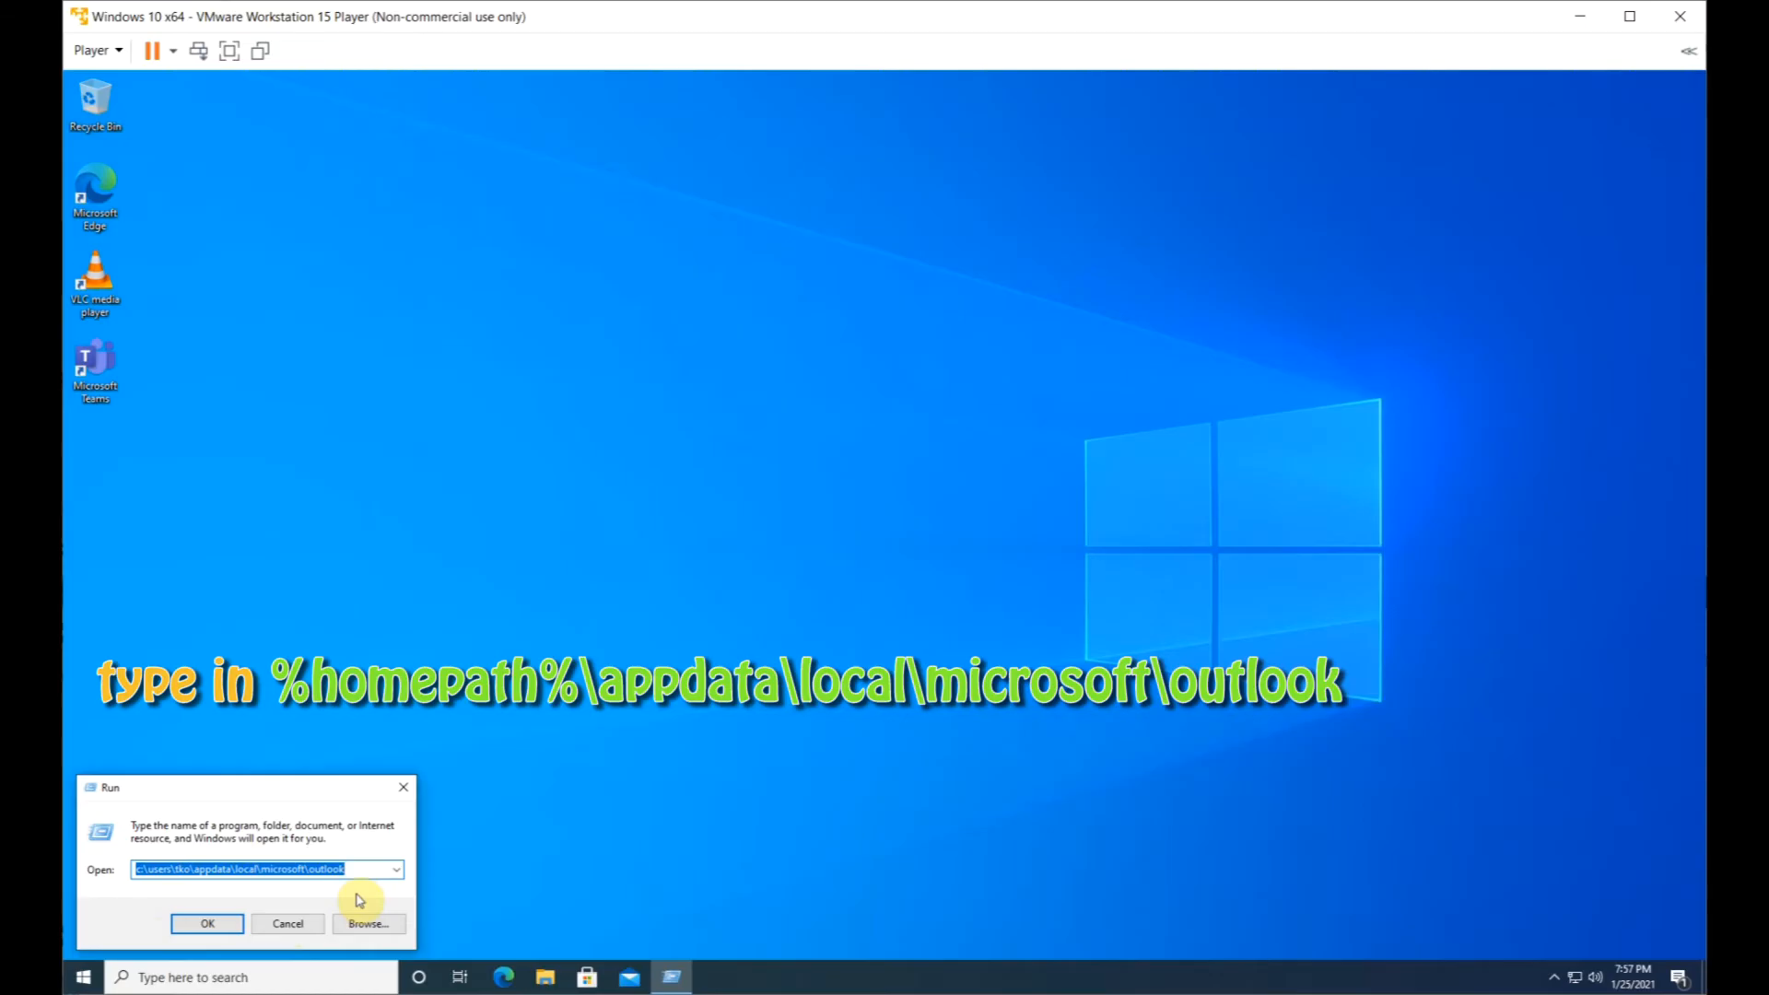
pyautogui.click(207, 924)
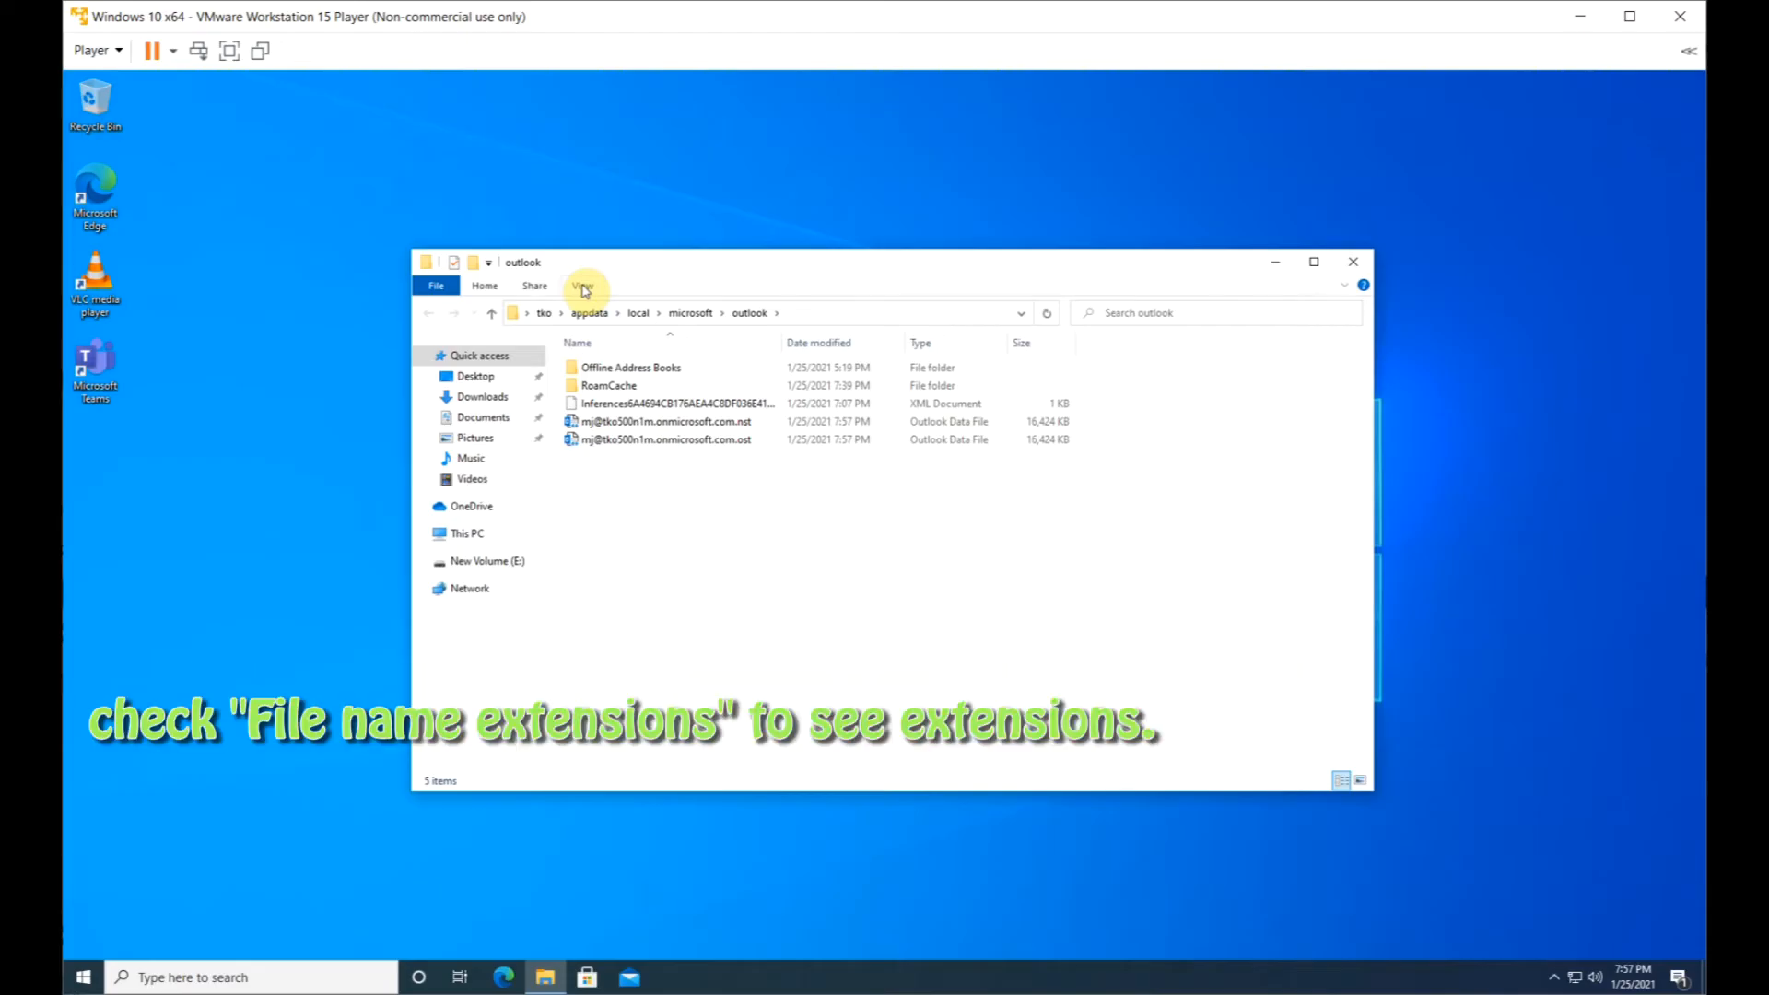
# - Show file name extensions and rename the Outlook .ost data file to end in .bak
pyautogui.click(583, 286)
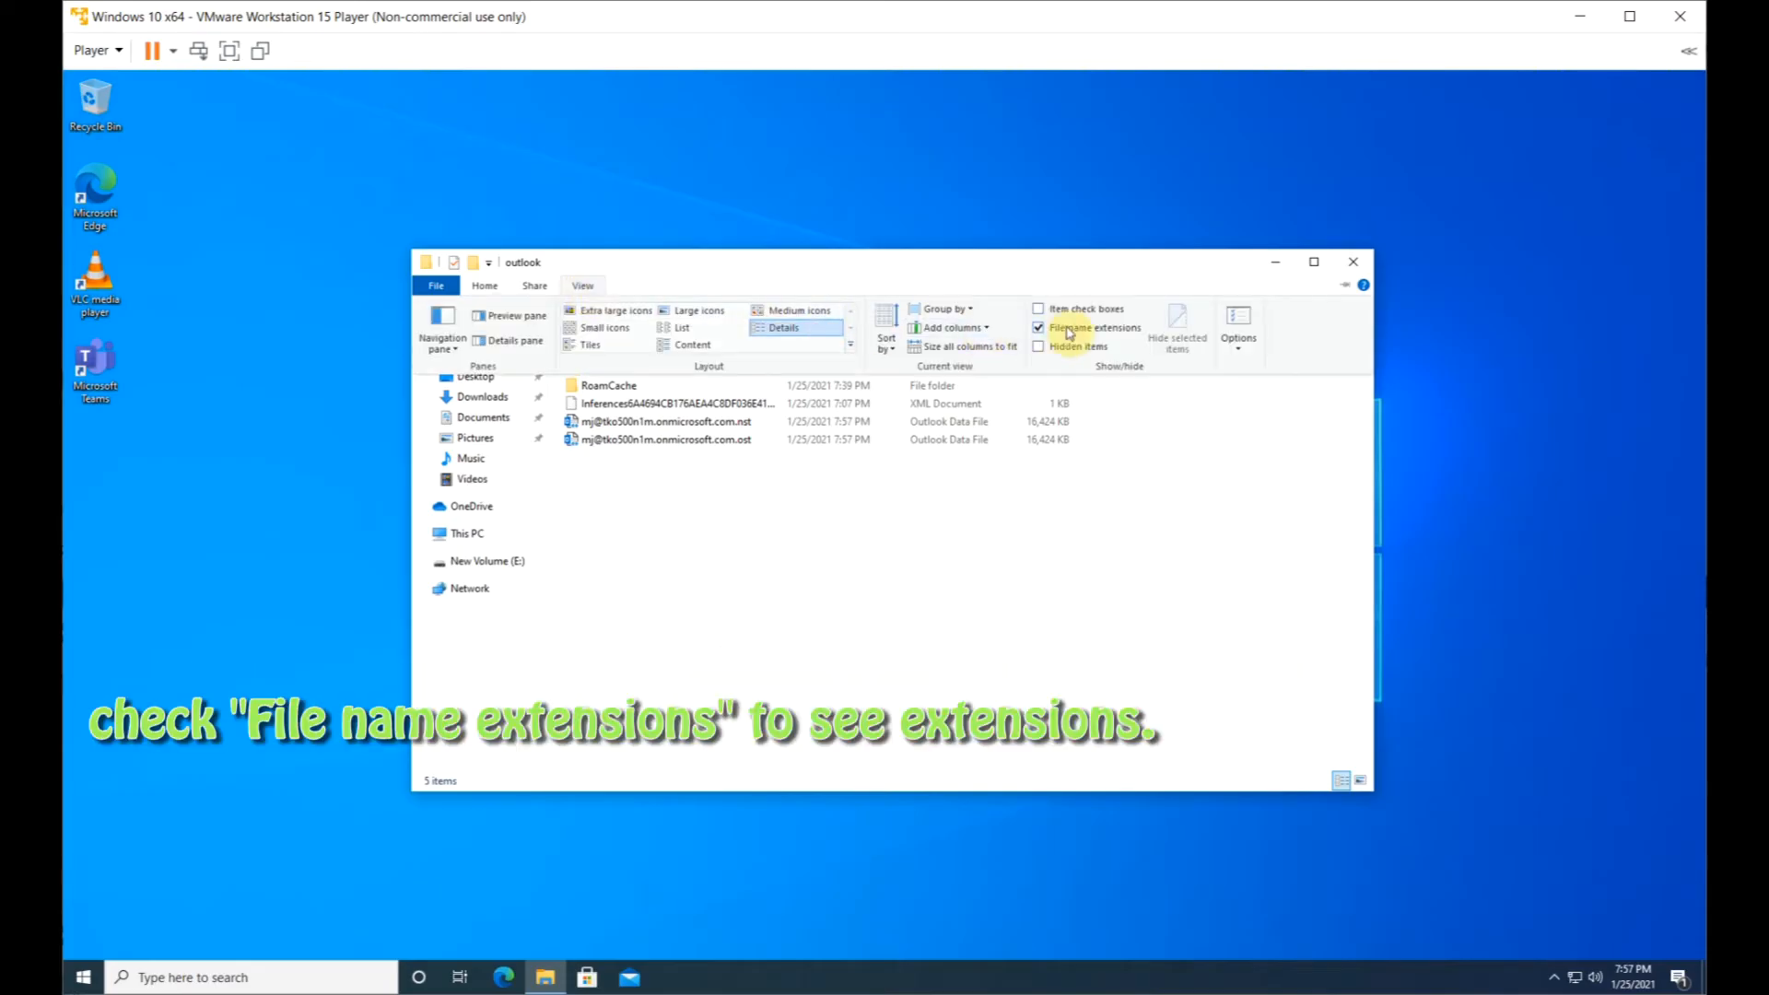
pyautogui.moveTo(1085, 329)
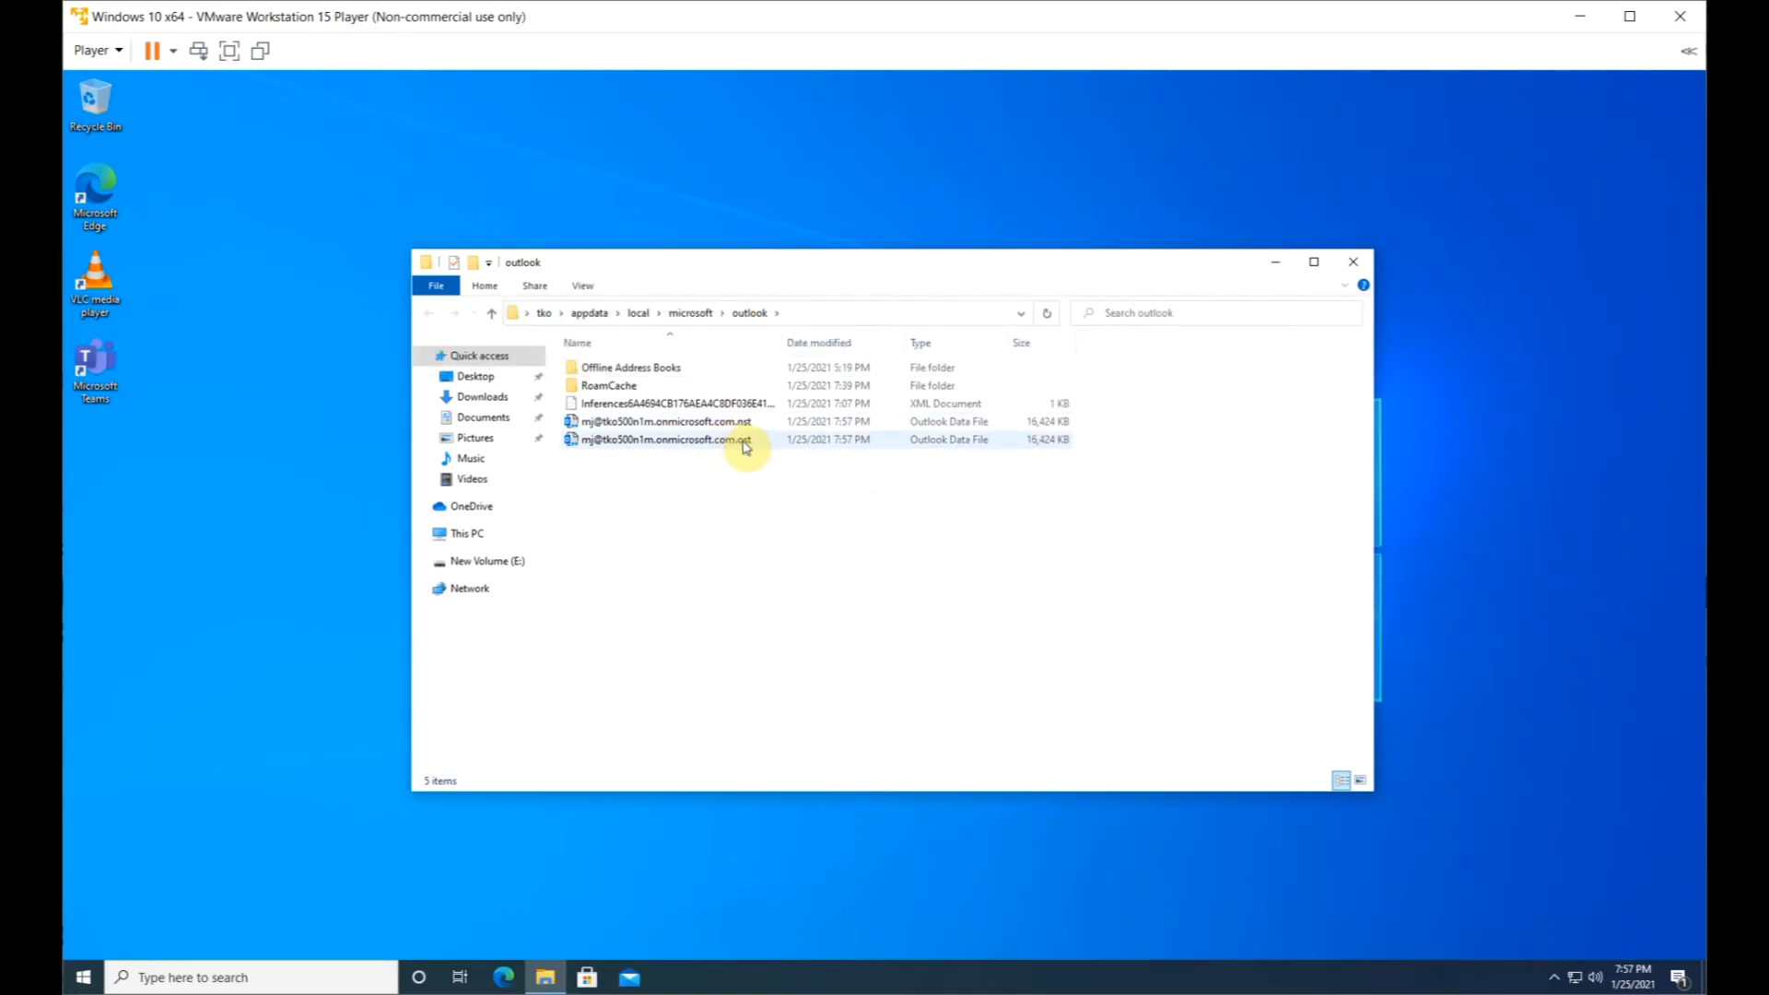
pyautogui.click(700, 440)
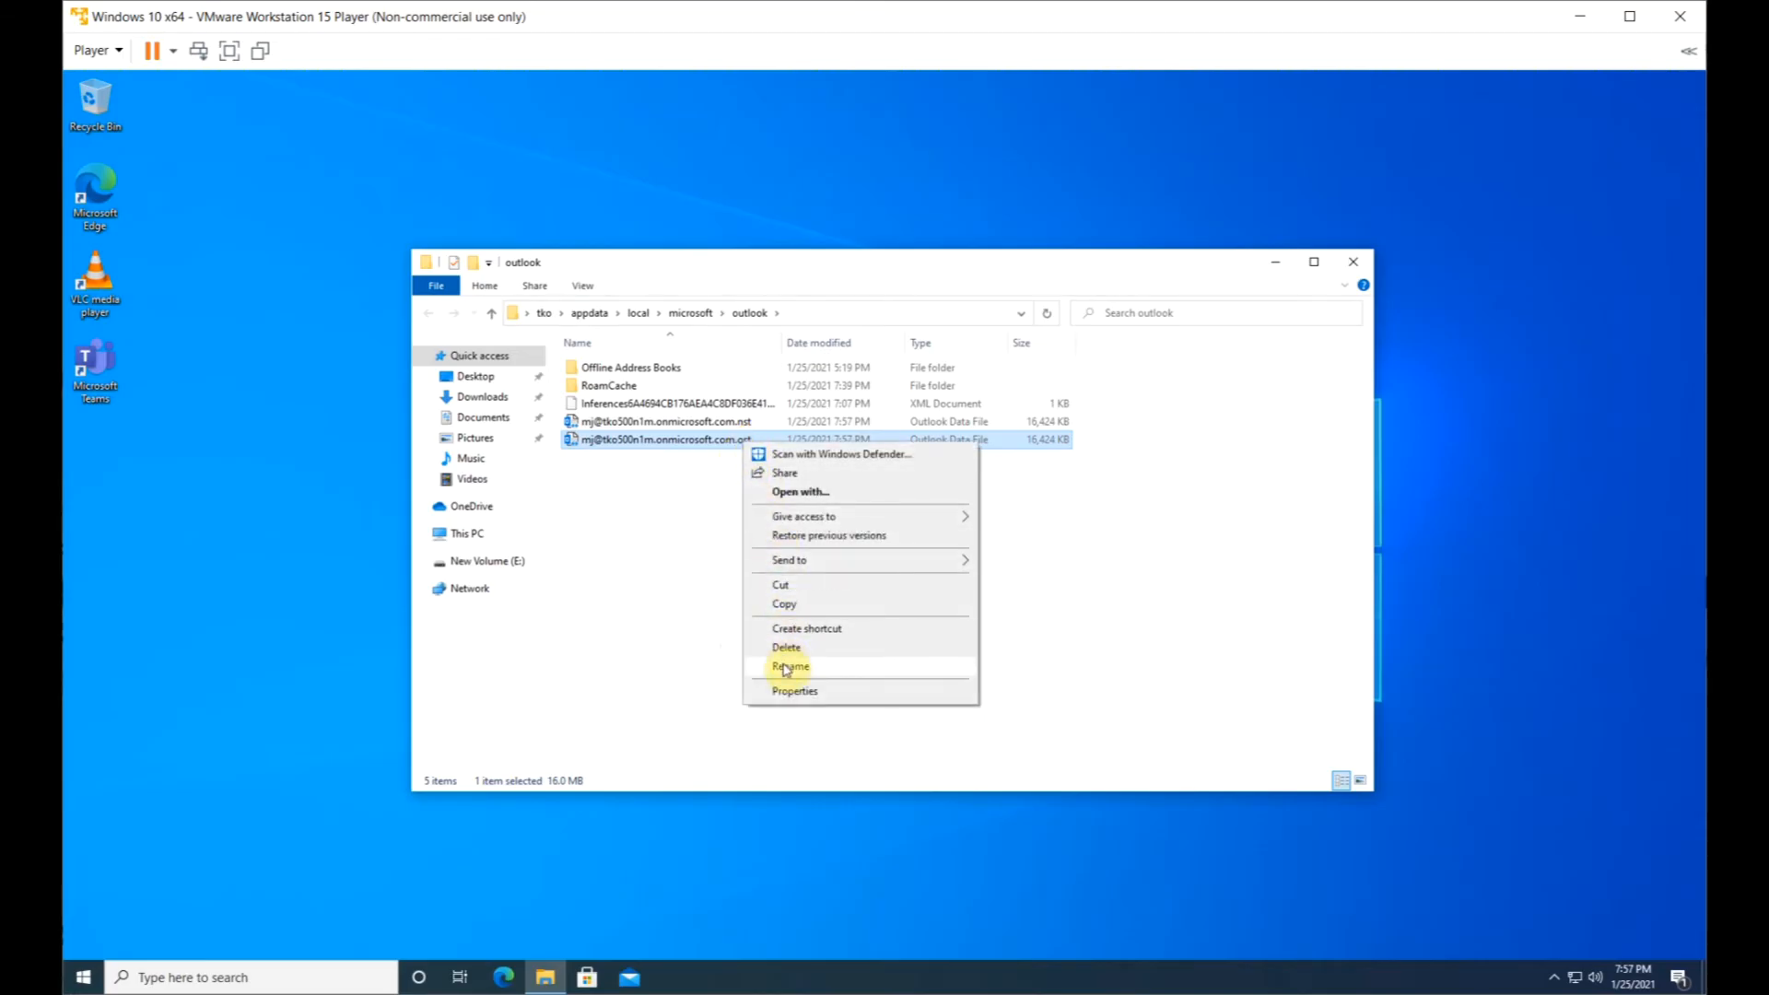
pyautogui.click(790, 666)
pyautogui.write('b')
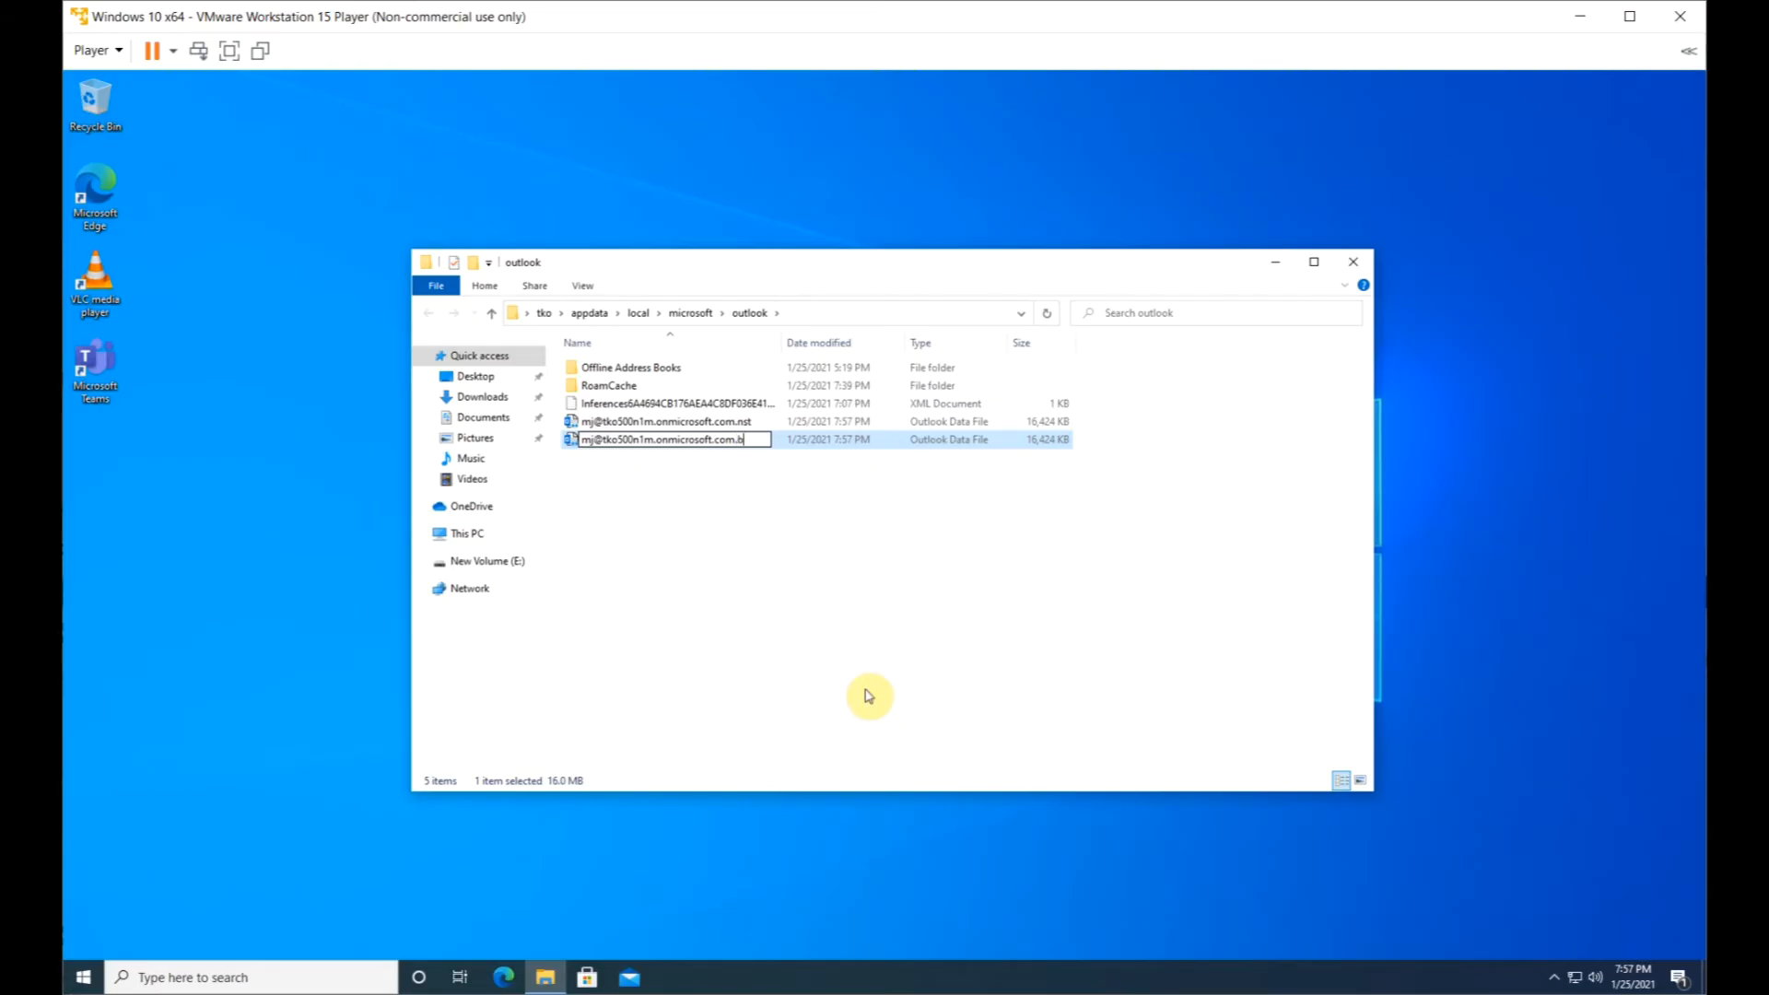
pyautogui.write('ak')
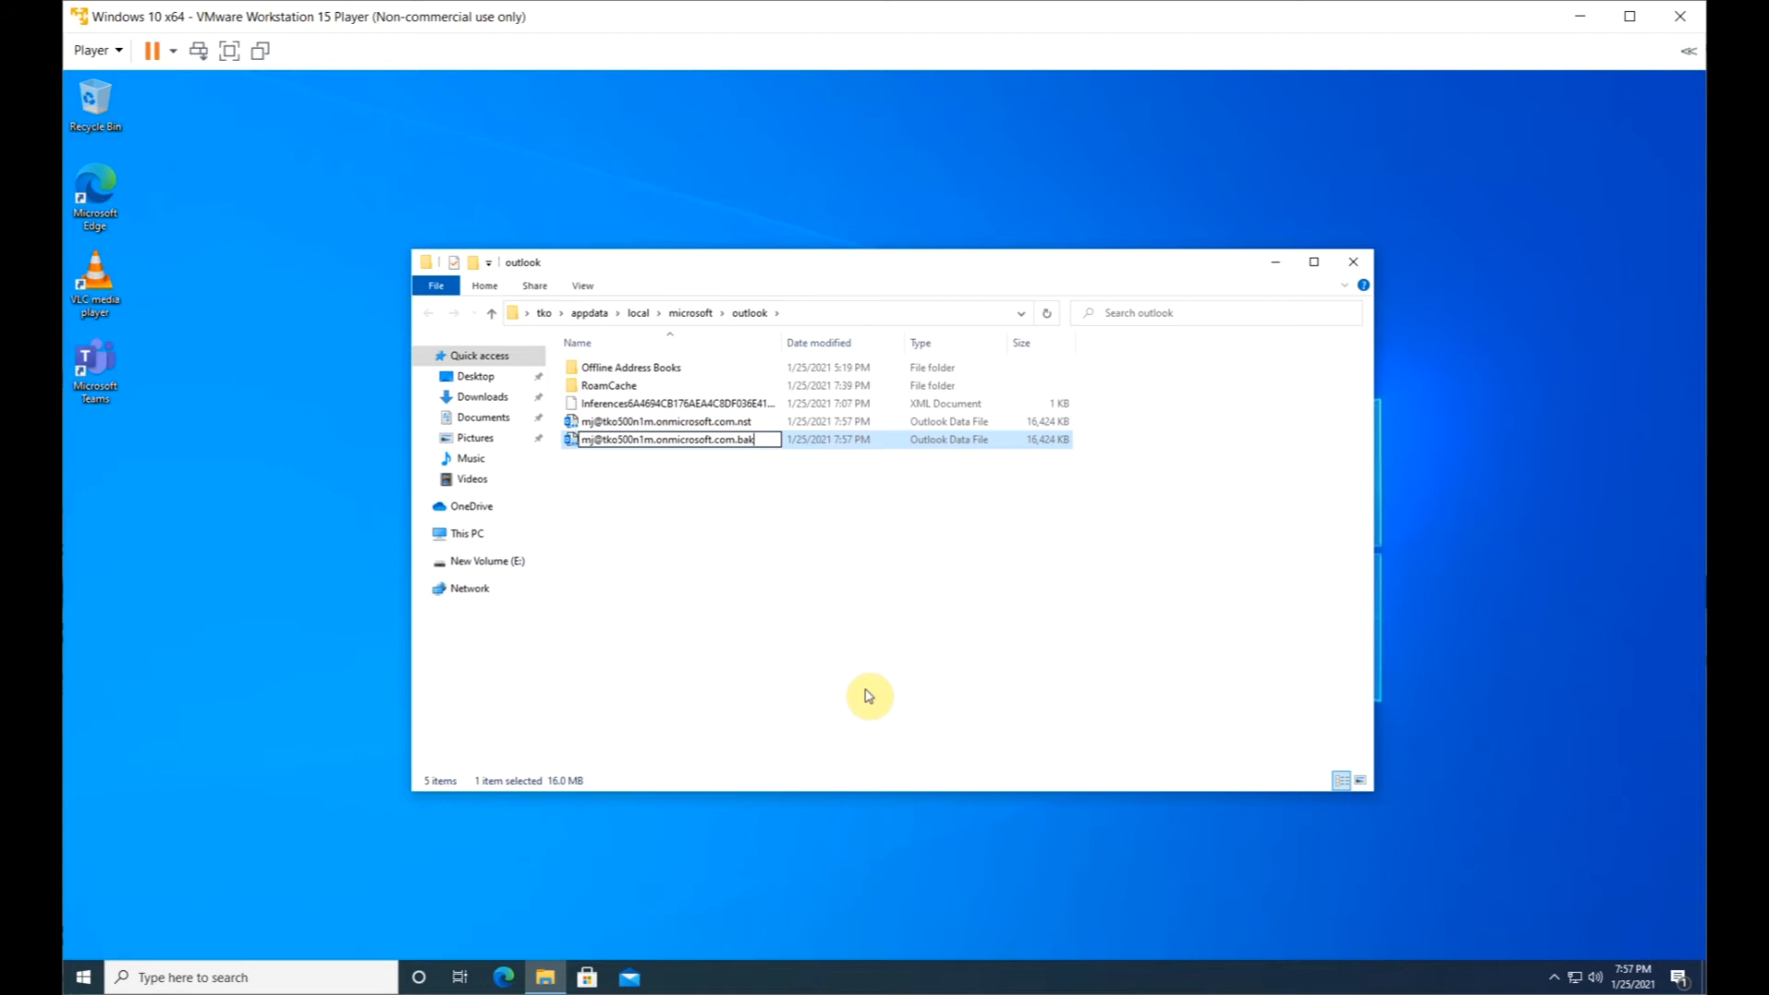
# - Confirm the .bak rename, relaunch Outlook so it rebuilds a fresh .ost, then close it
pyautogui.press('Enter')
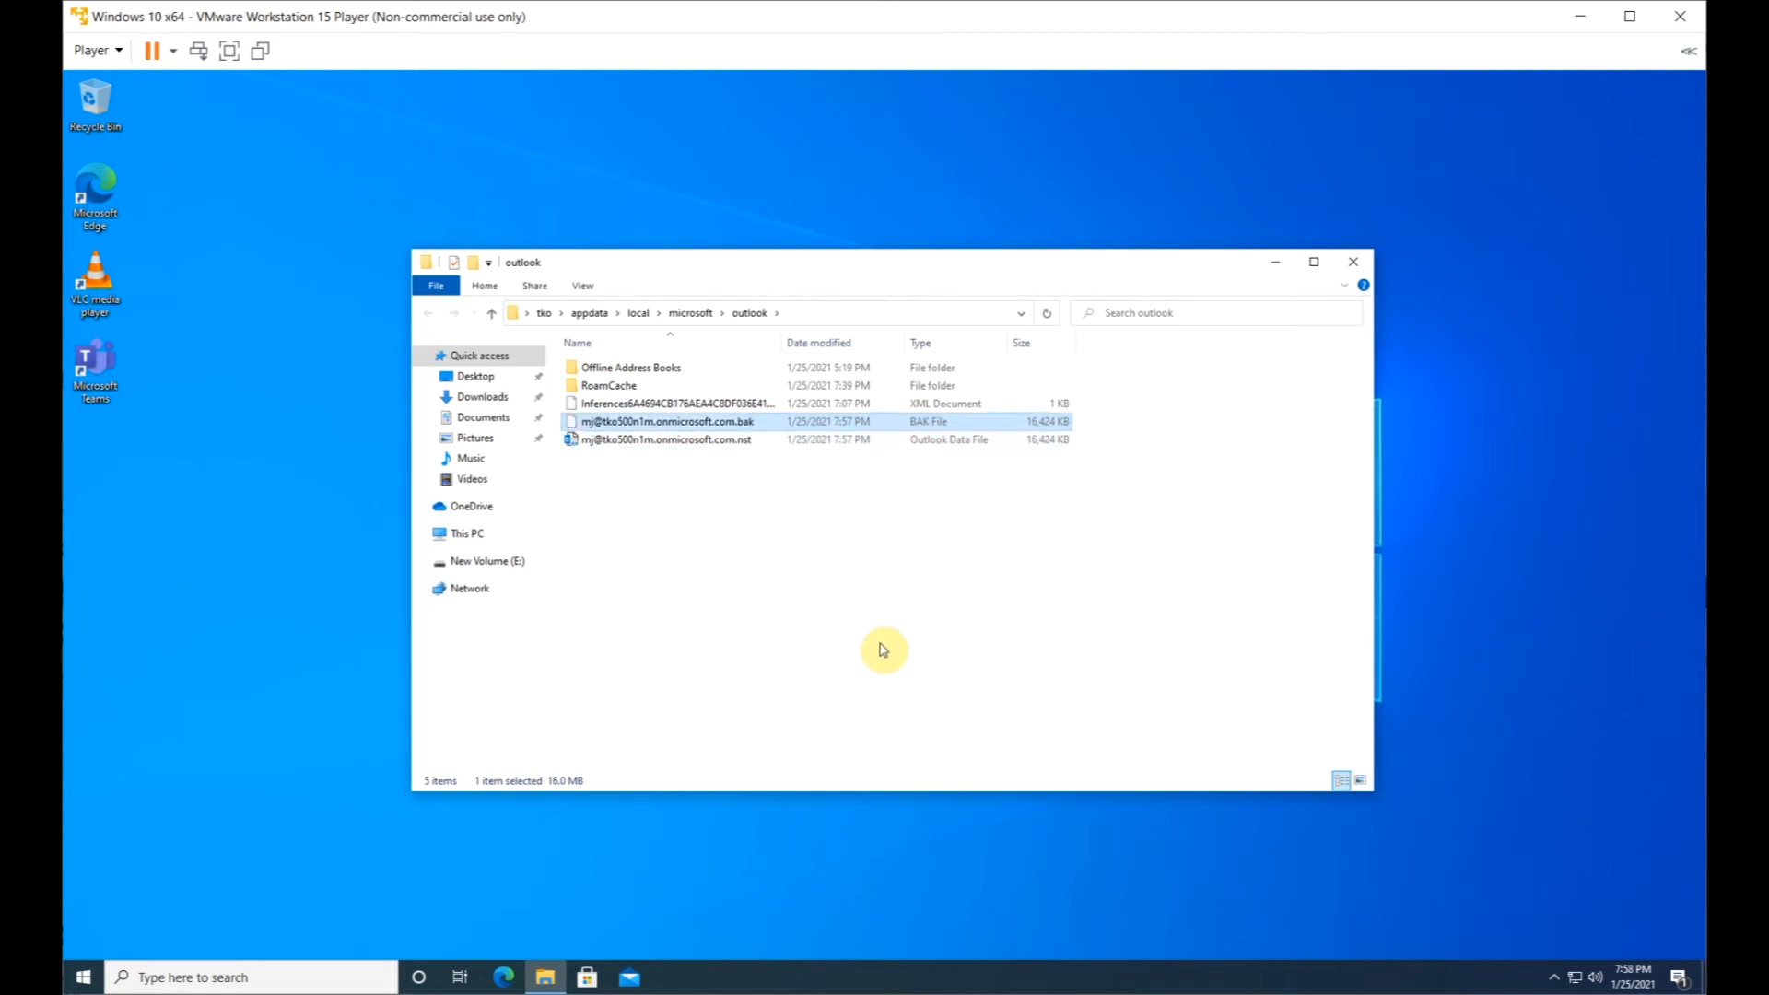
pyautogui.click(837, 634)
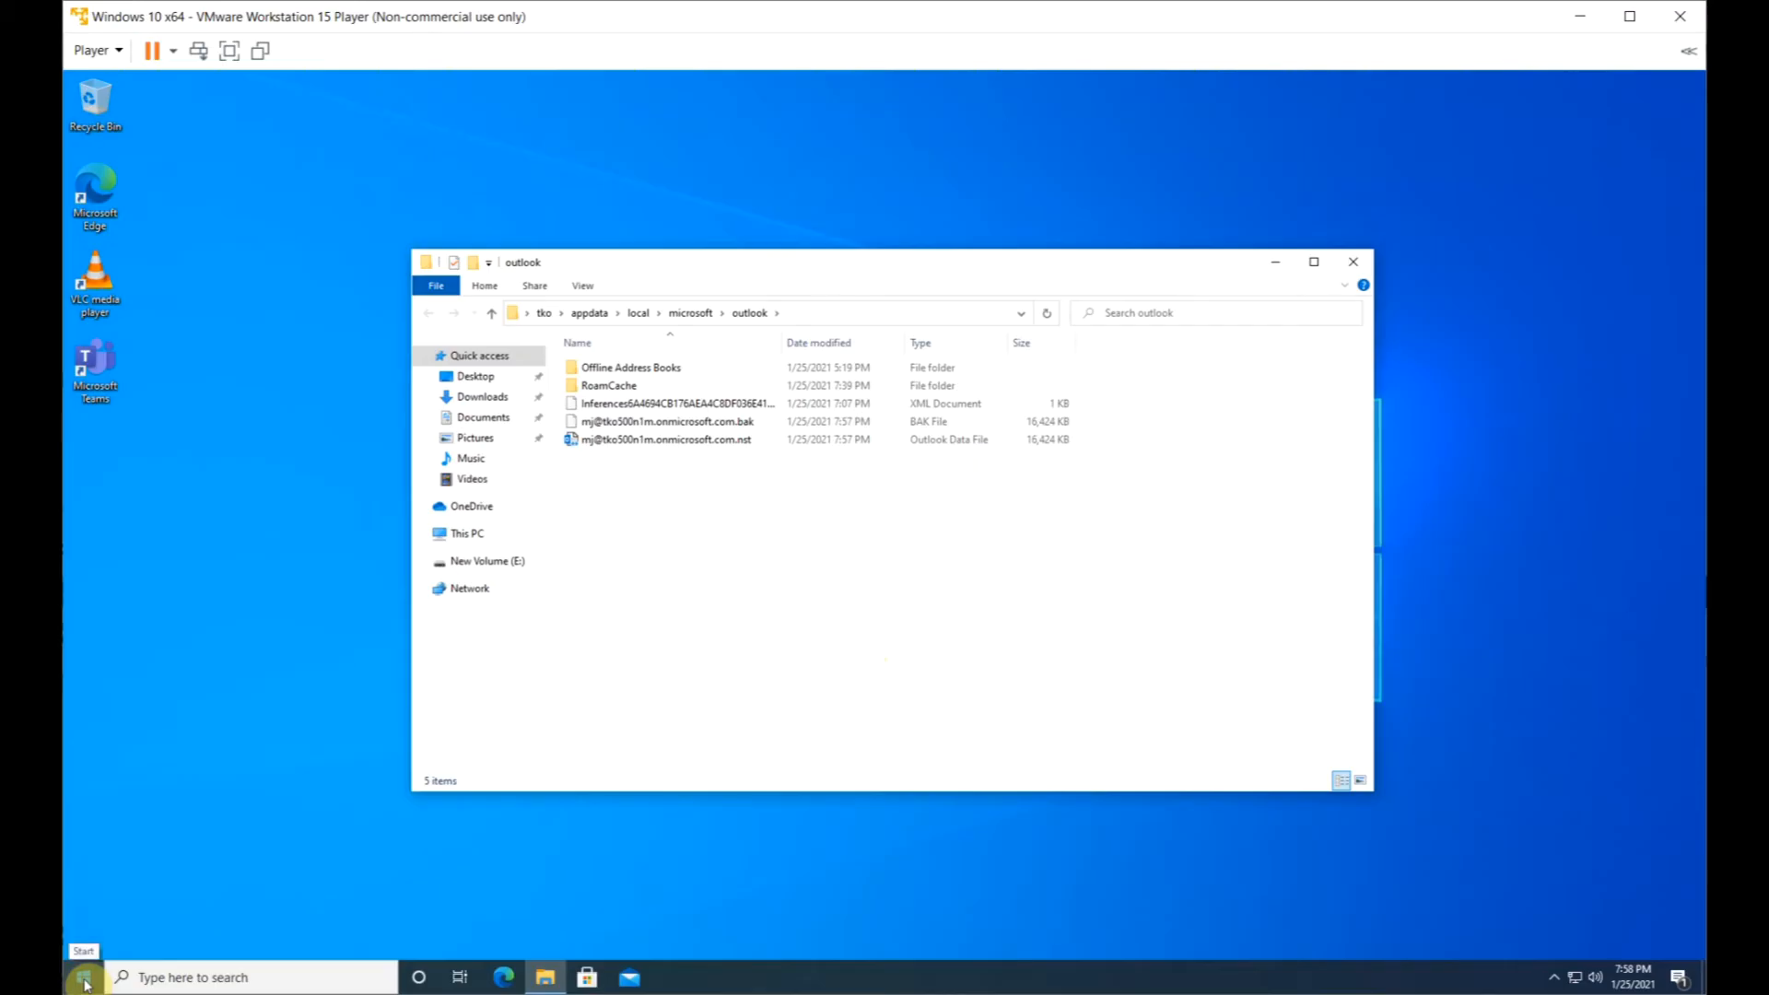
pyautogui.click(85, 977)
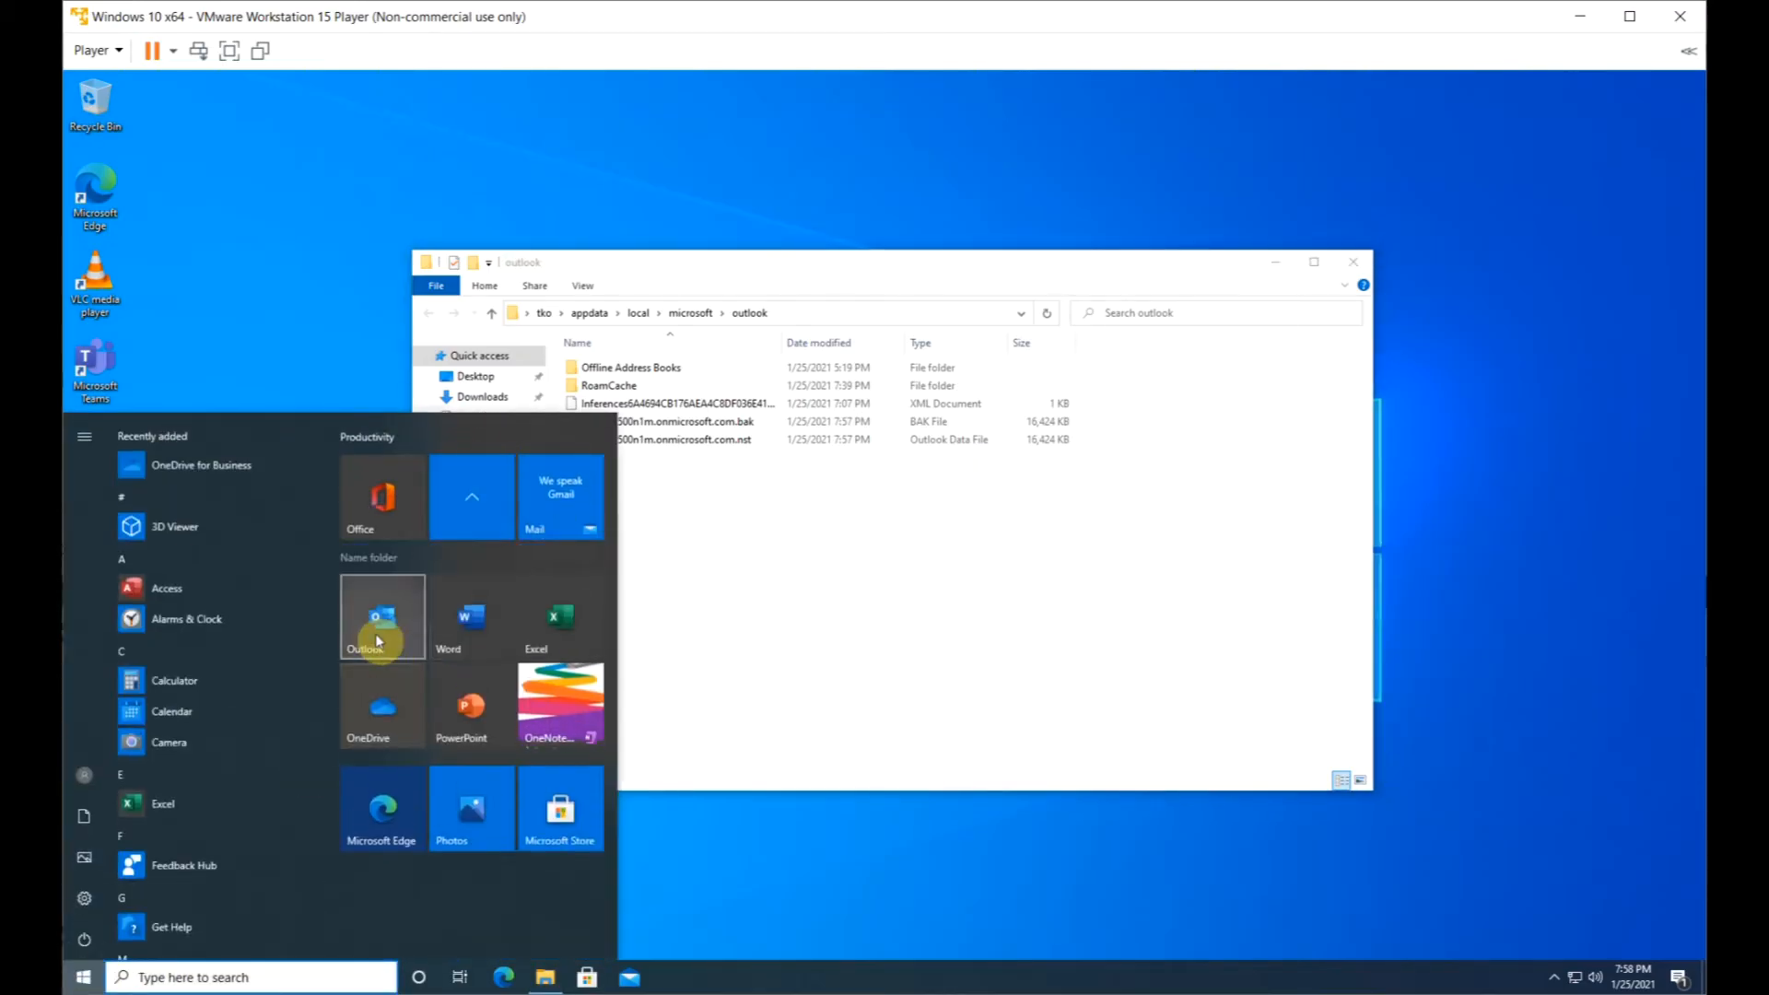
pyautogui.click(383, 617)
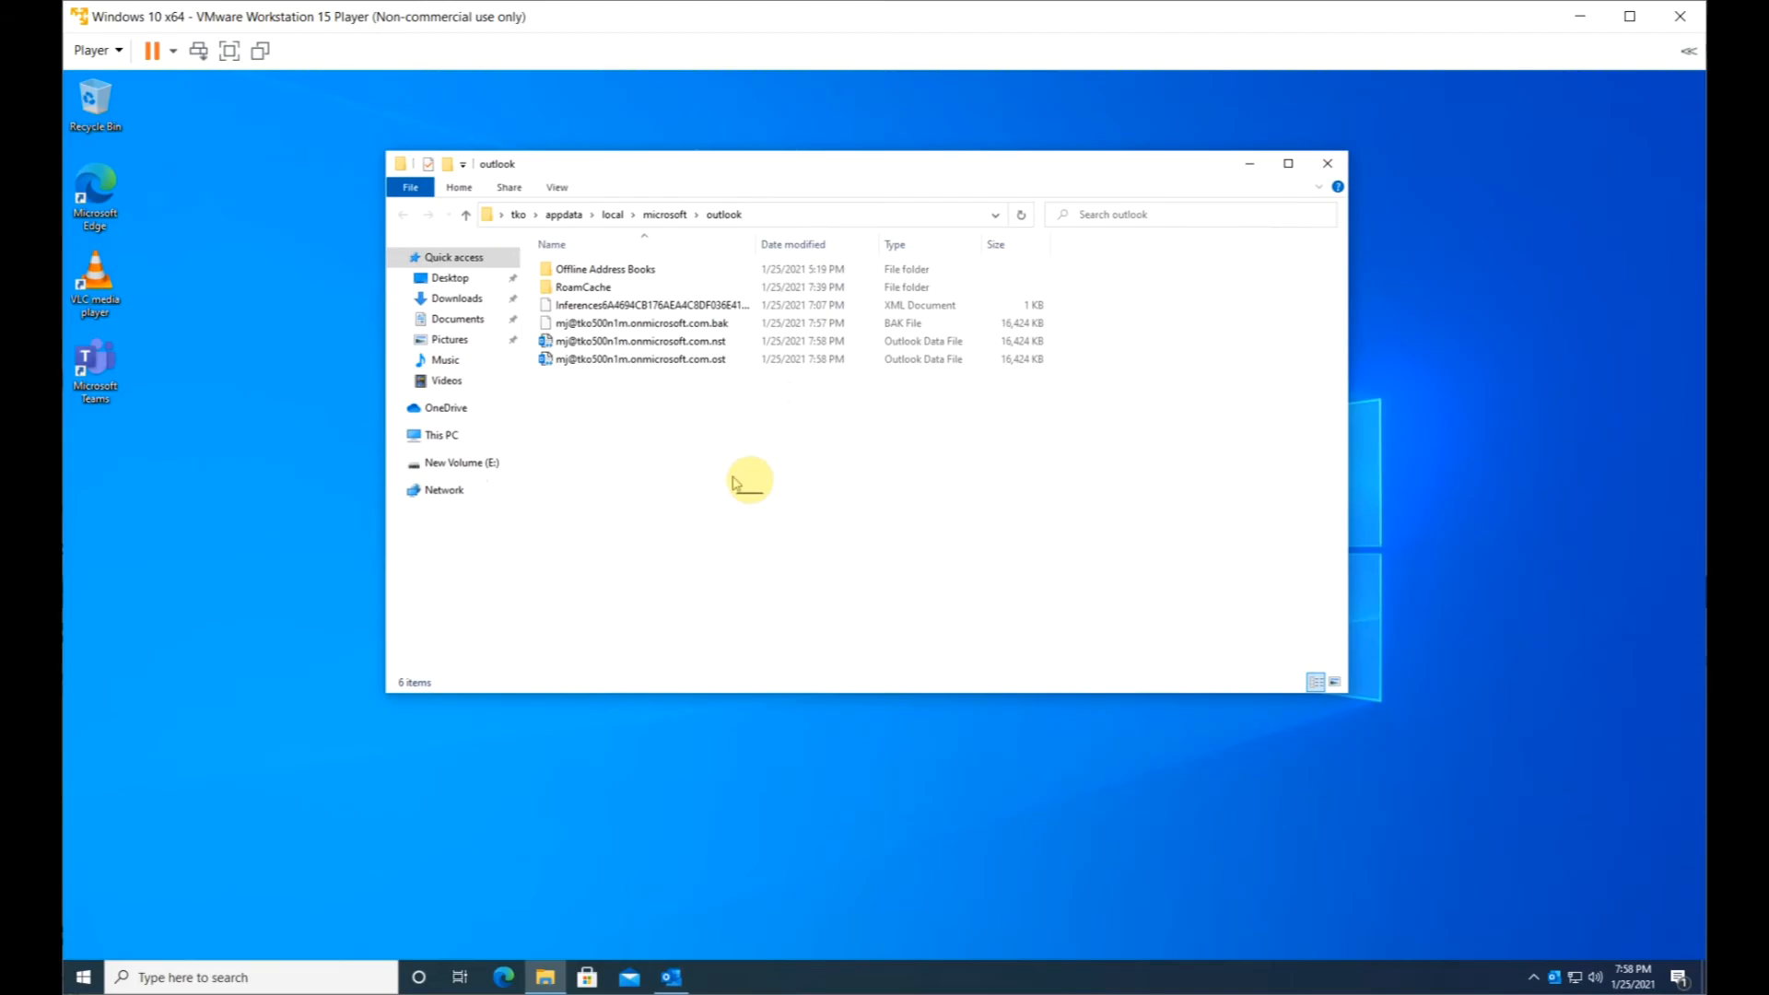
pyautogui.click(674, 977)
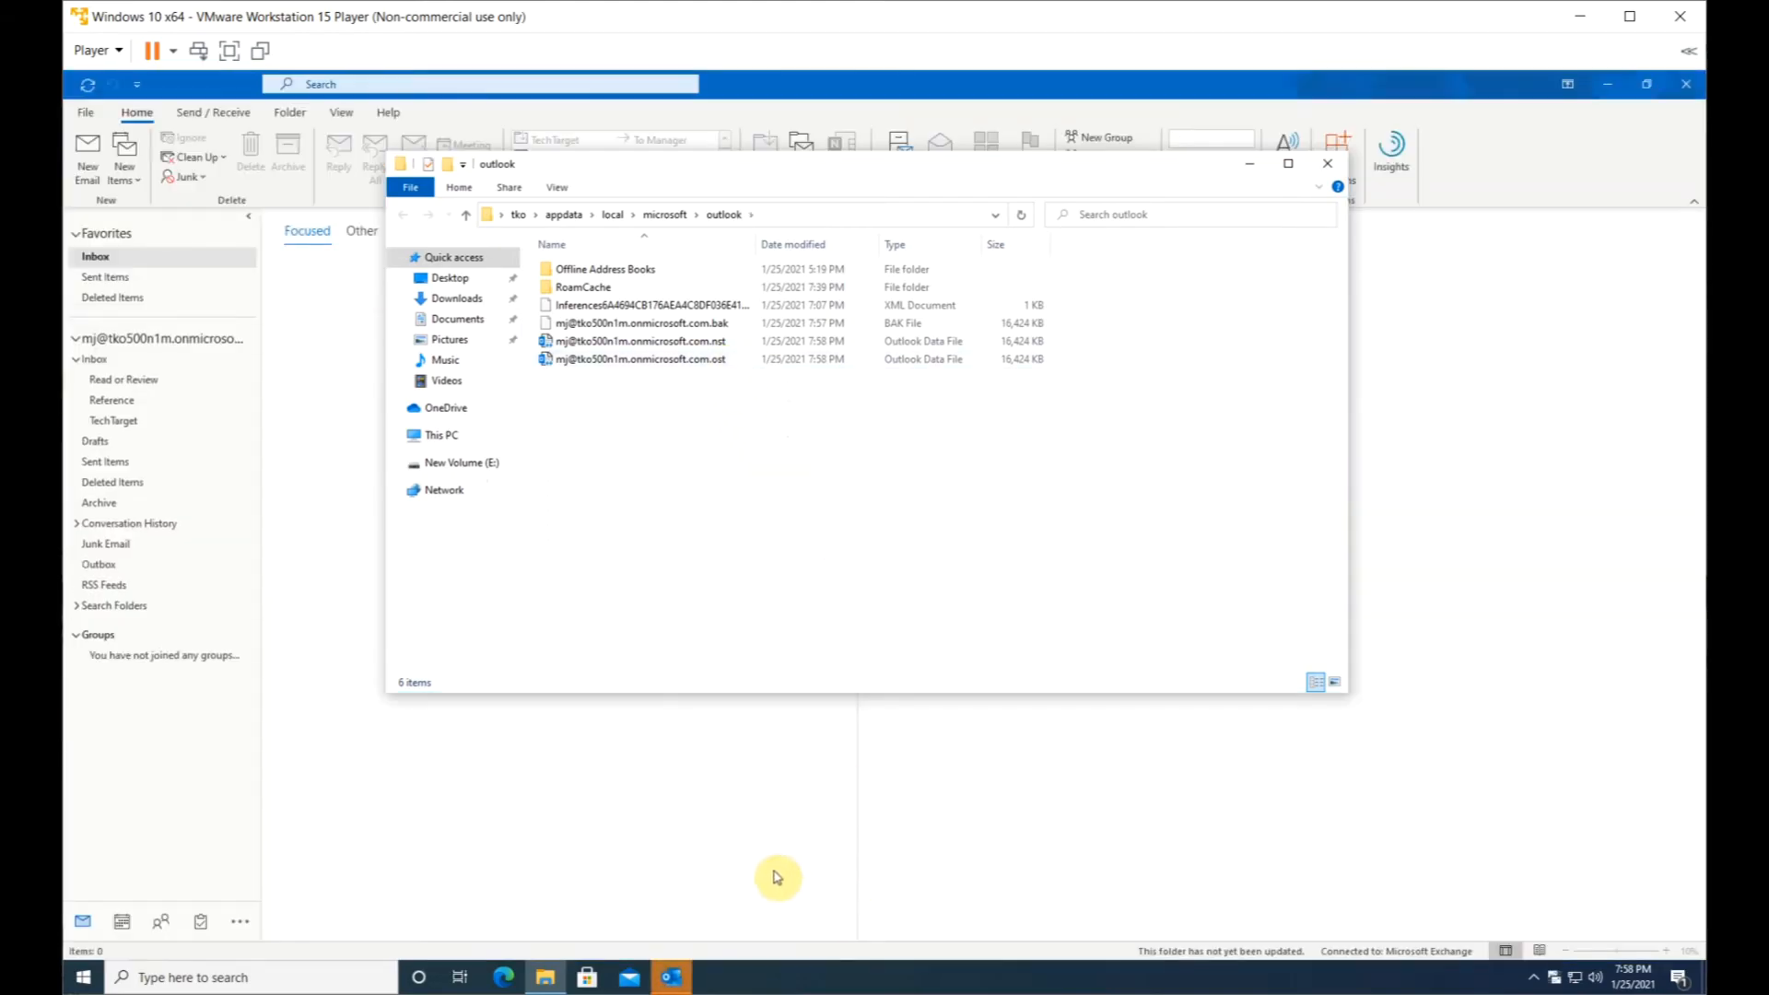
pyautogui.click(1327, 163)
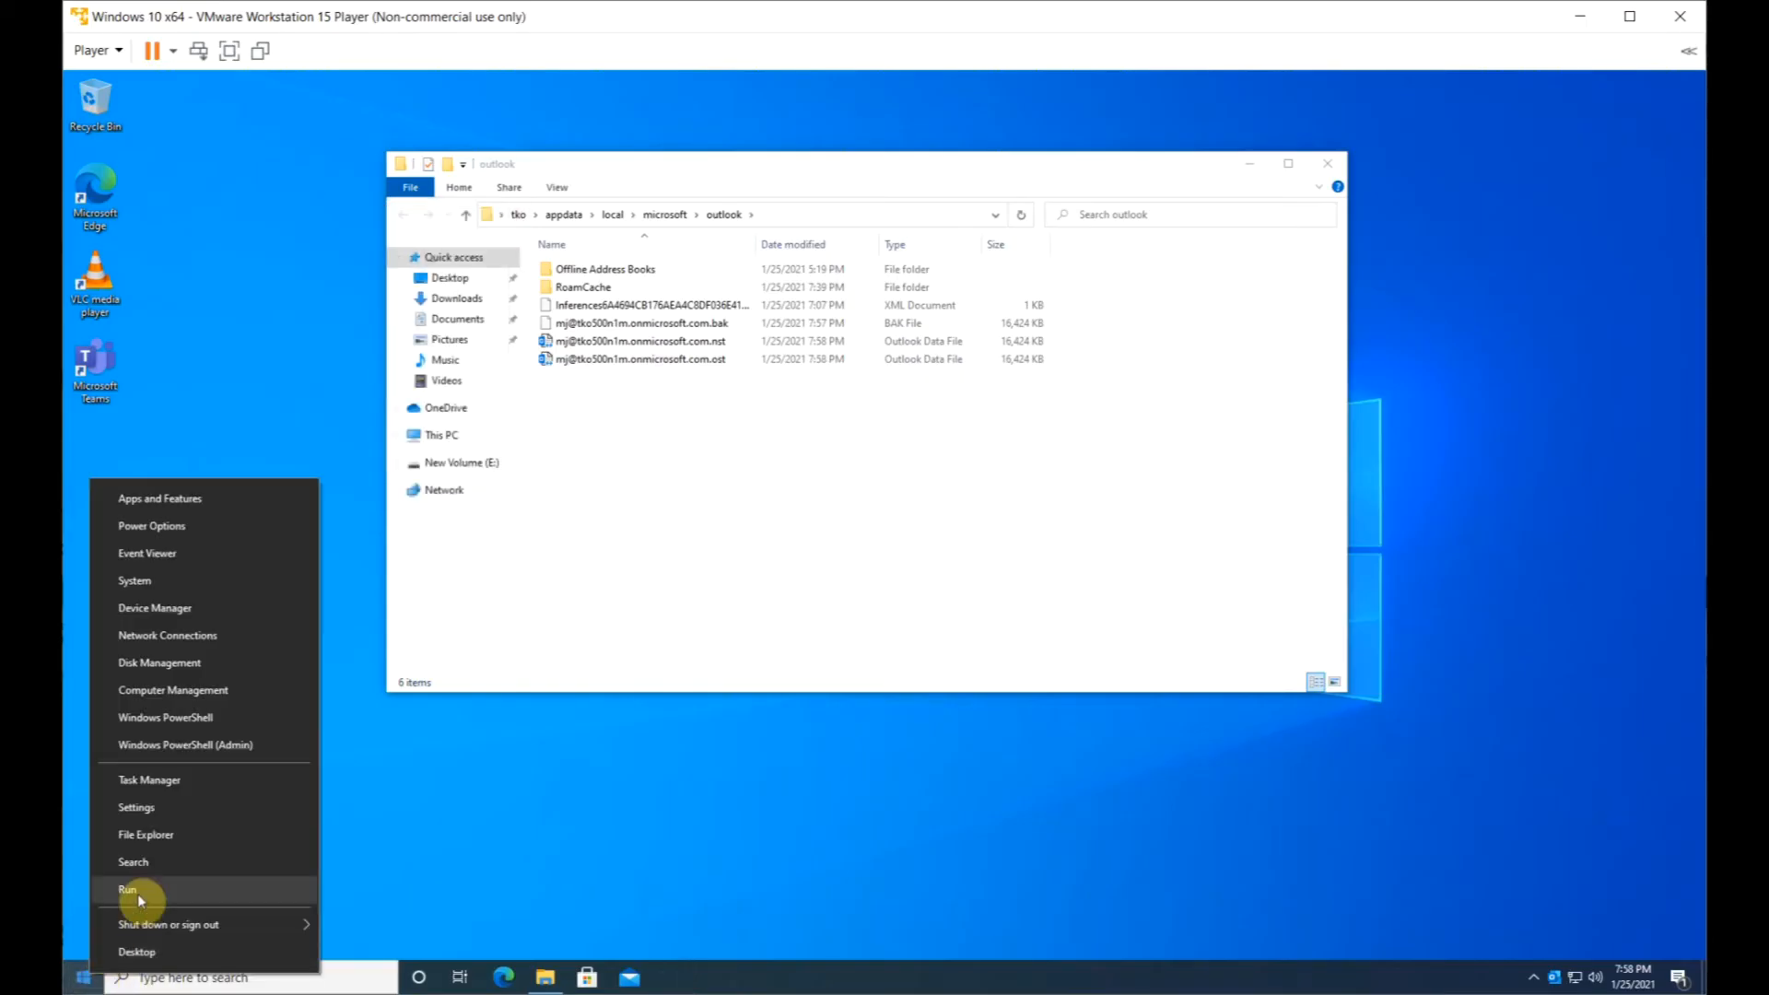
# - Run 'control panel', view it as Large icons and open Mail (Microsoft Outlook)
pyautogui.click(128, 890)
pyautogui.write('contro')
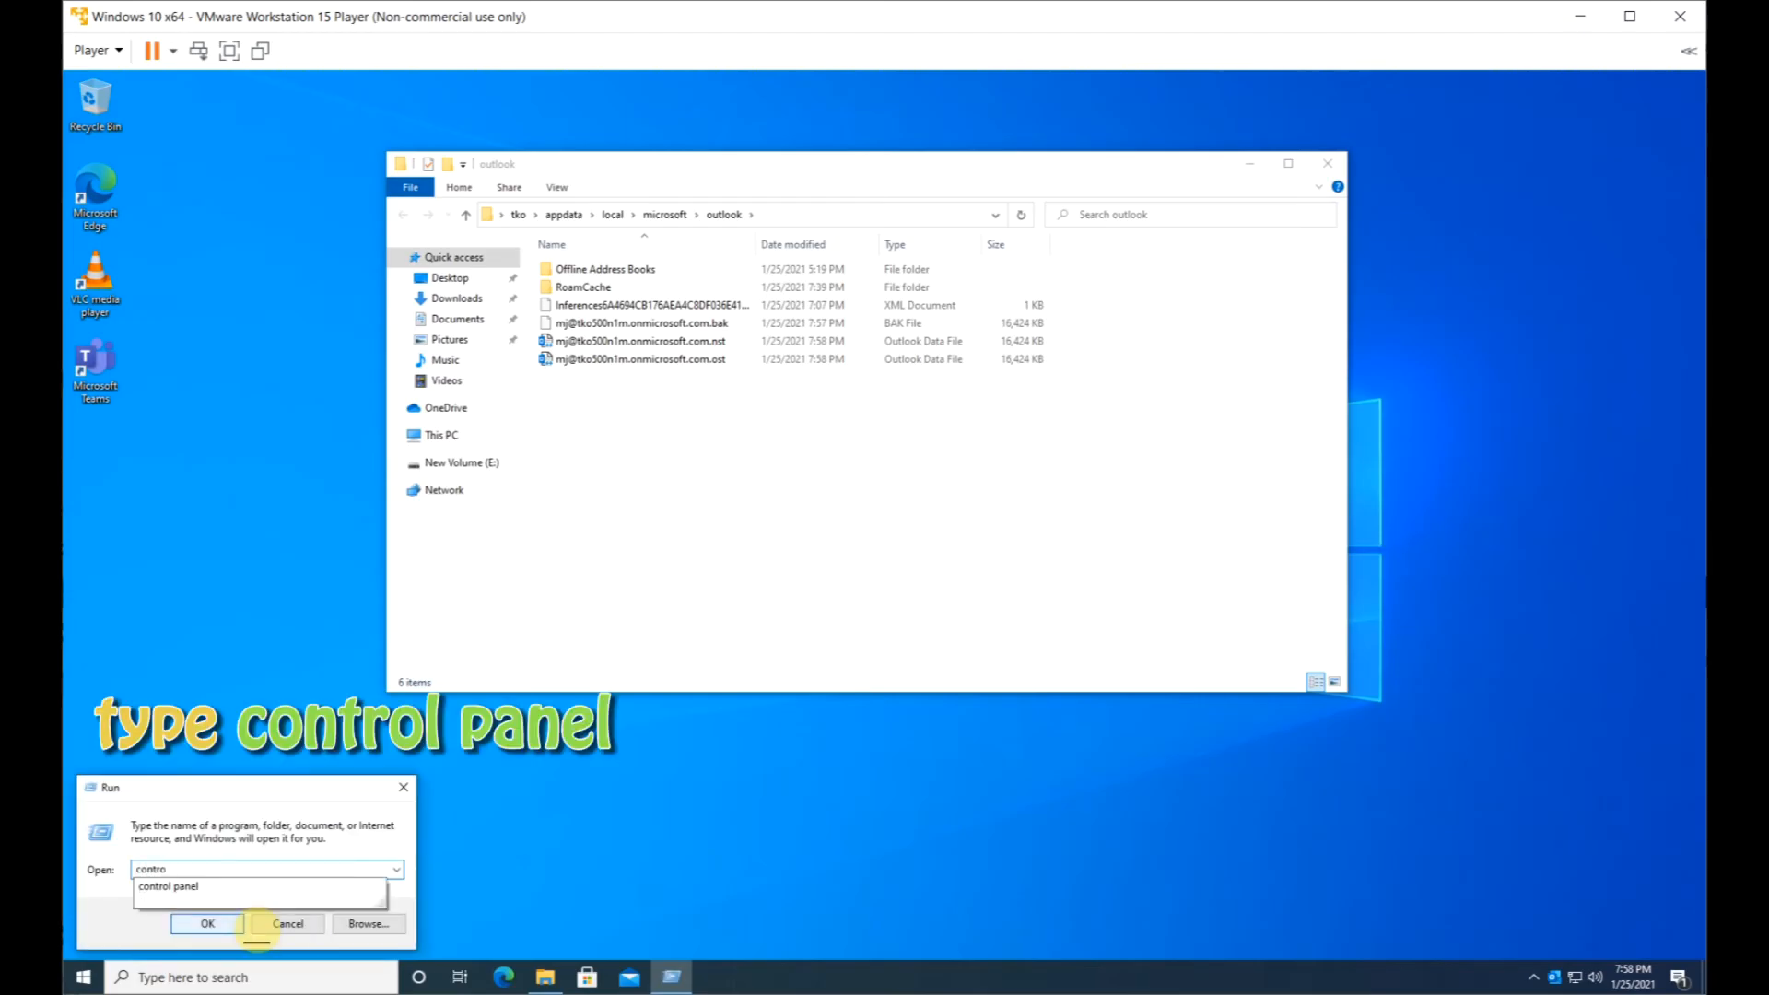
pyautogui.click(207, 924)
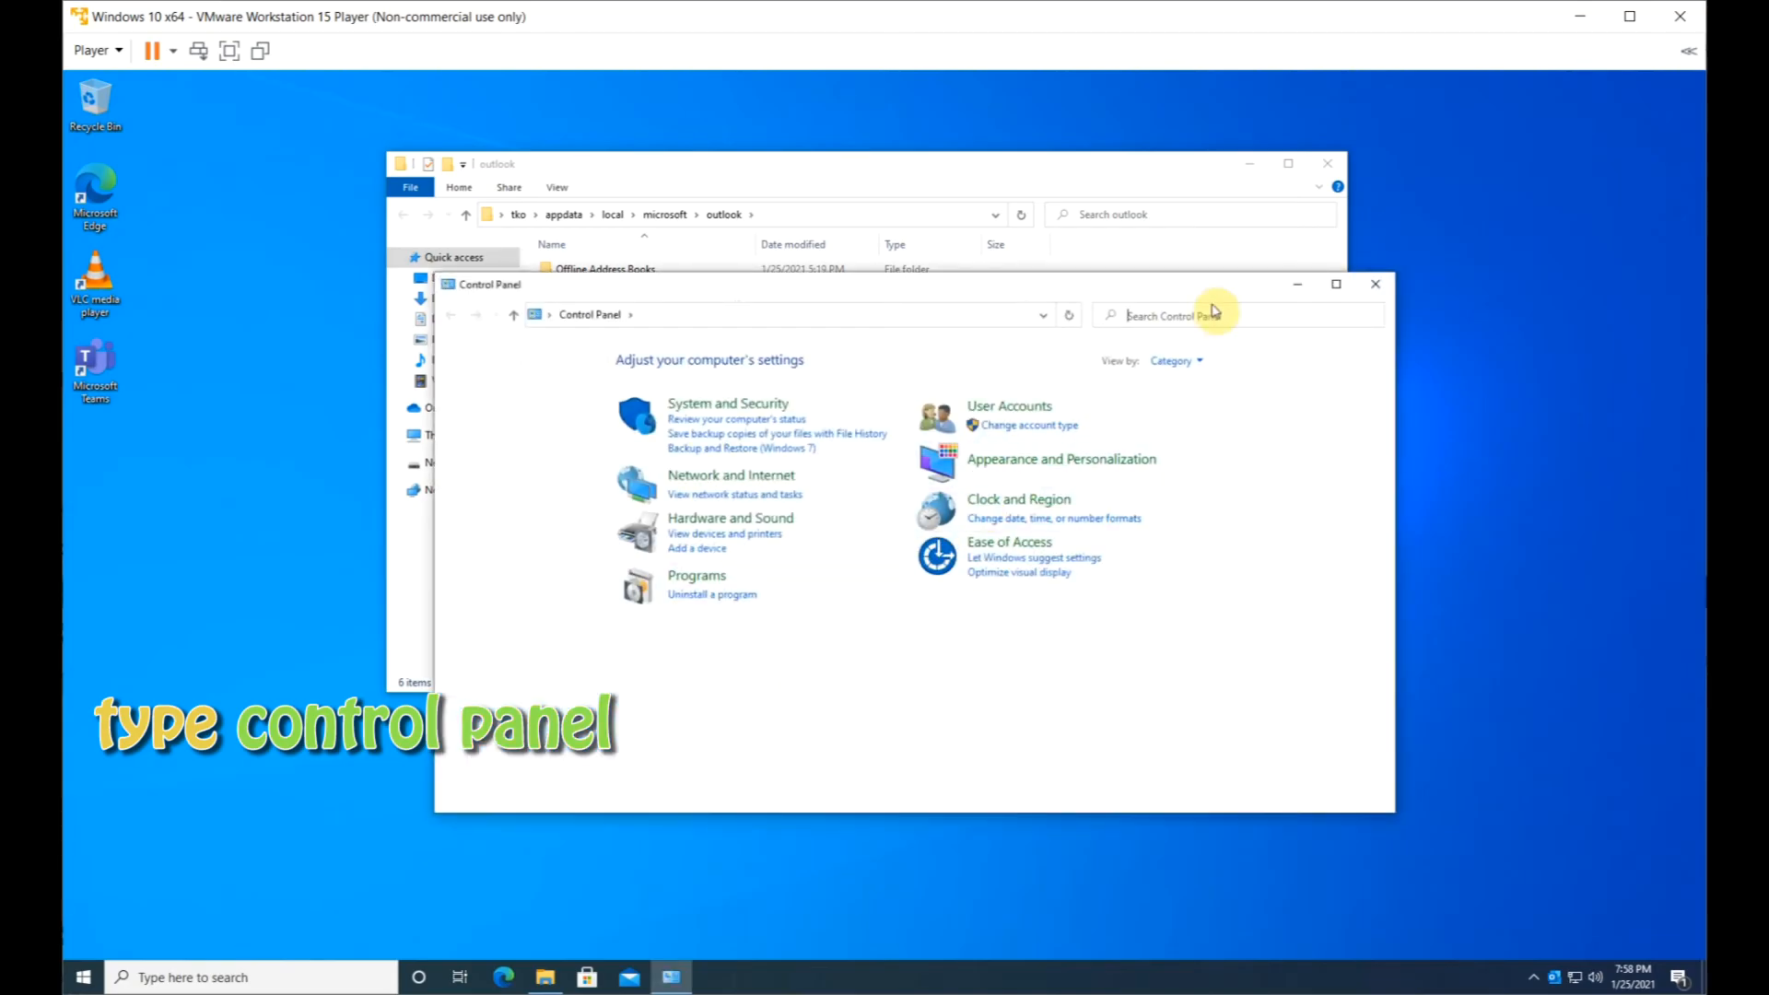
pyautogui.click(1174, 360)
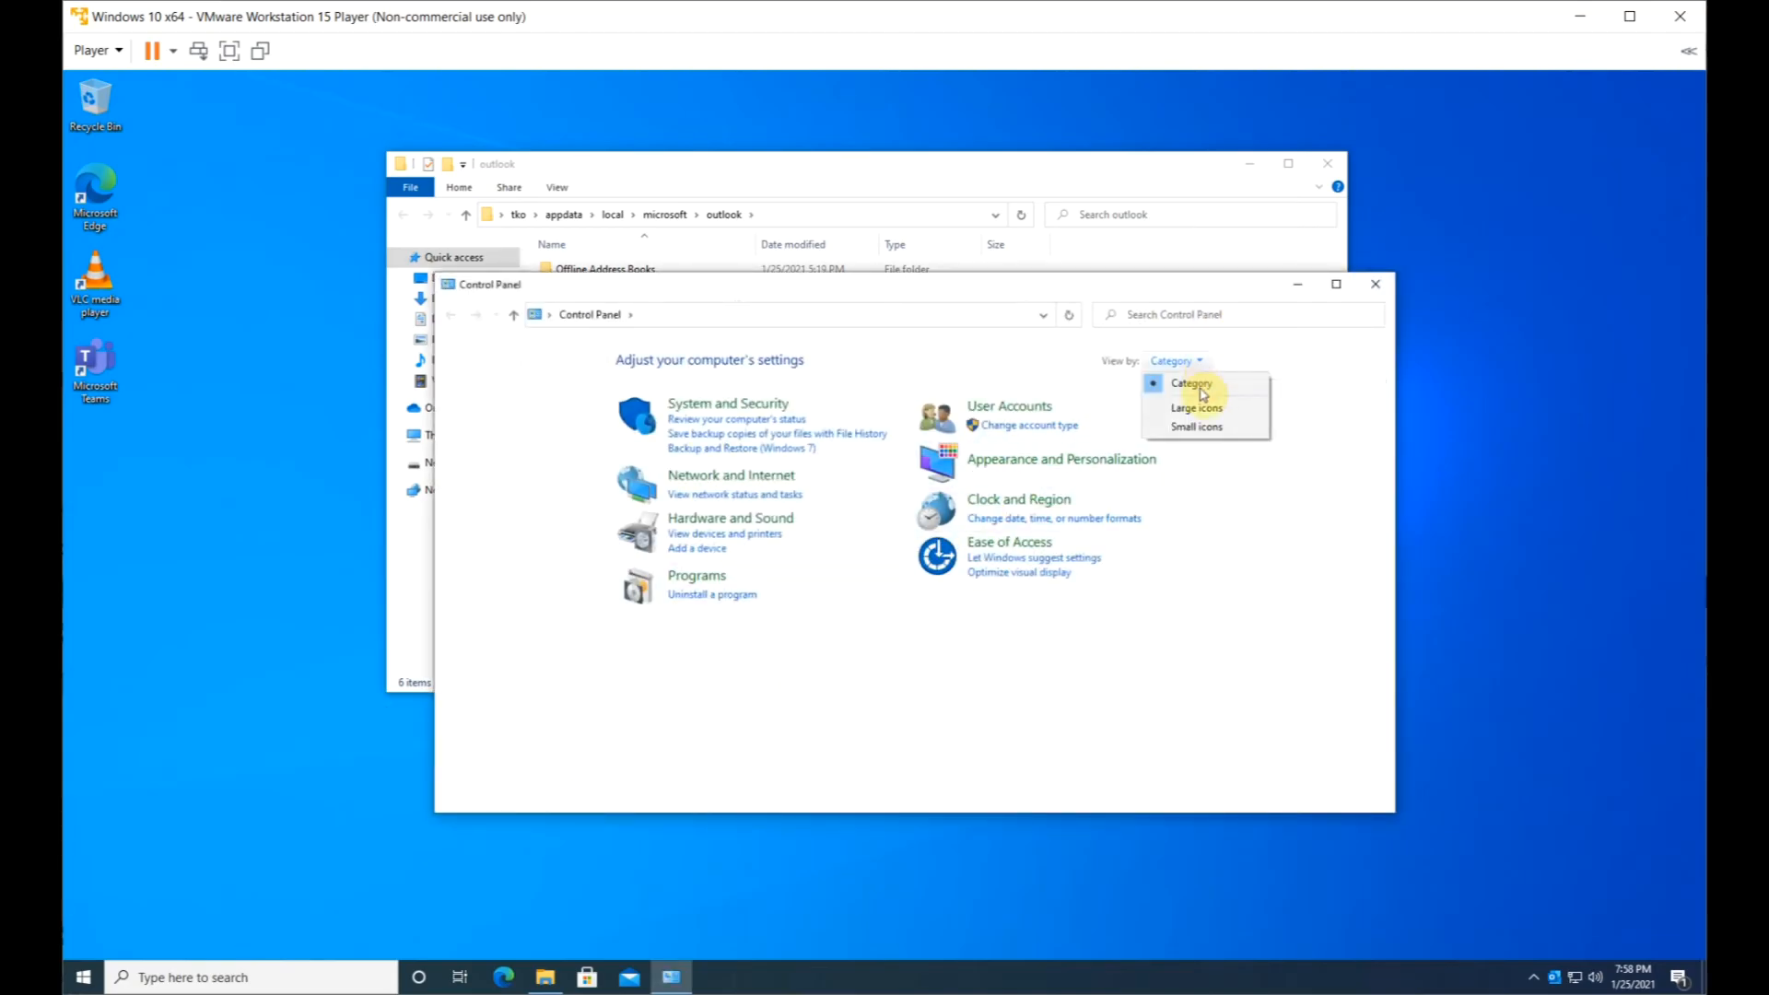
pyautogui.click(1196, 409)
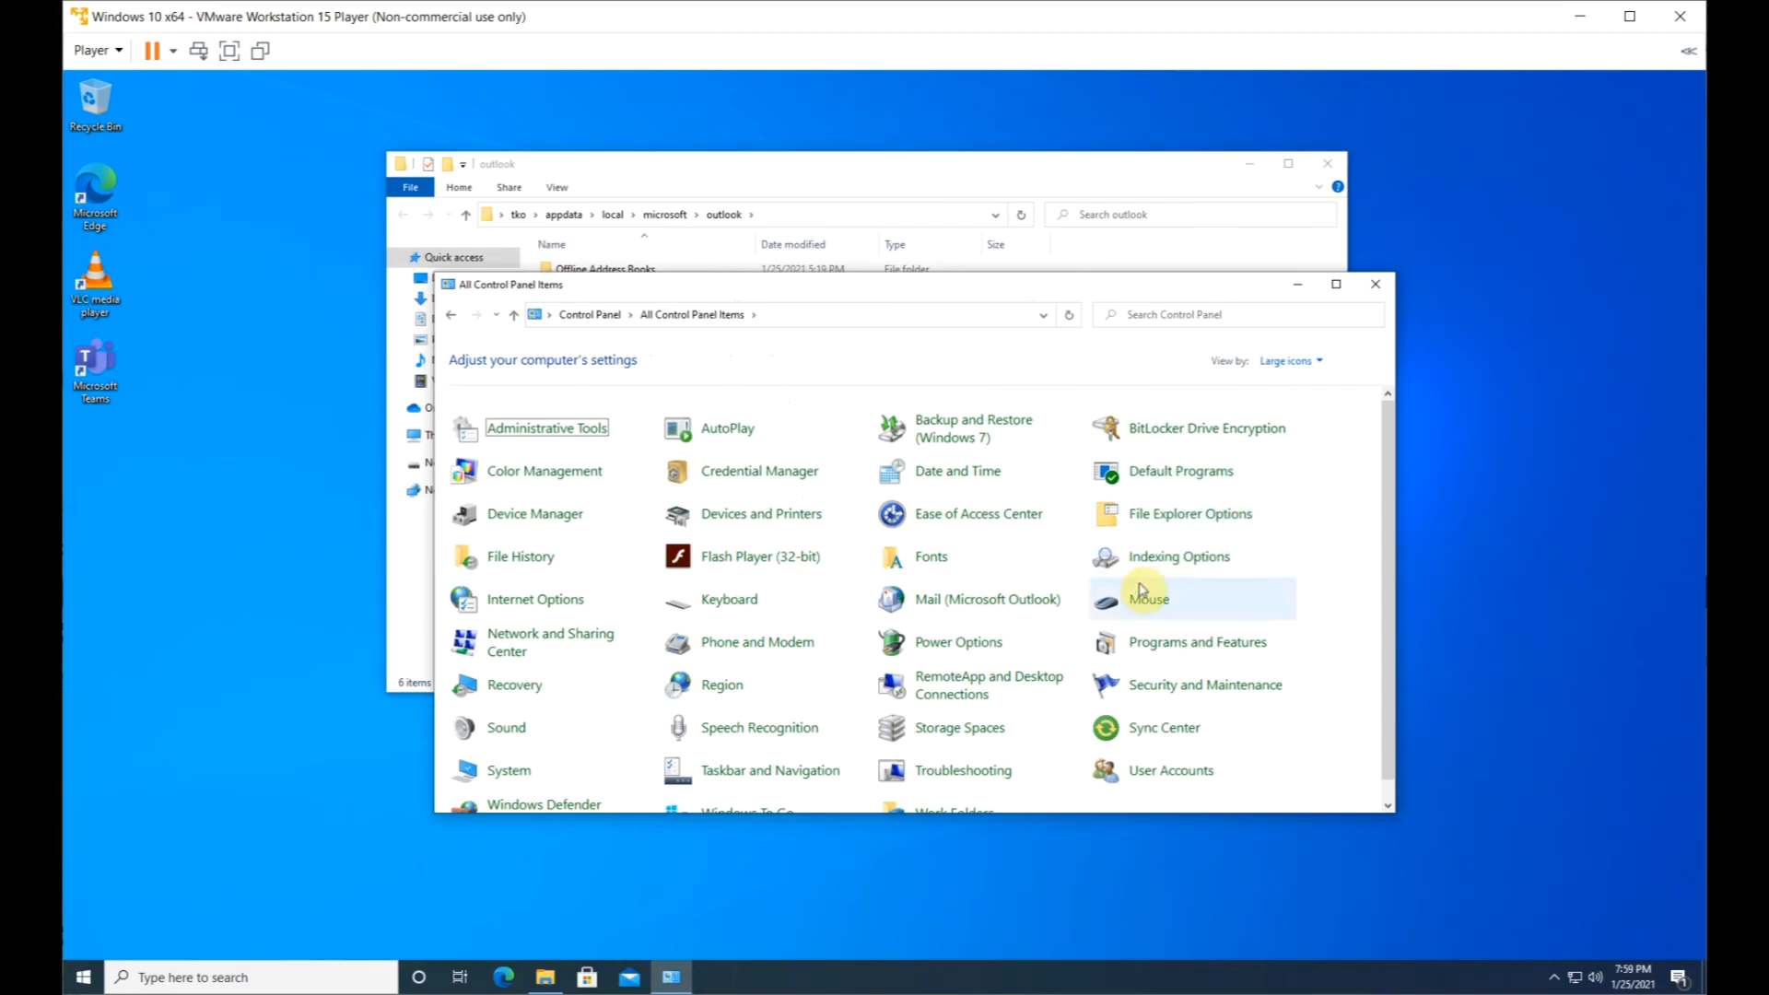
pyautogui.moveTo(978, 608)
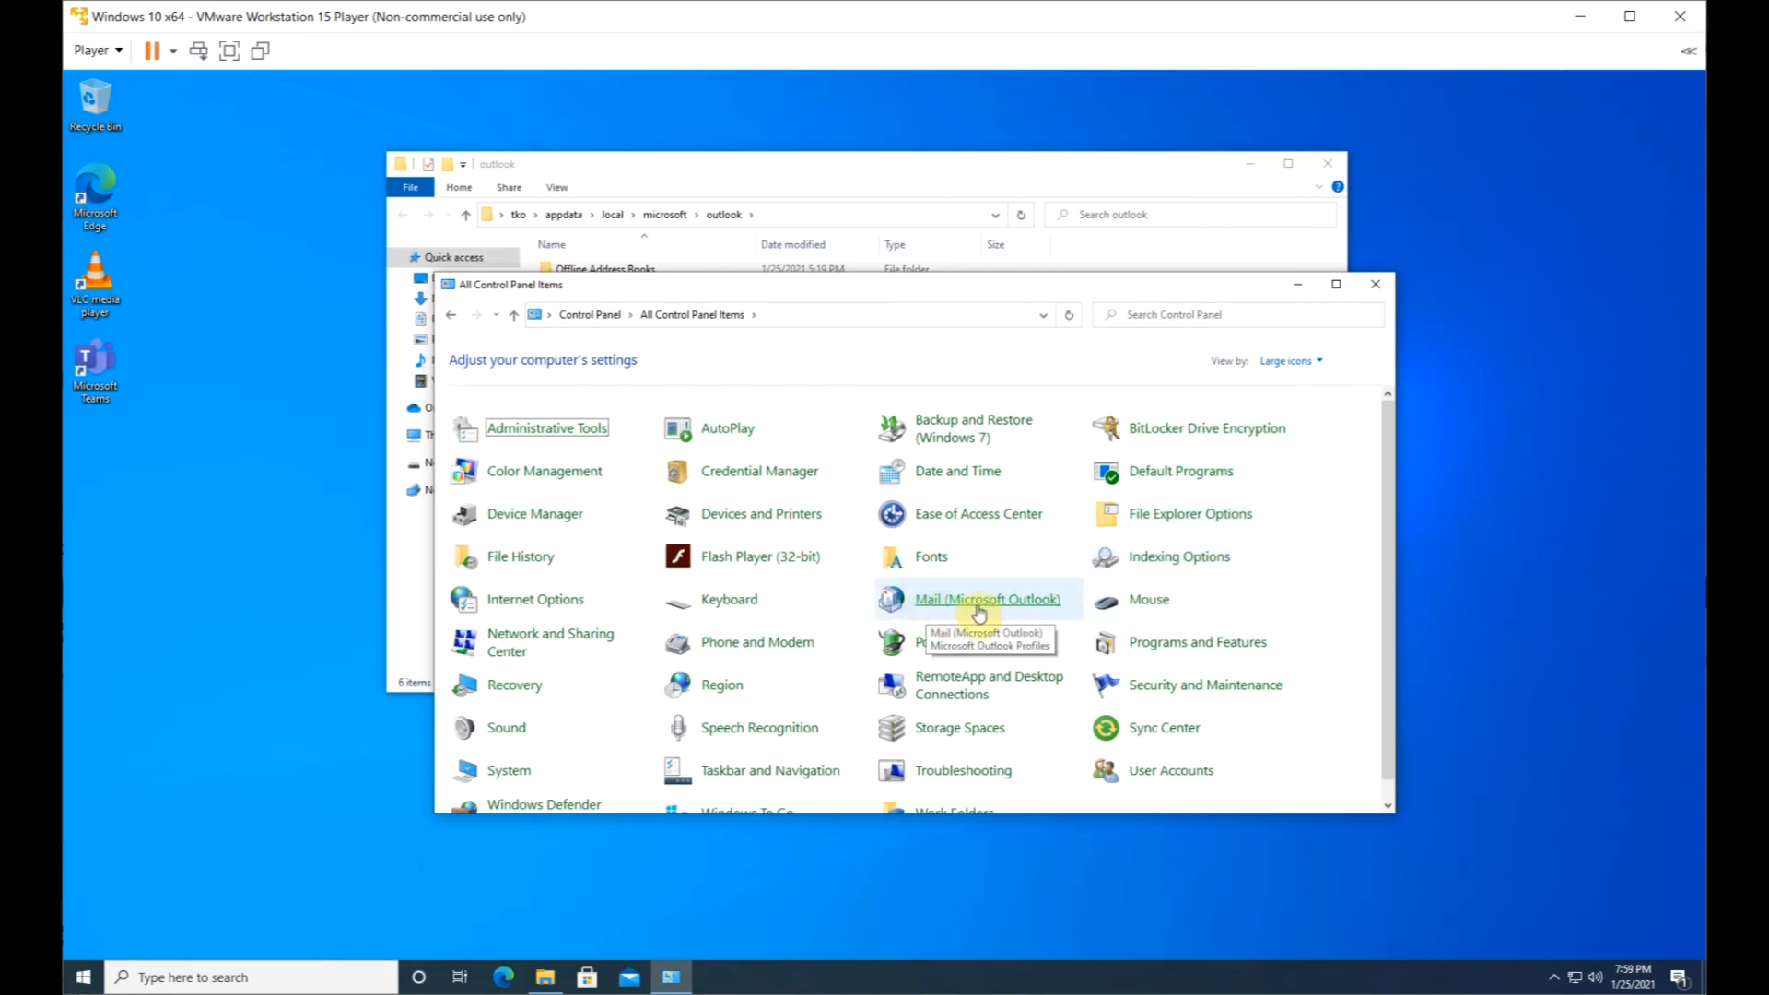
pyautogui.click(988, 599)
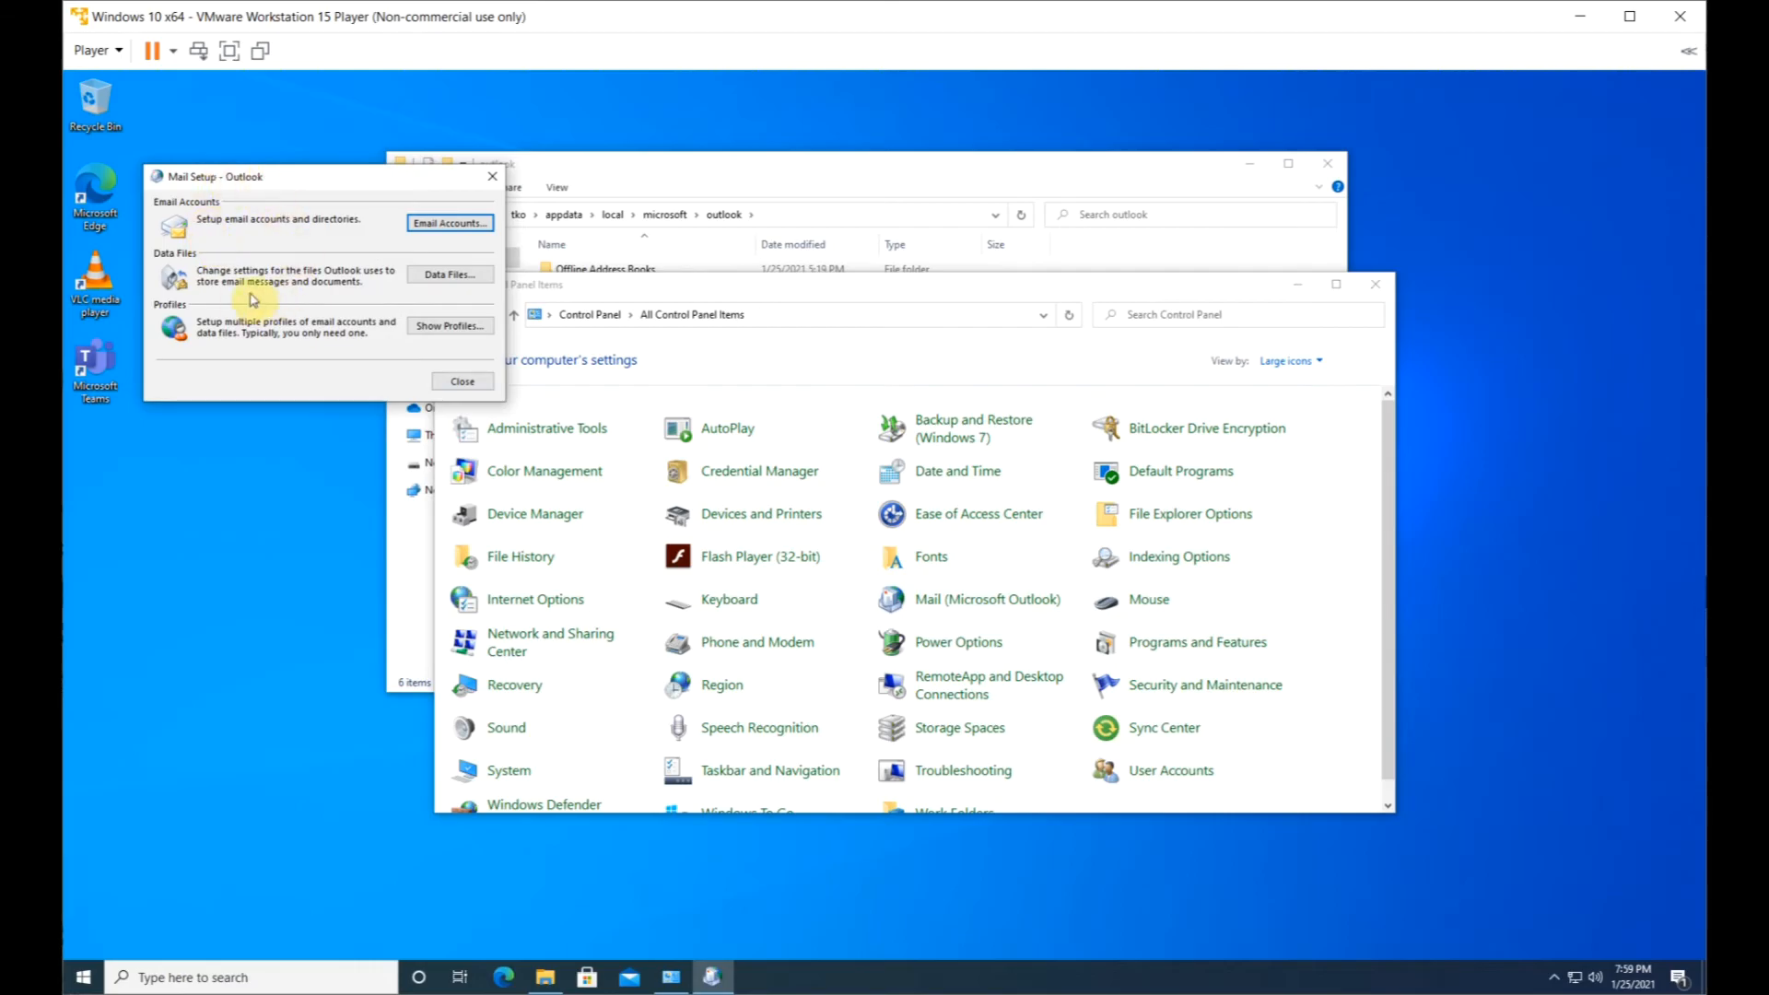
# - From Show Profiles, add a new mail profile named 'Default'
pyautogui.click(450, 325)
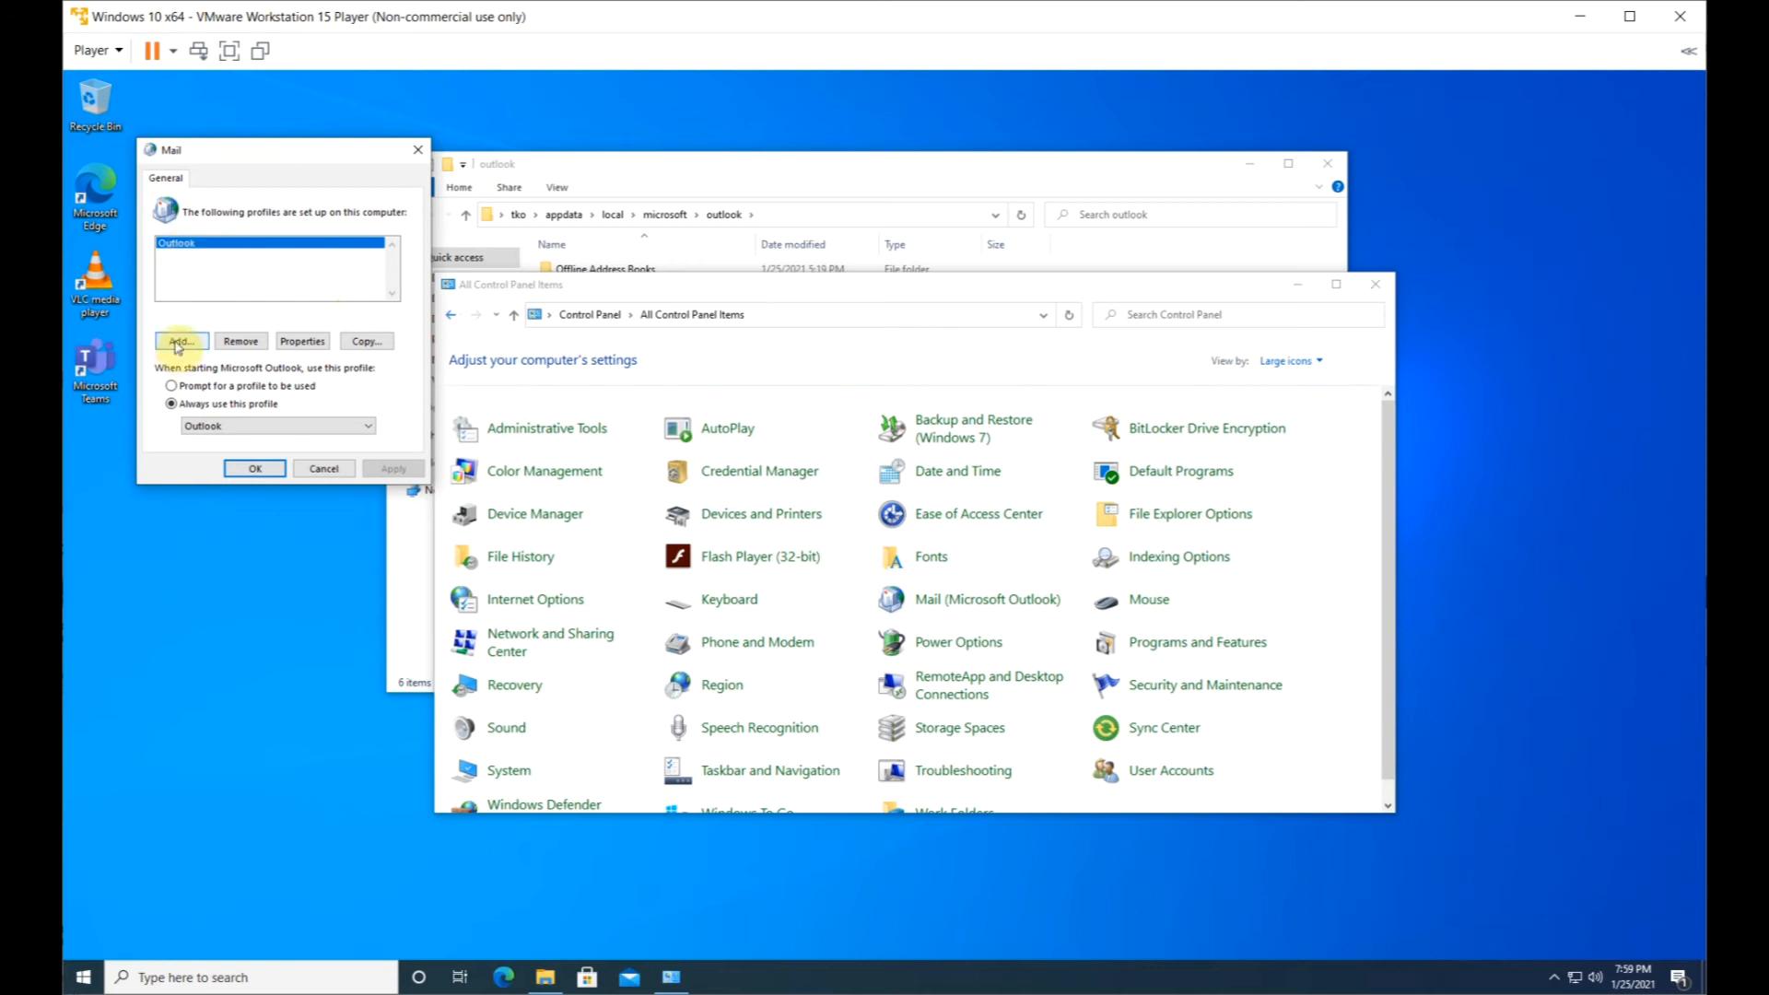
pyautogui.click(181, 341)
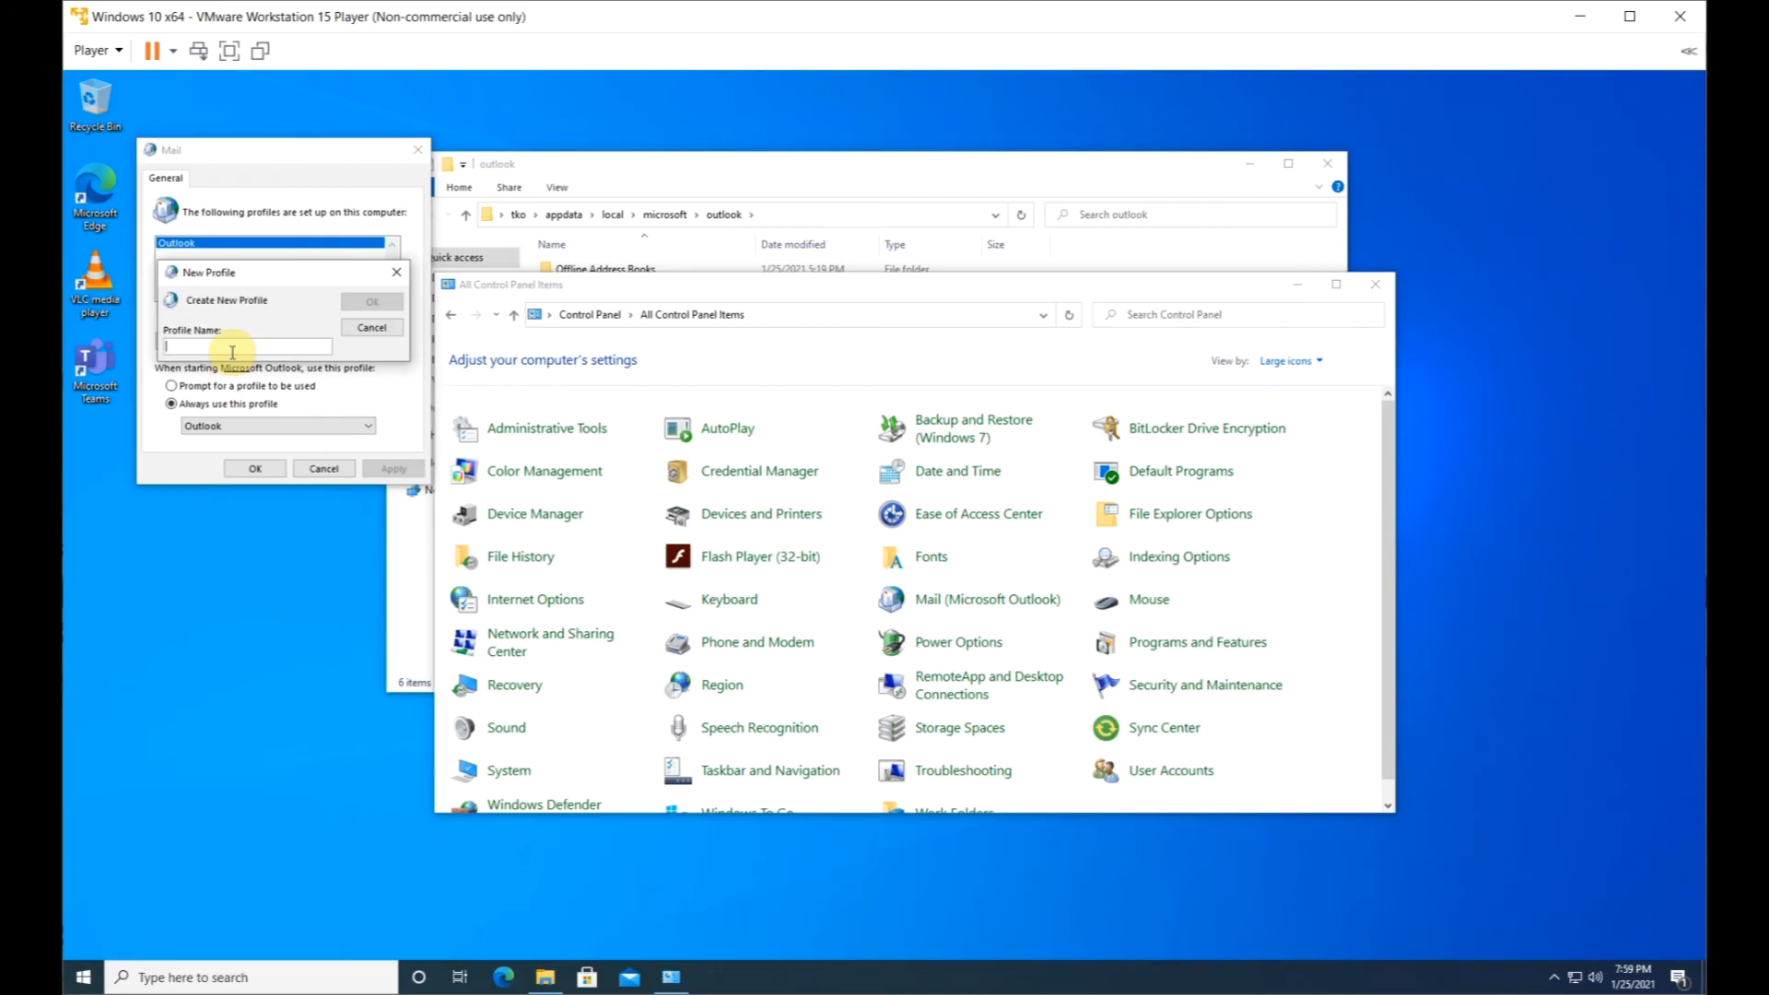
pyautogui.write('D')
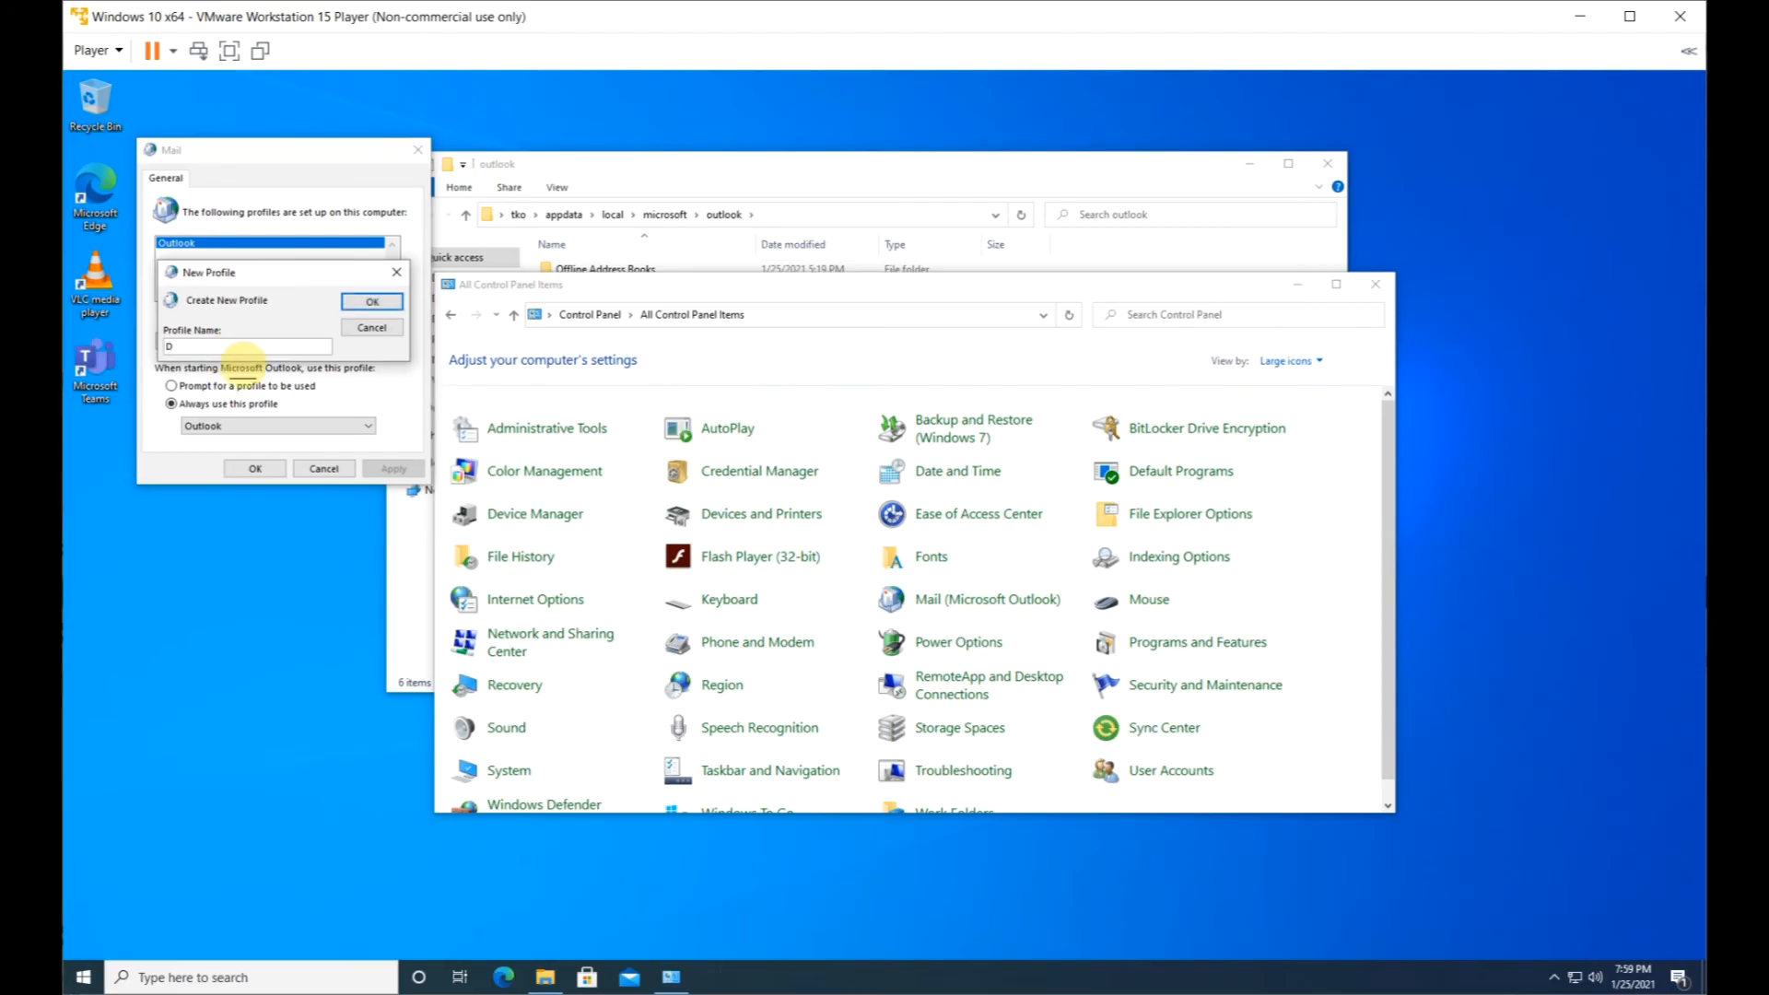
pyautogui.write('efau')
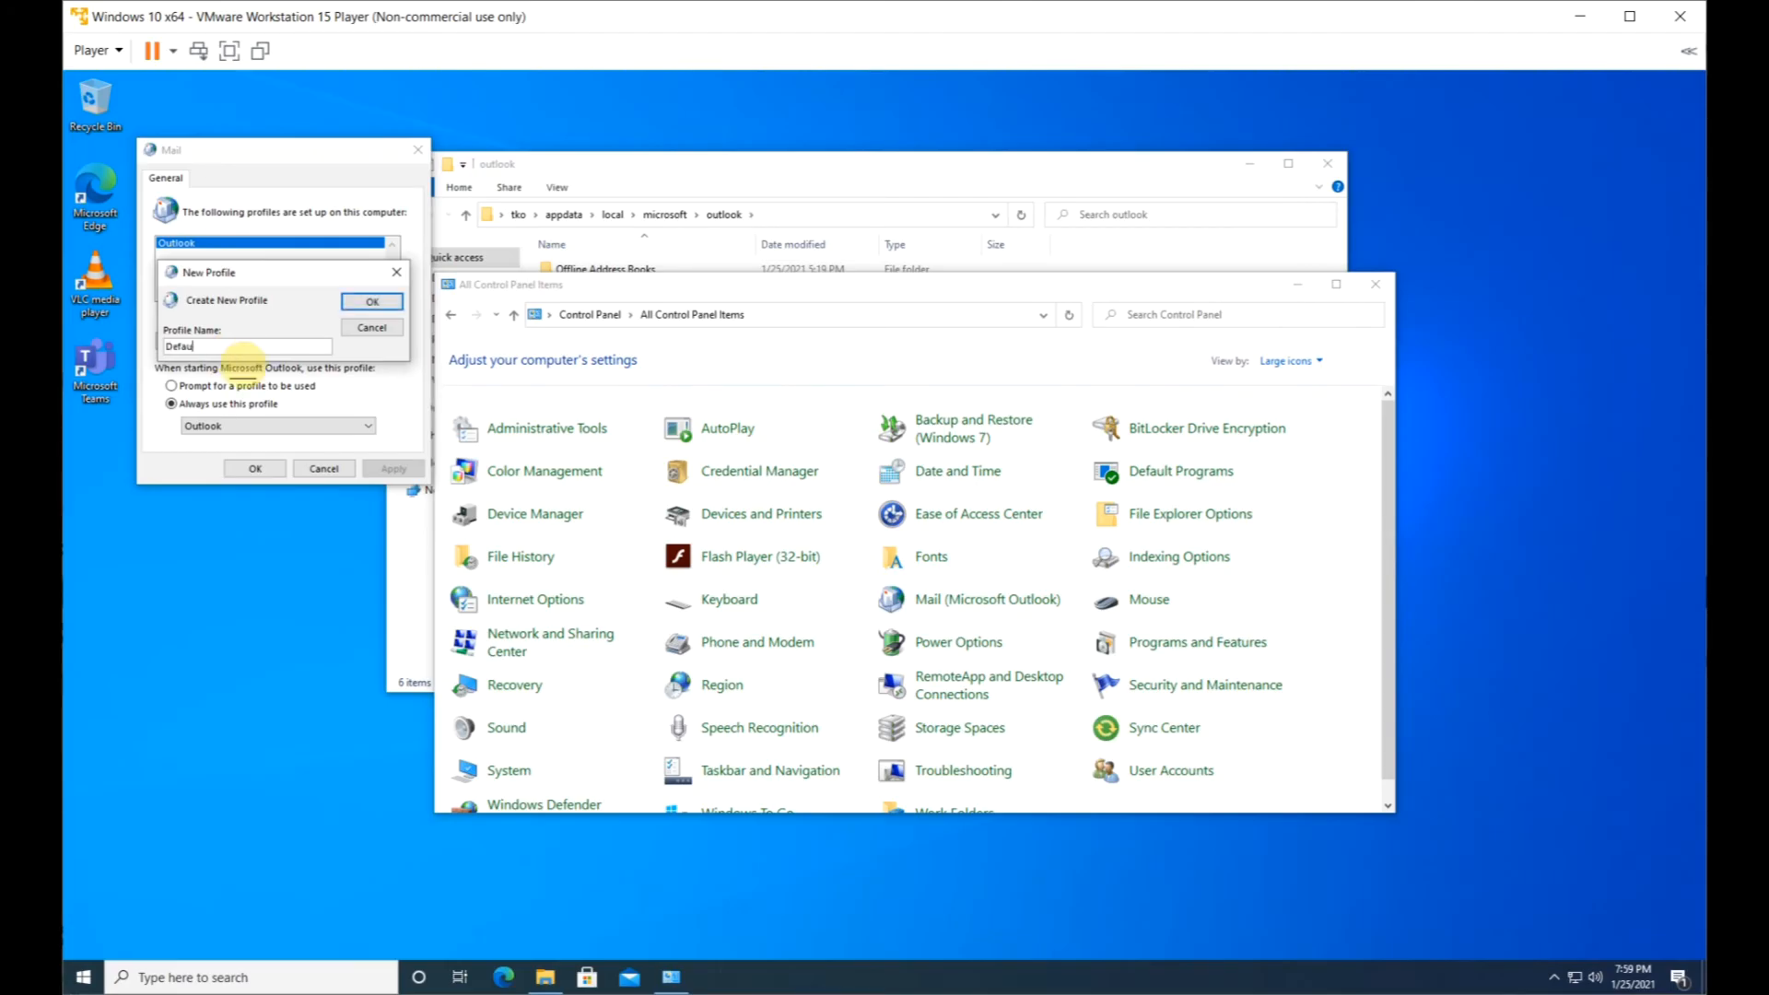
pyautogui.click(371, 302)
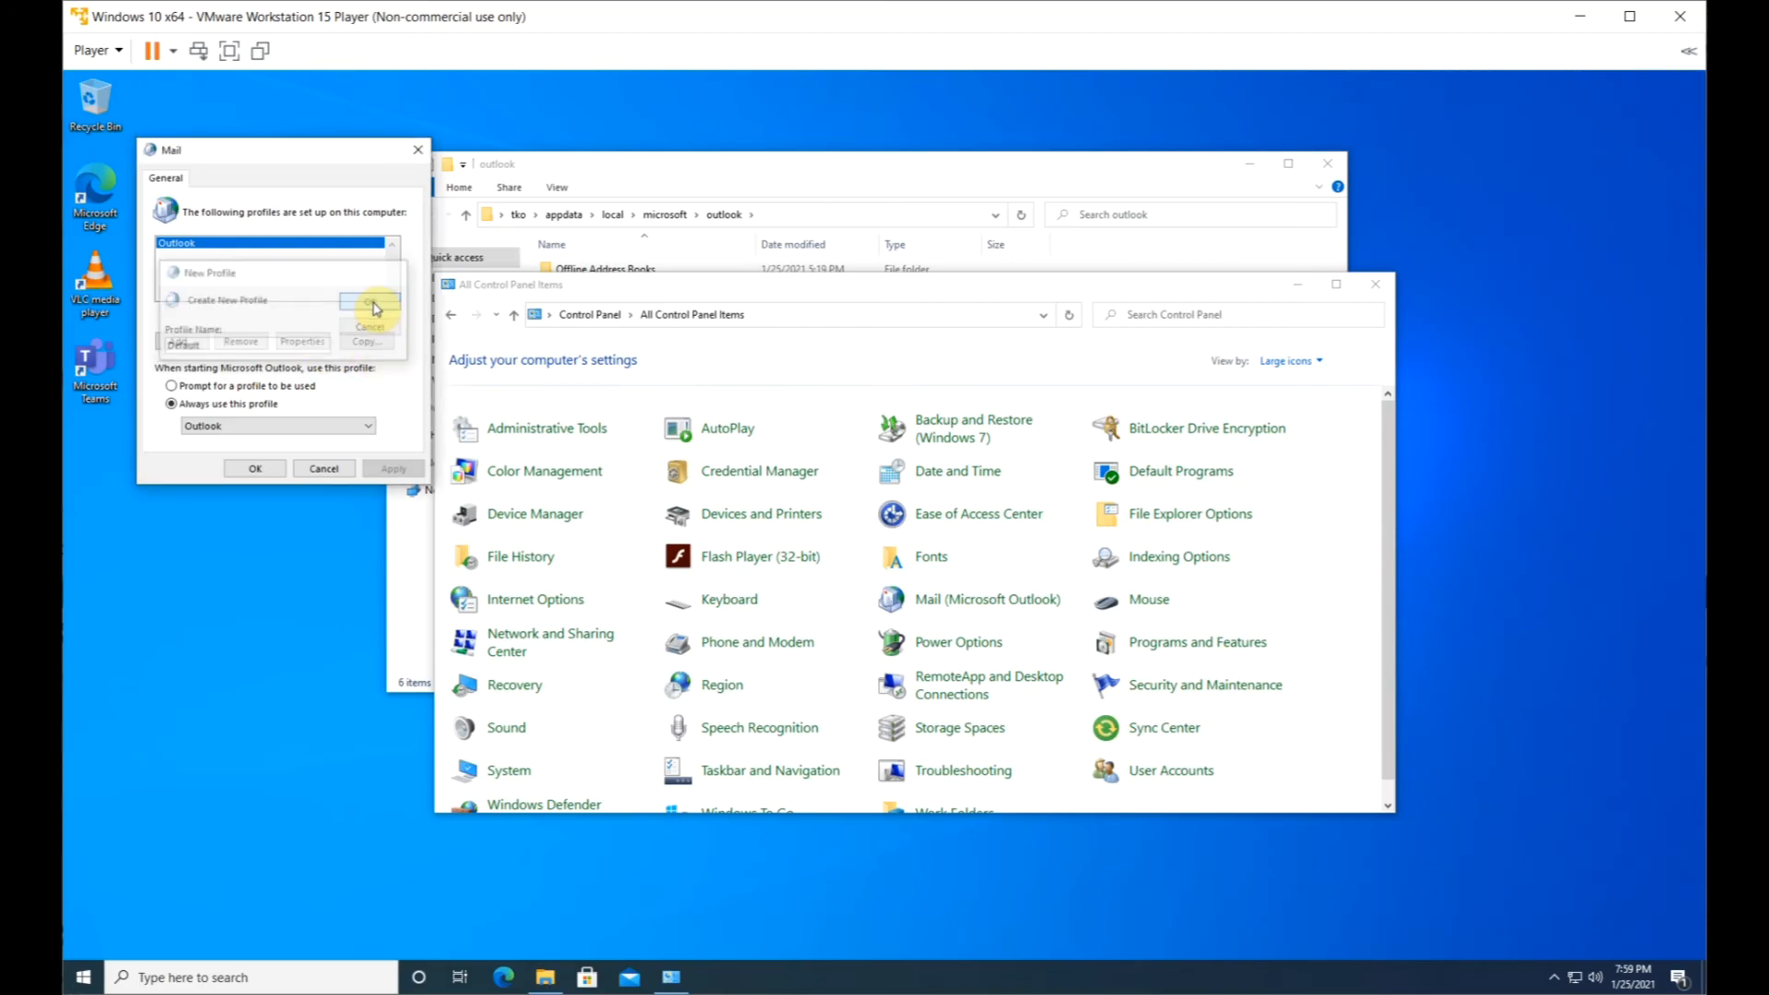
pyautogui.click(369, 304)
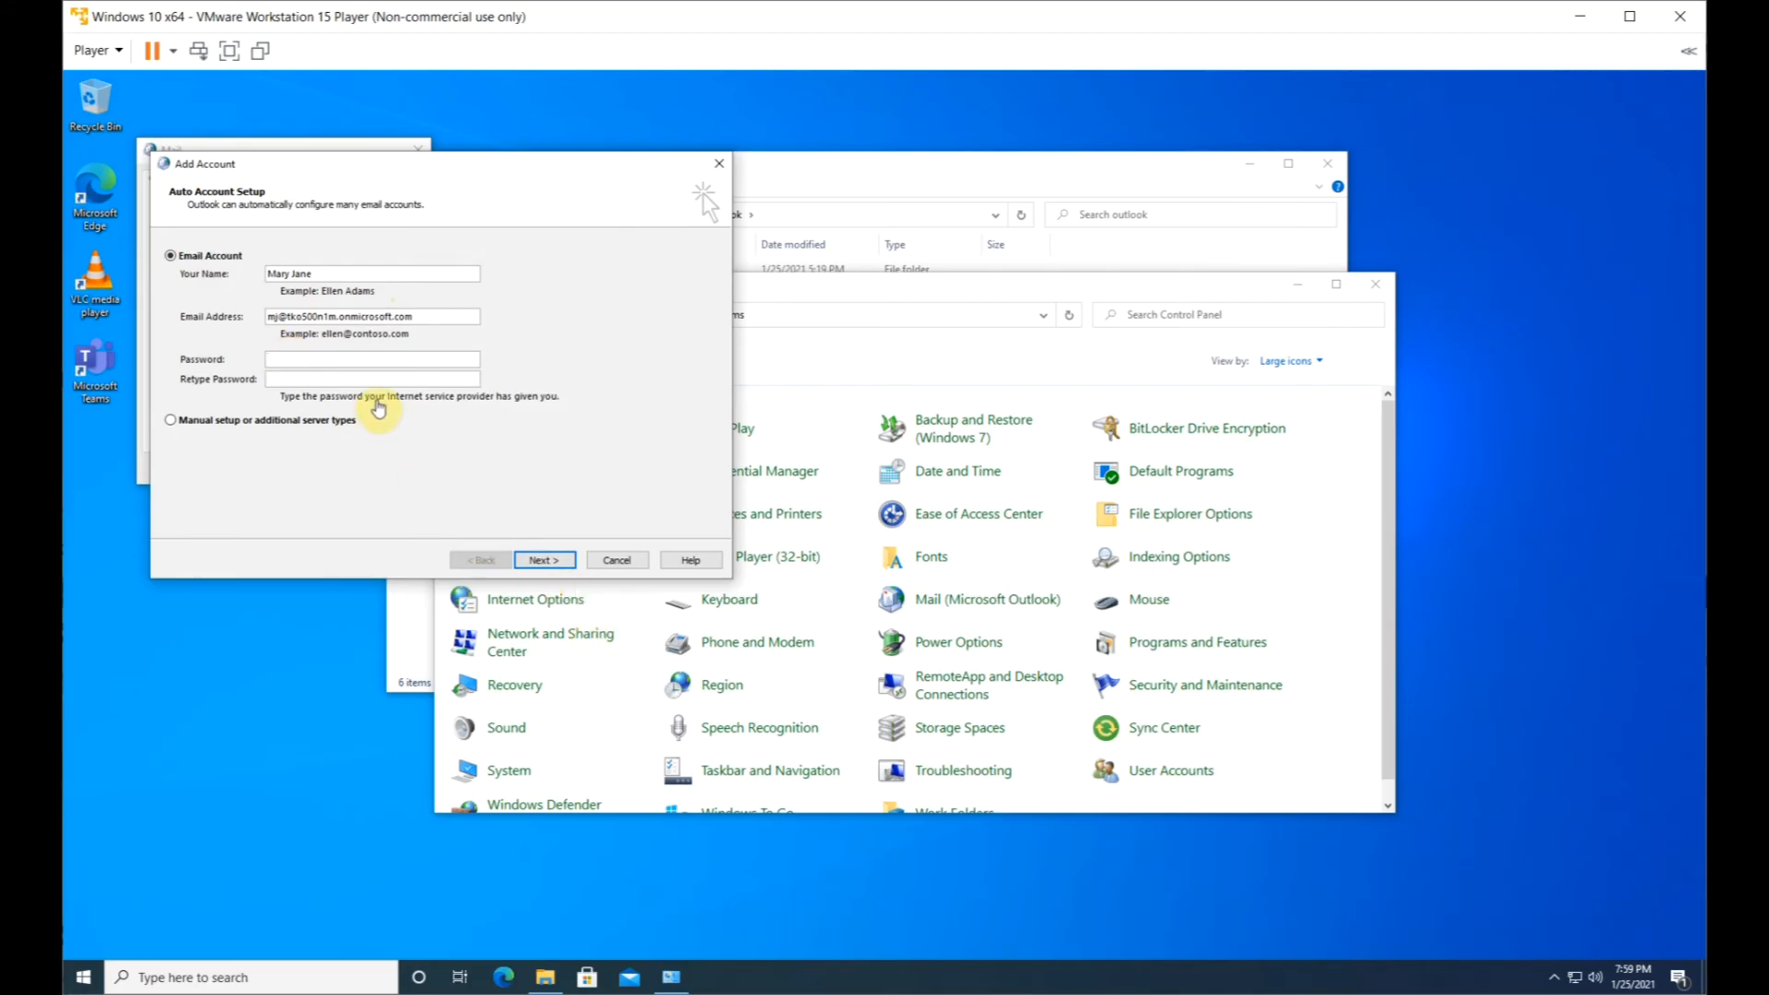
# - Enter the account password in Add Account and submit it for automatic setup
pyautogui.click(334, 358)
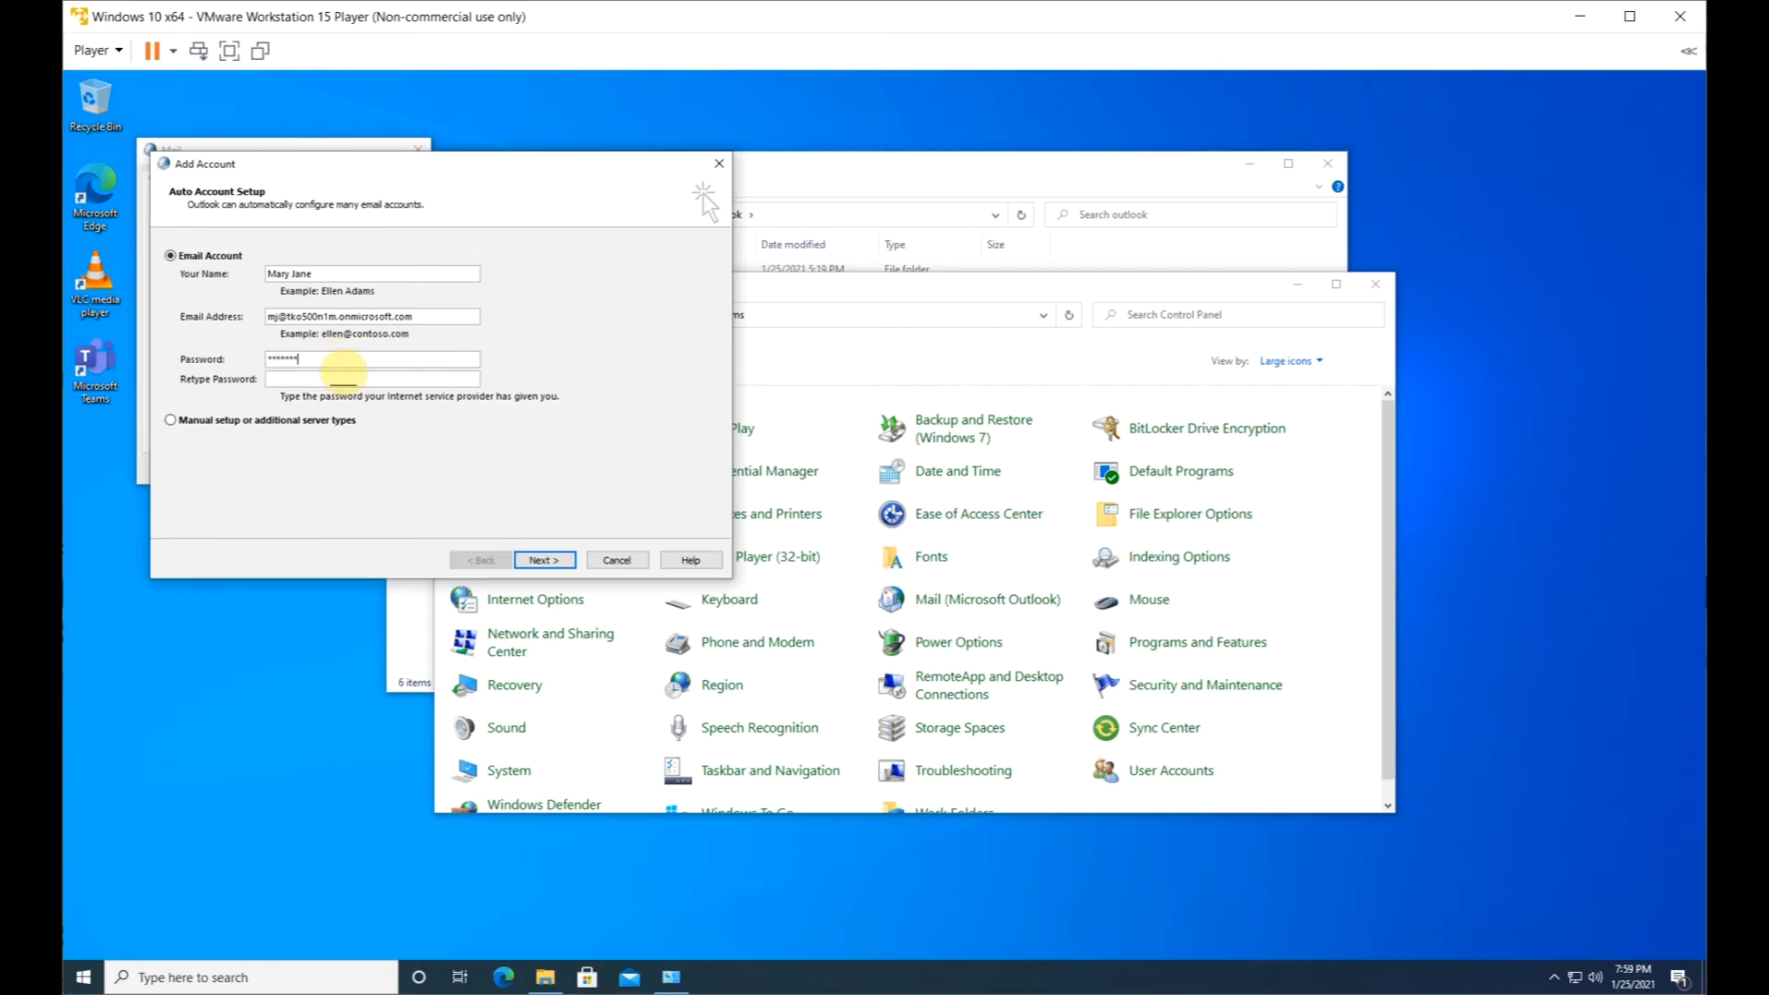
pyautogui.write('*')
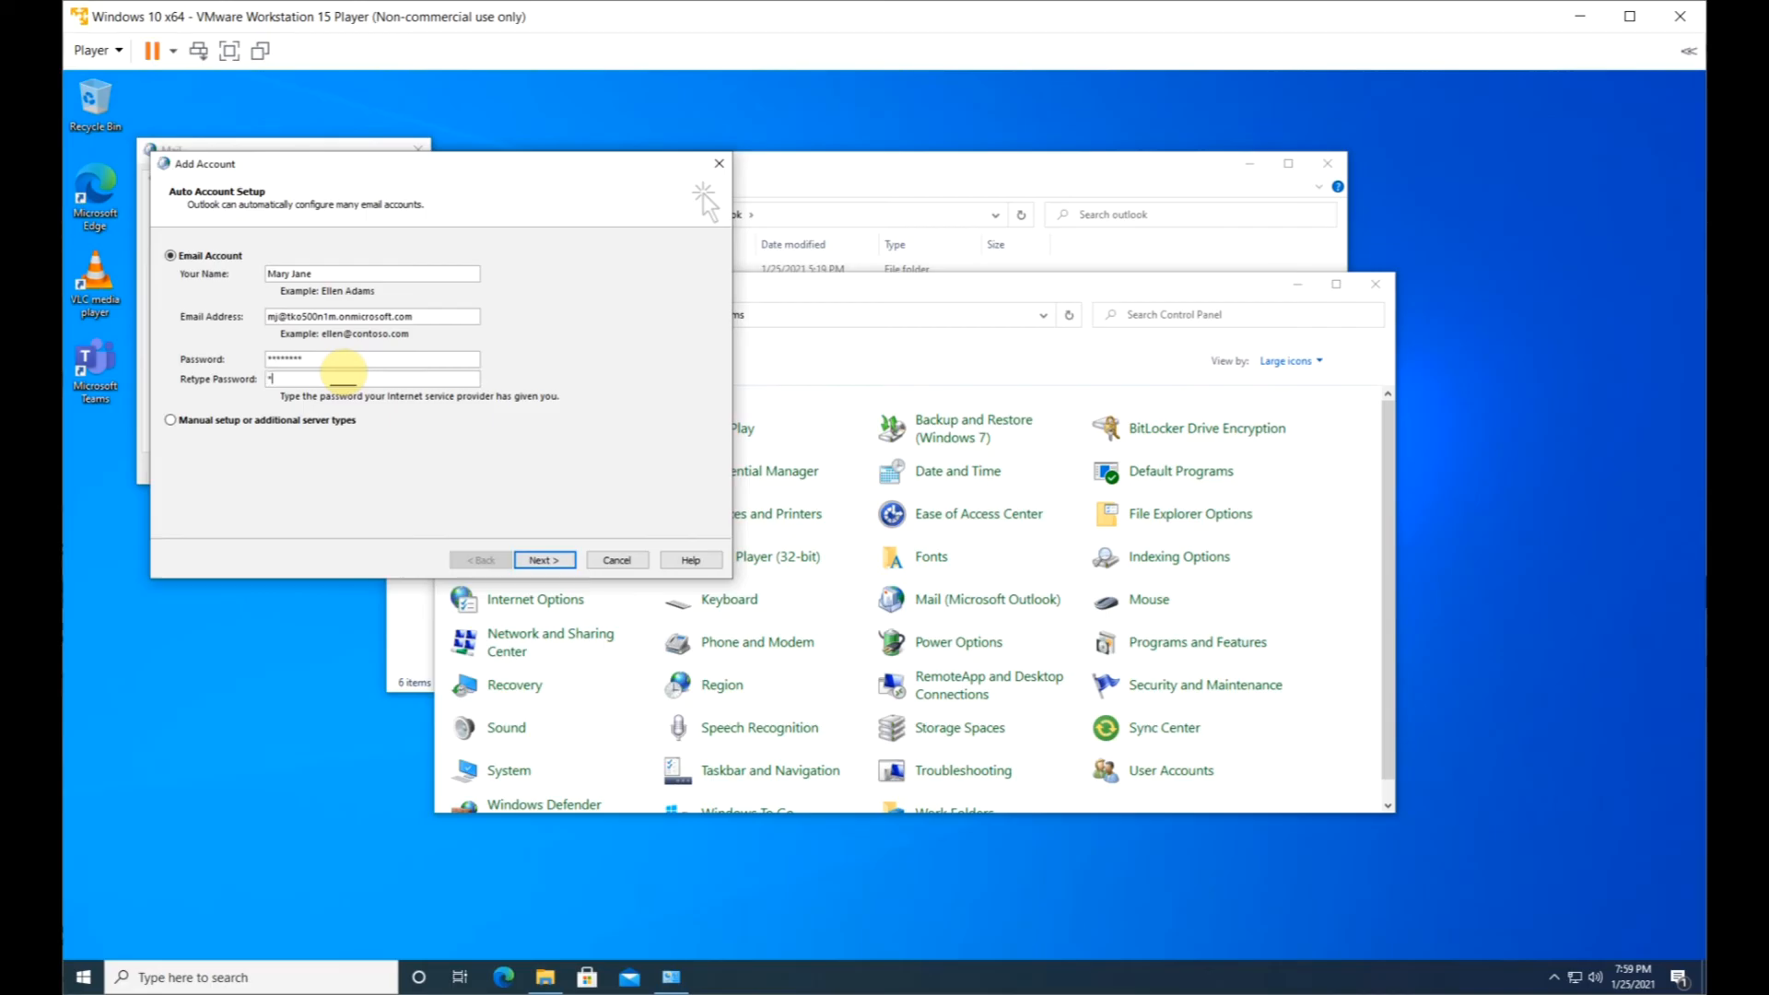
pyautogui.write('••••••')
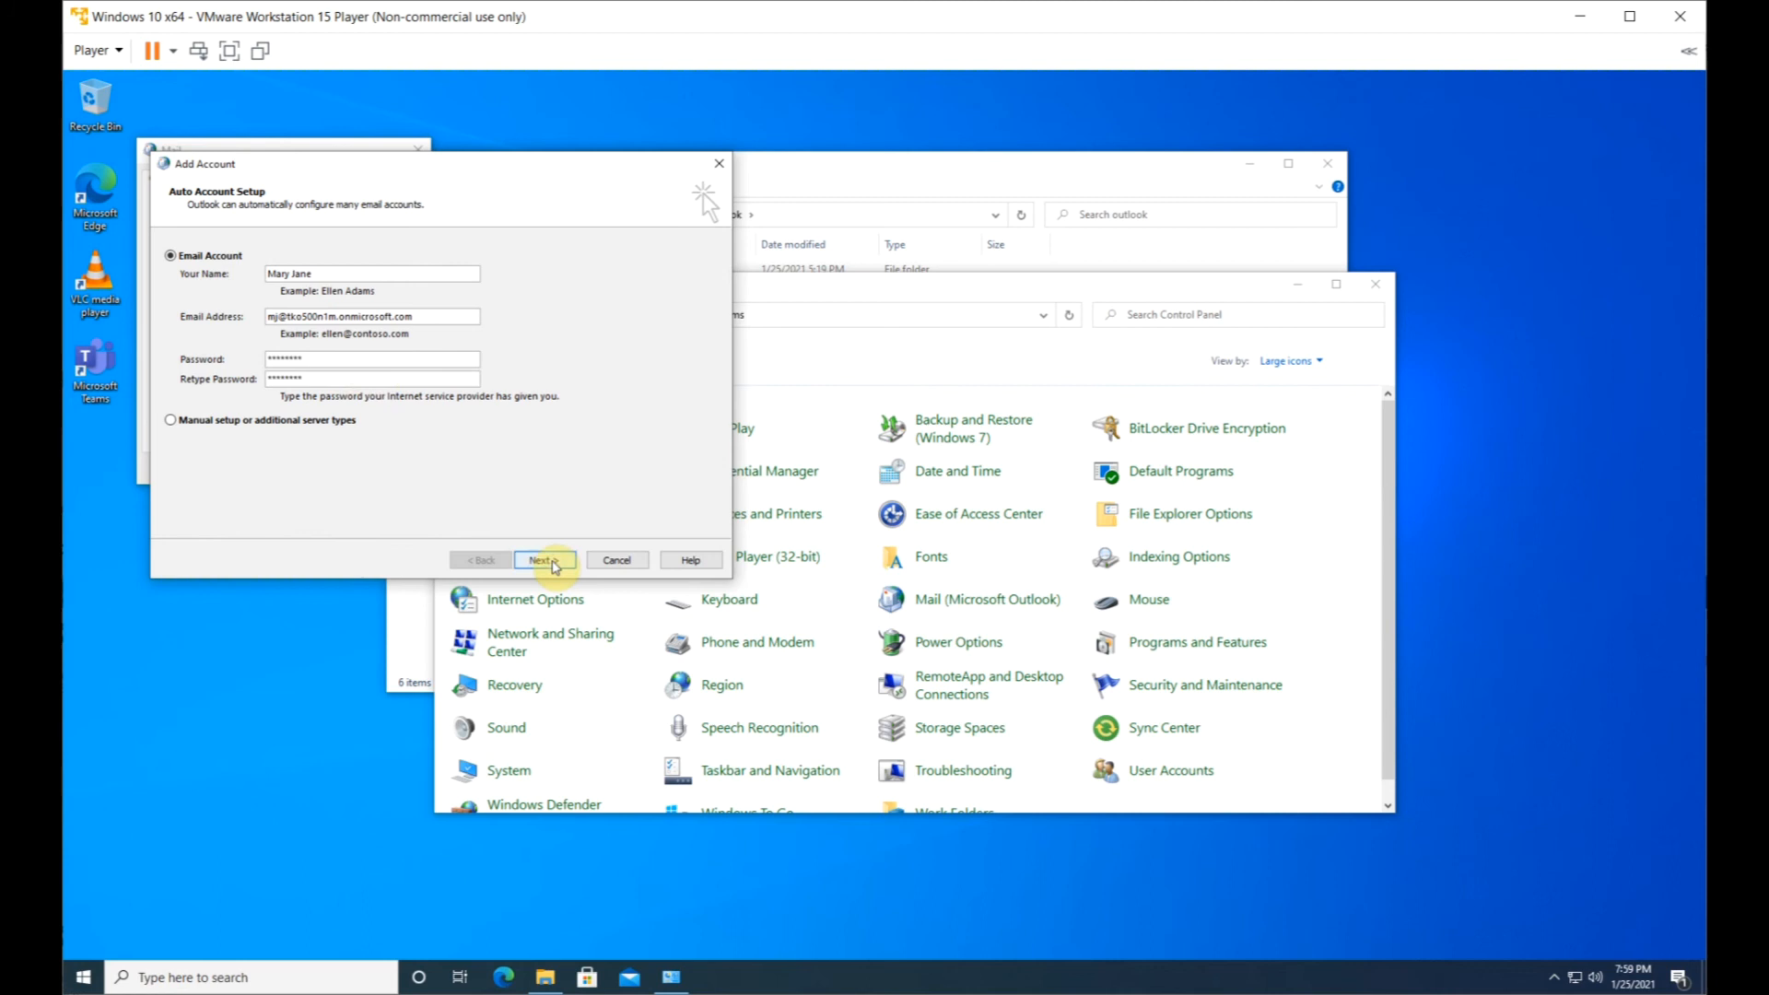
pyautogui.click(544, 560)
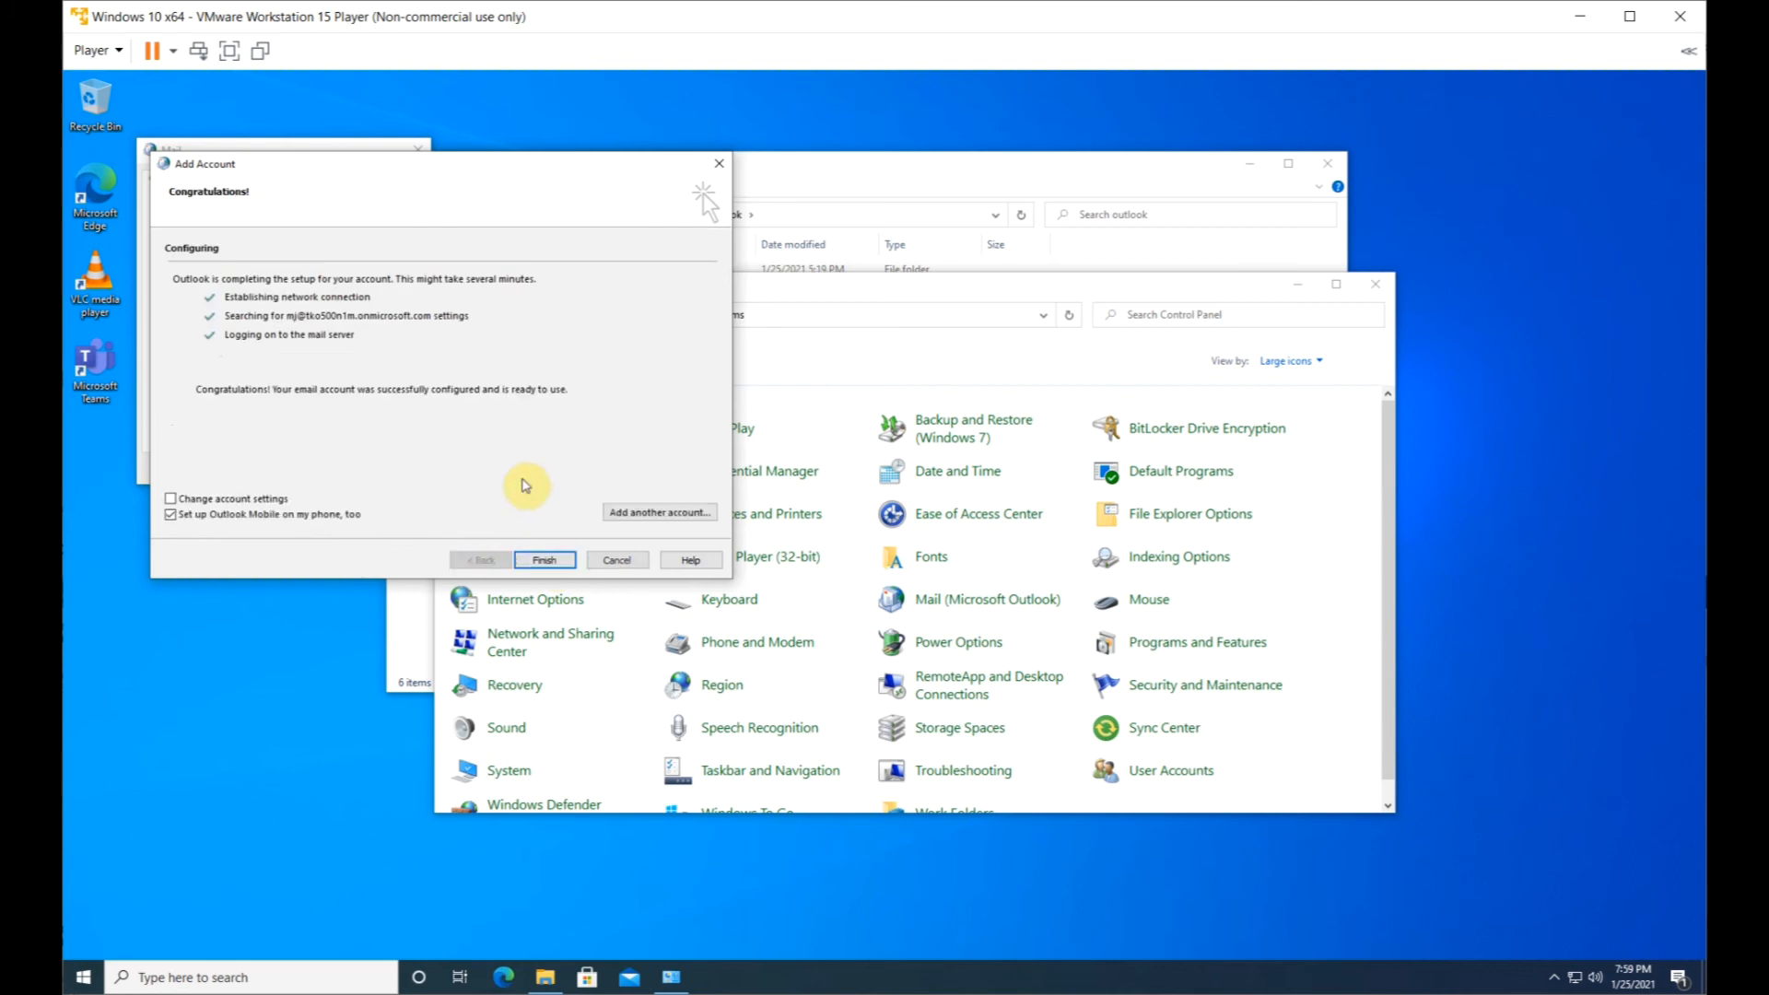
pyautogui.moveTo(456, 511)
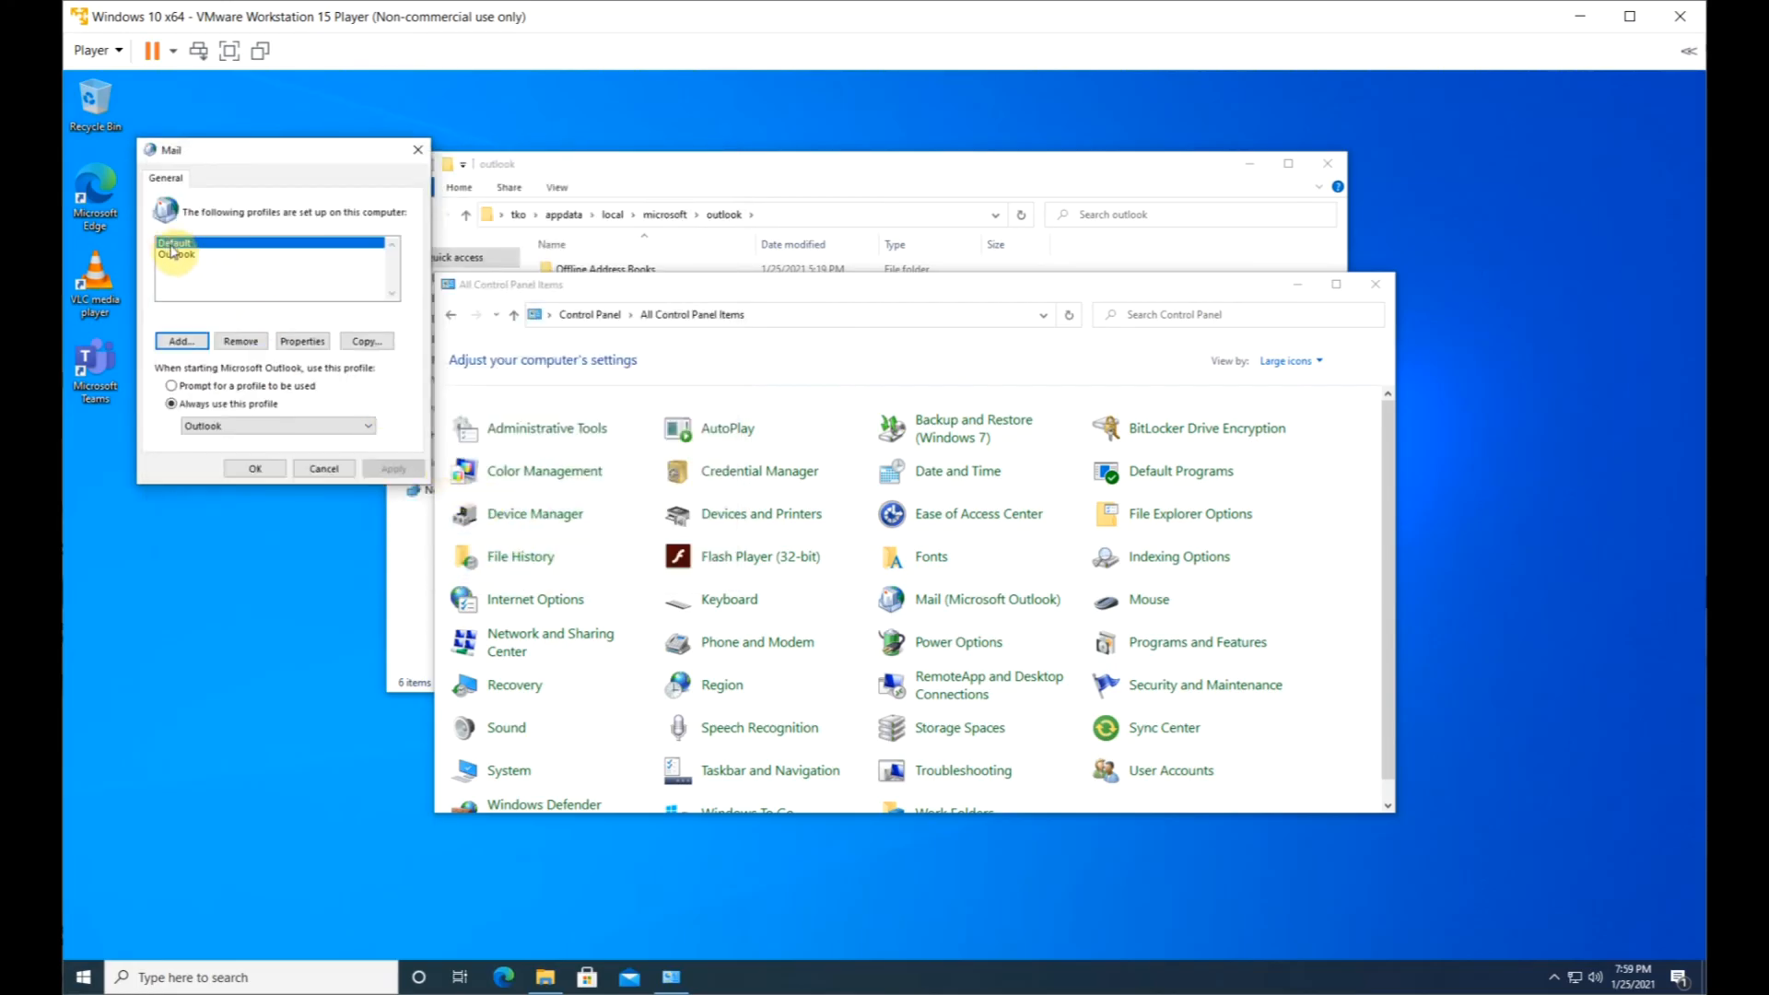
# - Set Default as the profile always used at Outlook startup, then close Control Panel
pyautogui.click(175, 242)
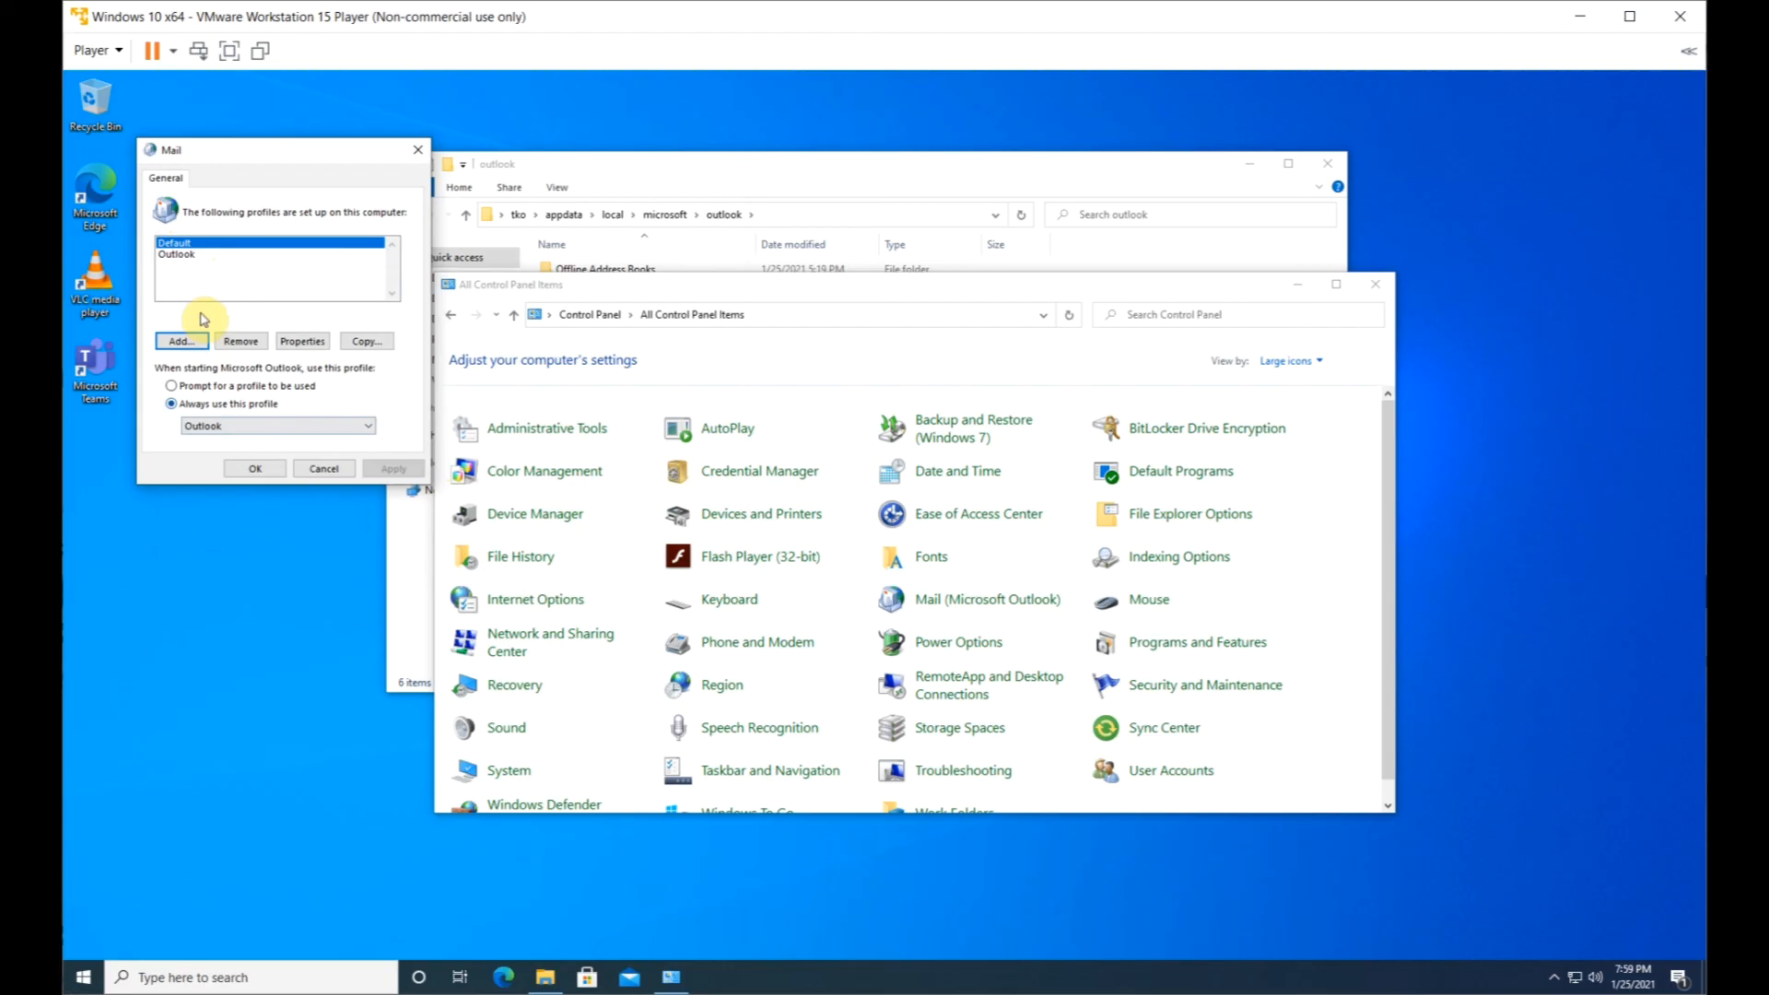
pyautogui.click(367, 426)
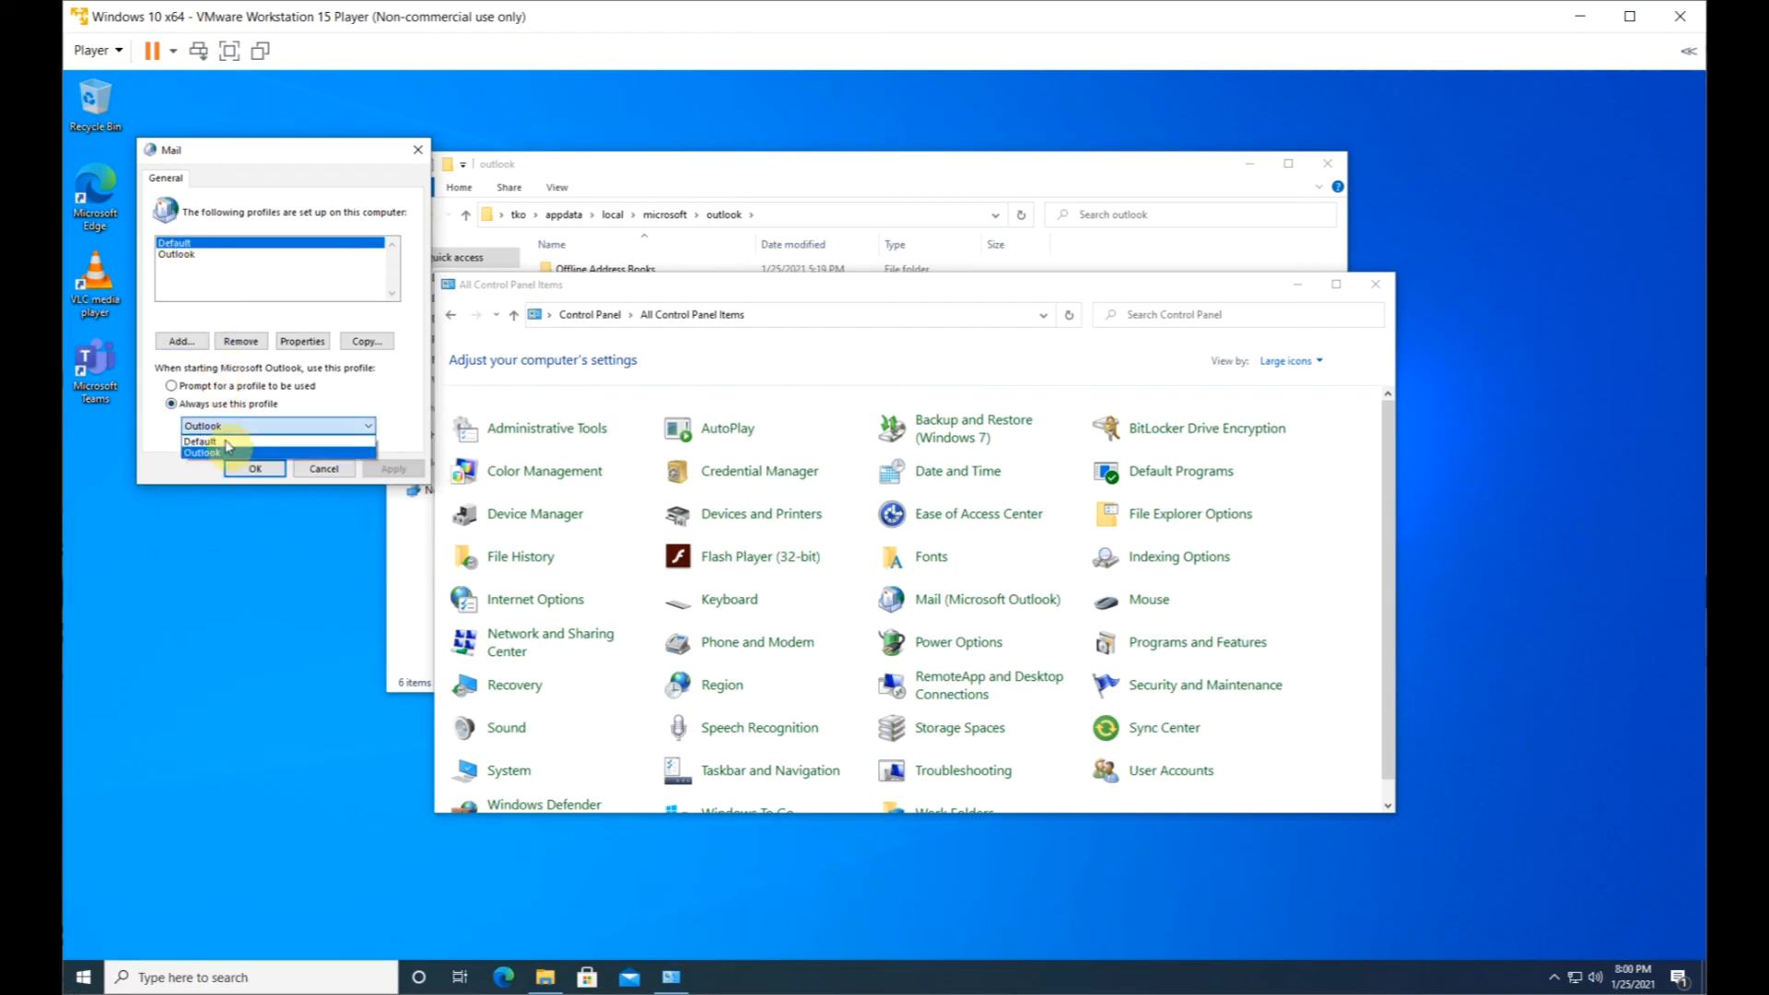
pyautogui.click(198, 441)
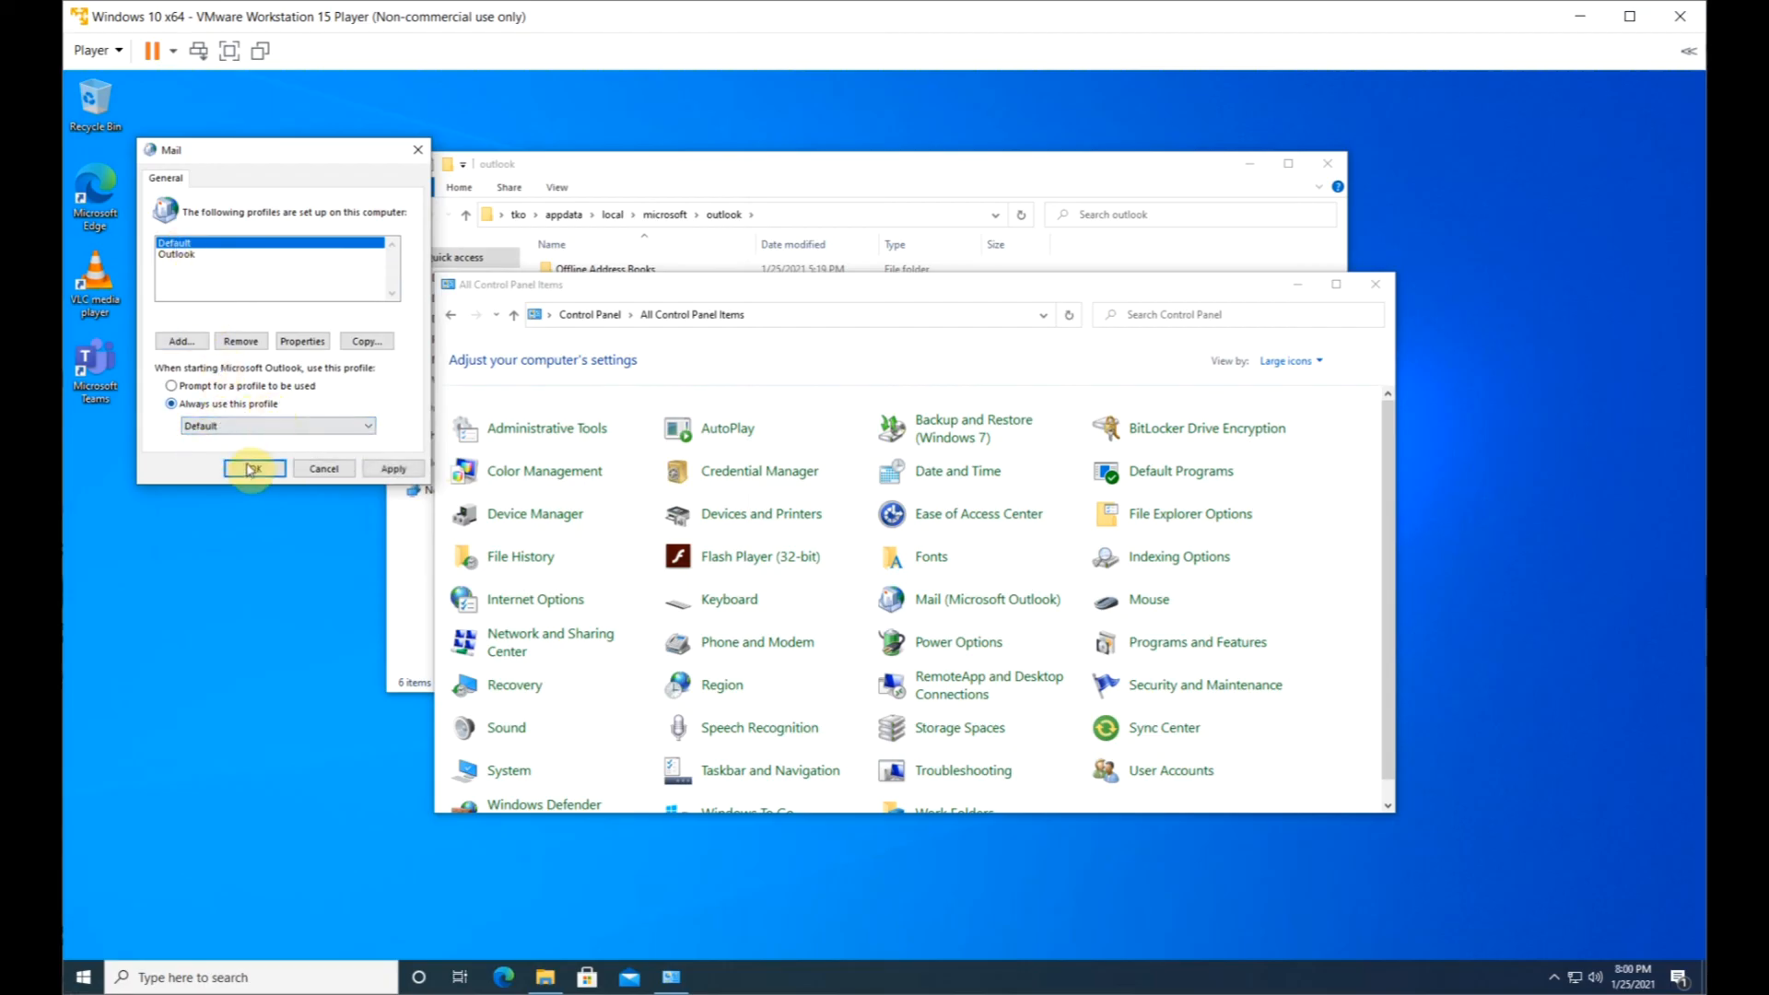
pyautogui.click(253, 468)
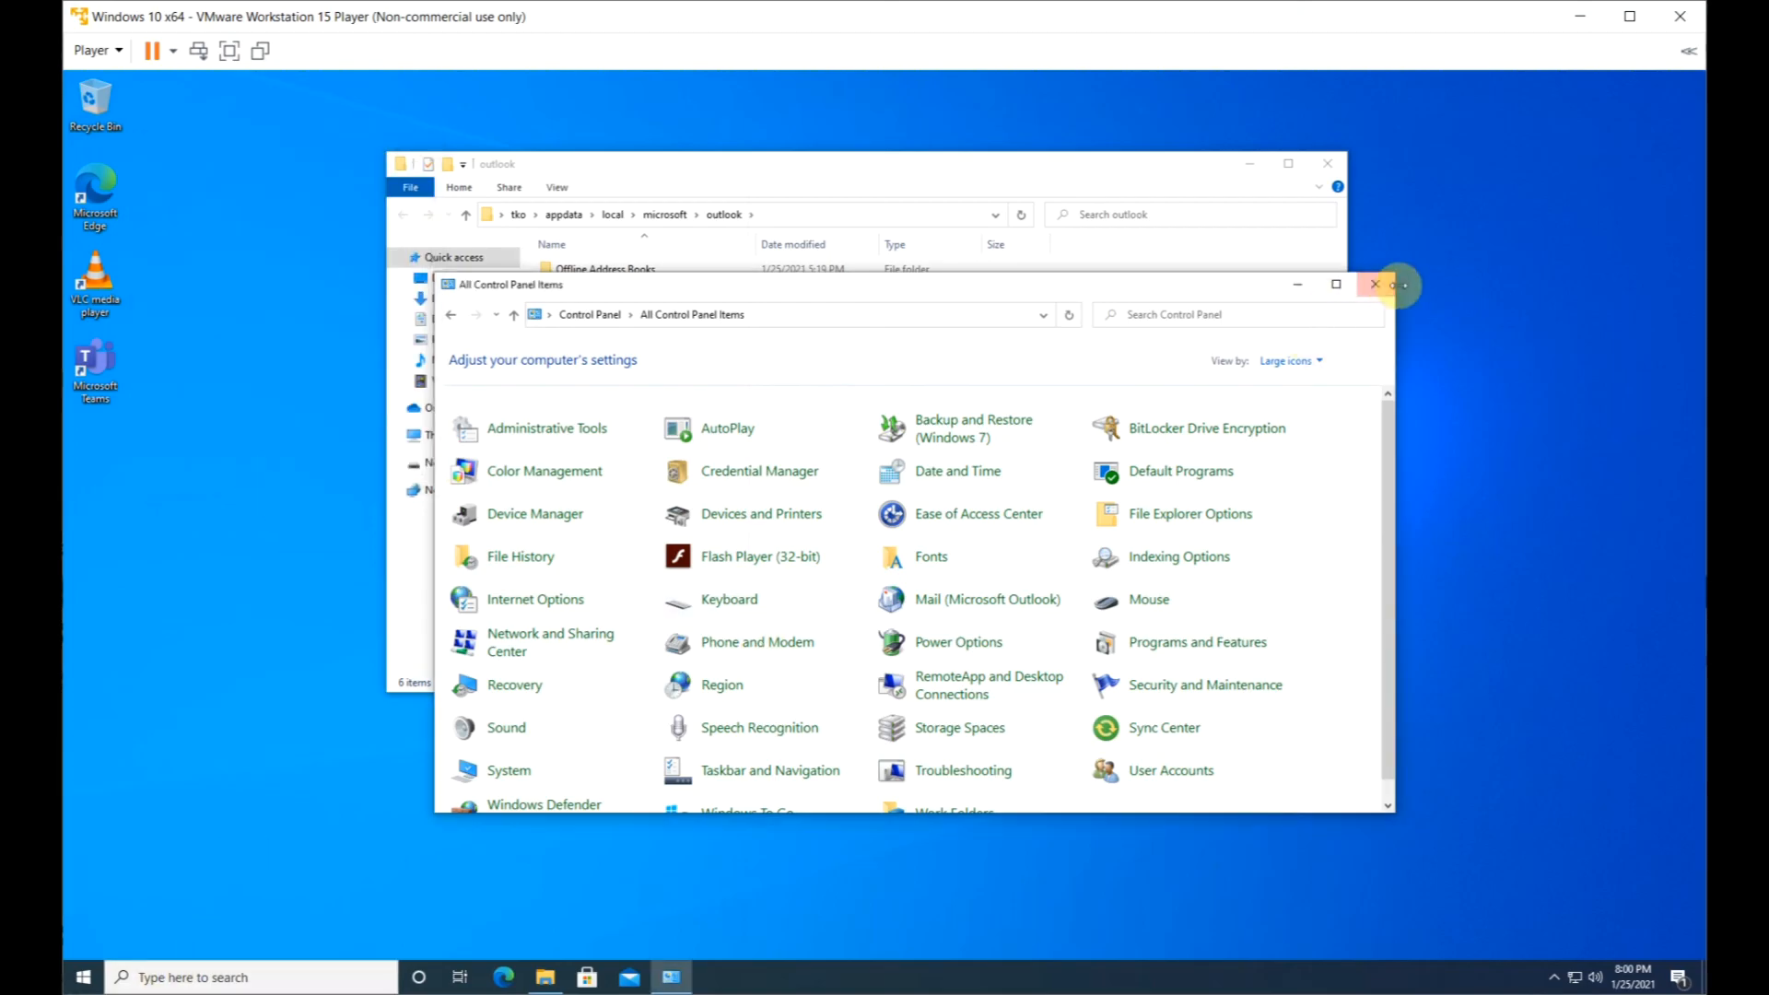
pyautogui.click(1375, 284)
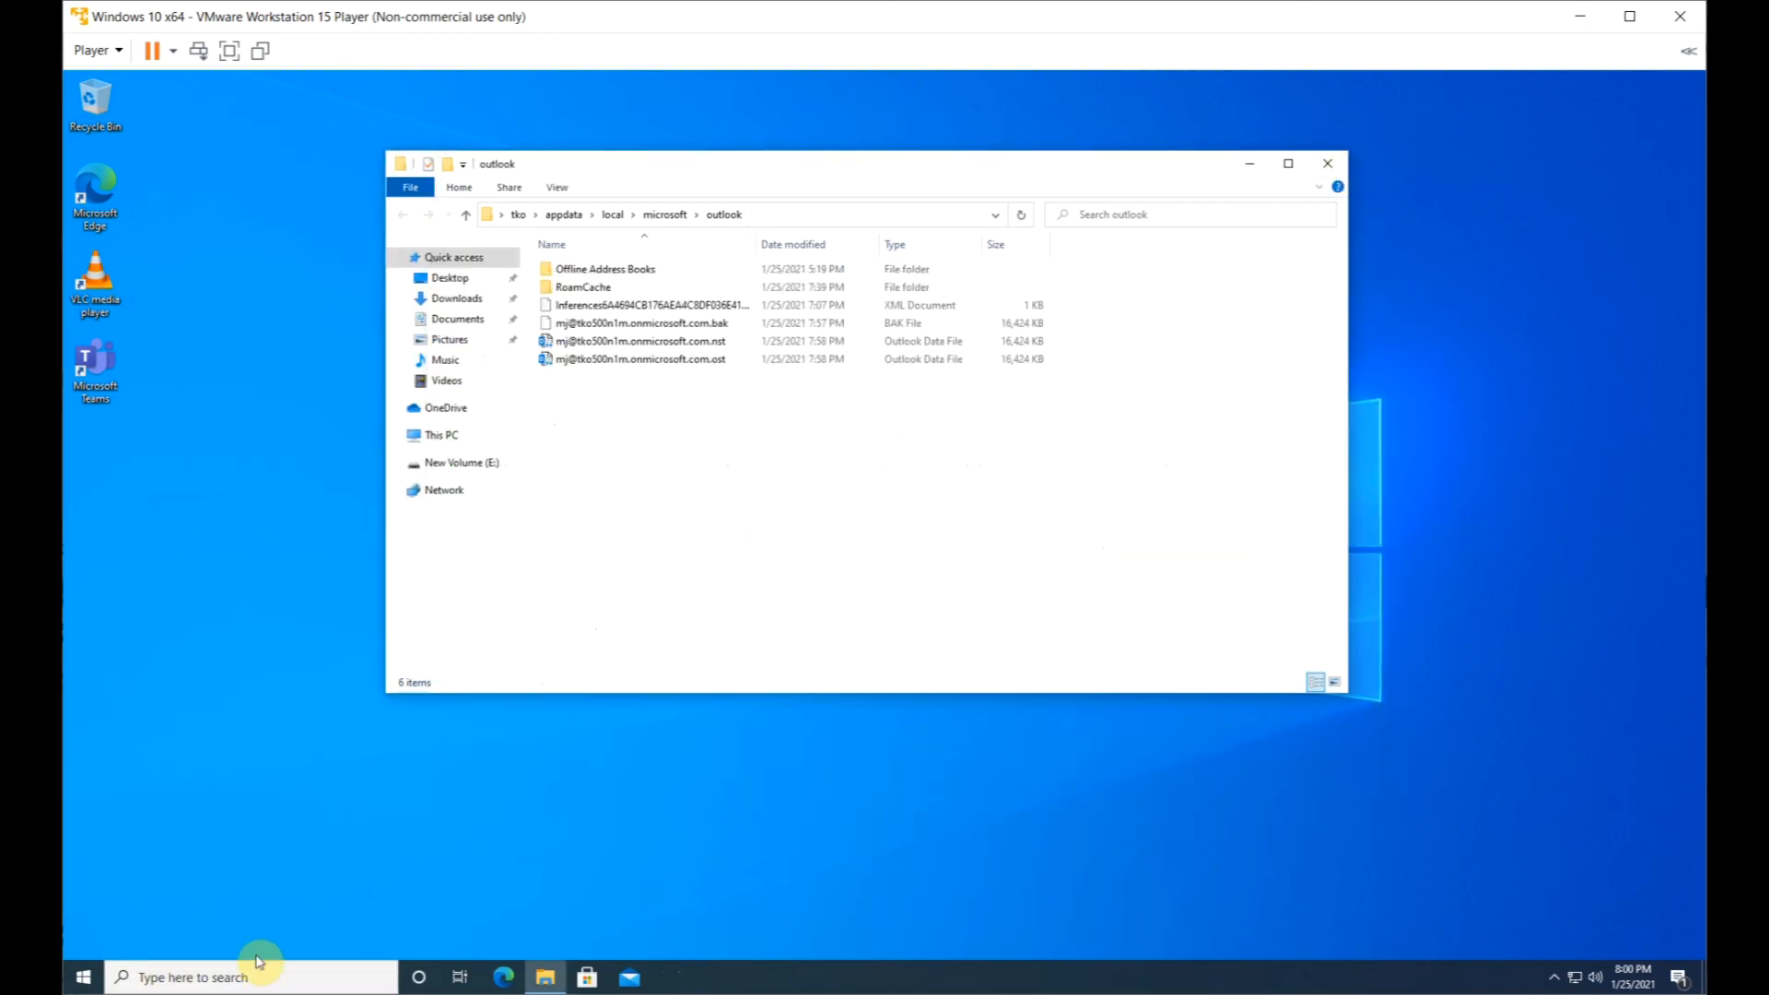
# - Relaunch Outlook from the Start menu so it loads the new 'Default' profile
pyautogui.click(85, 977)
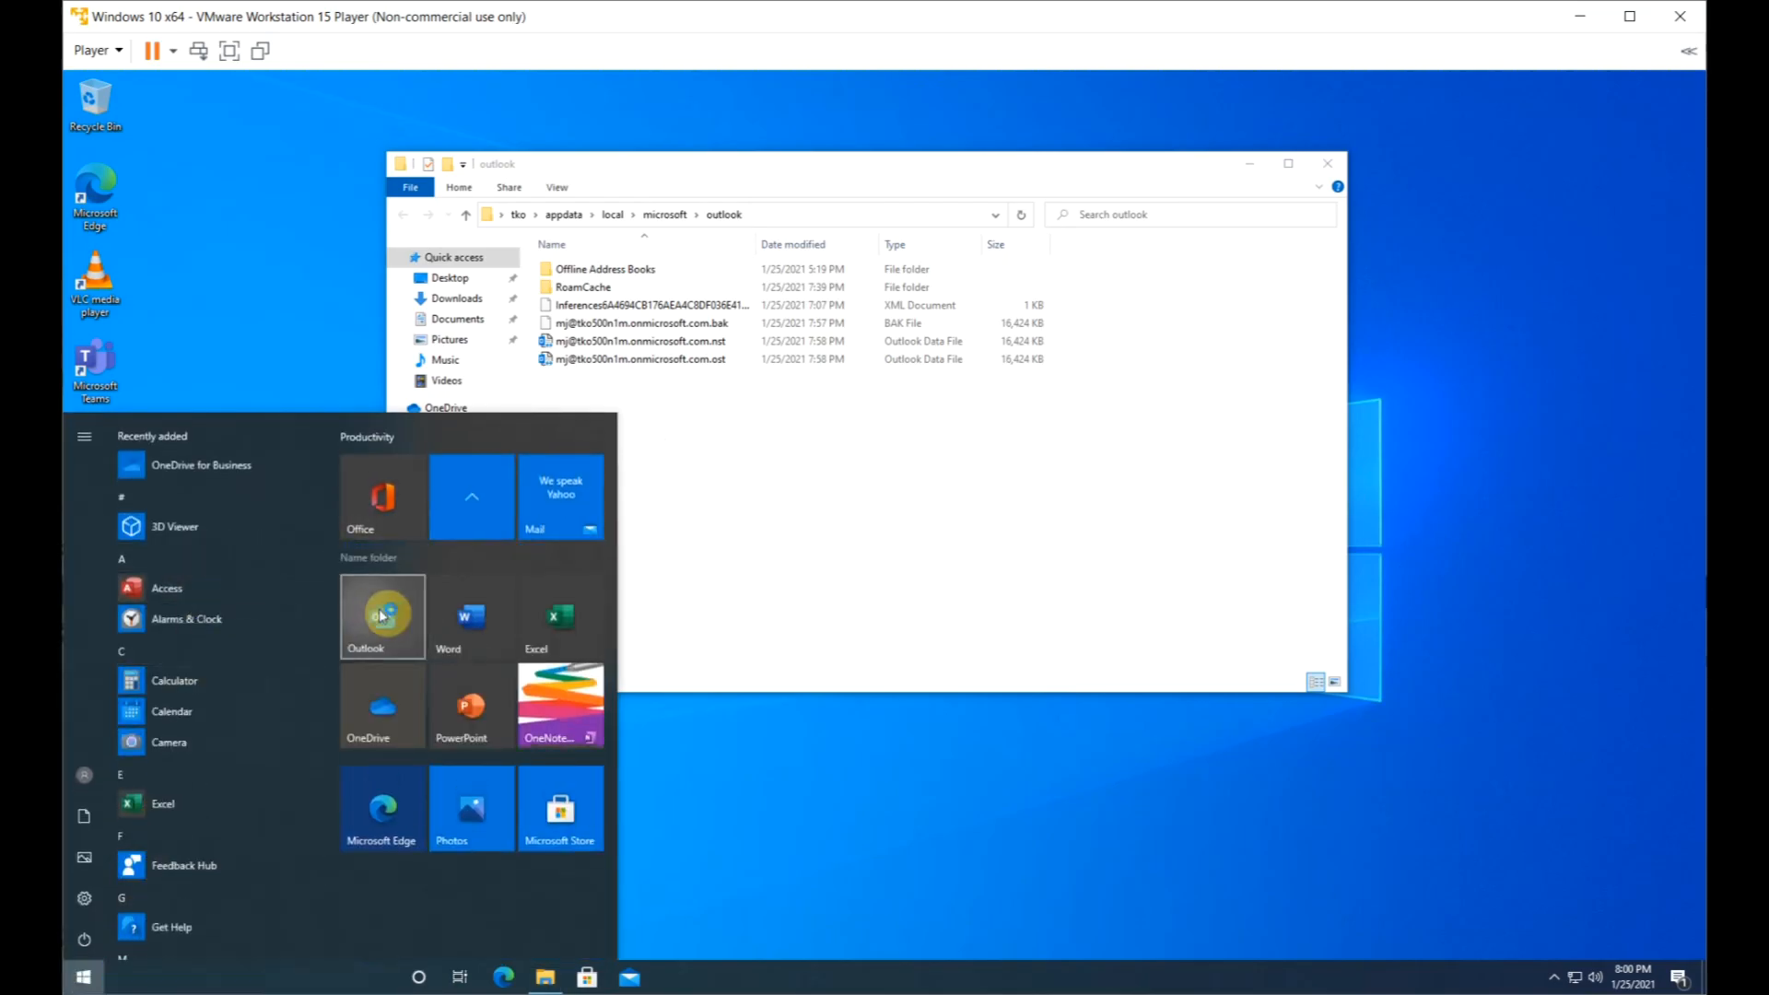
pyautogui.click(382, 617)
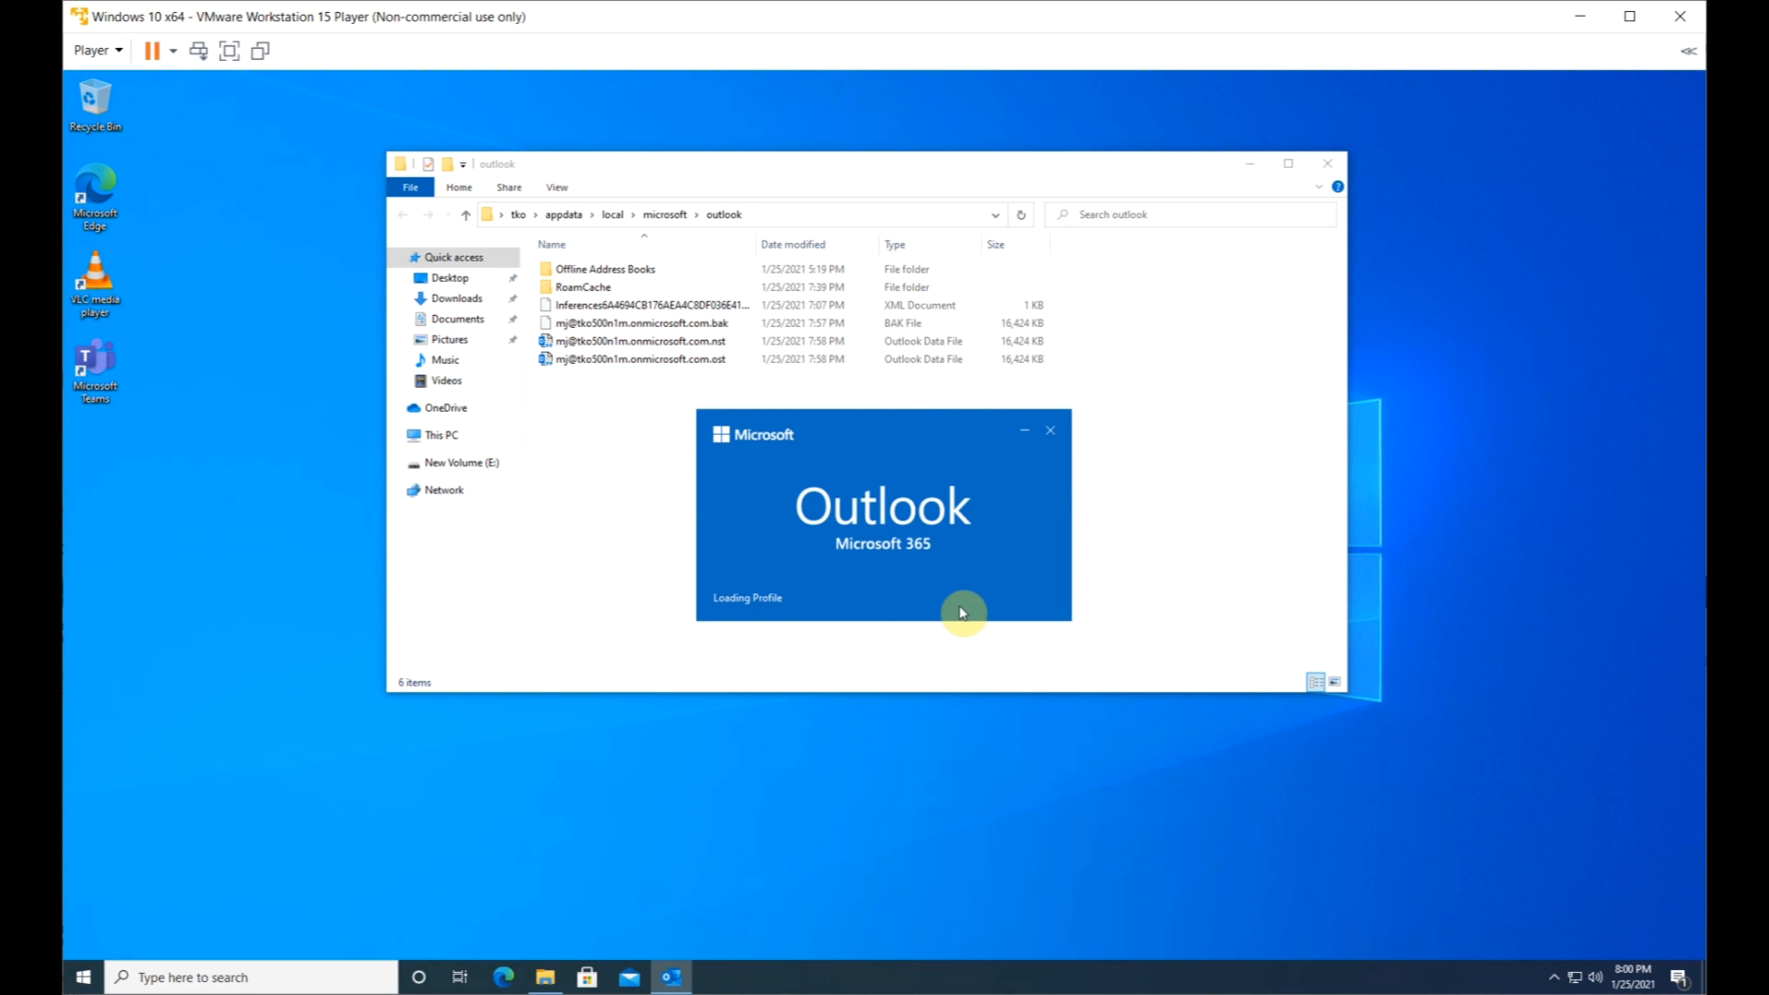